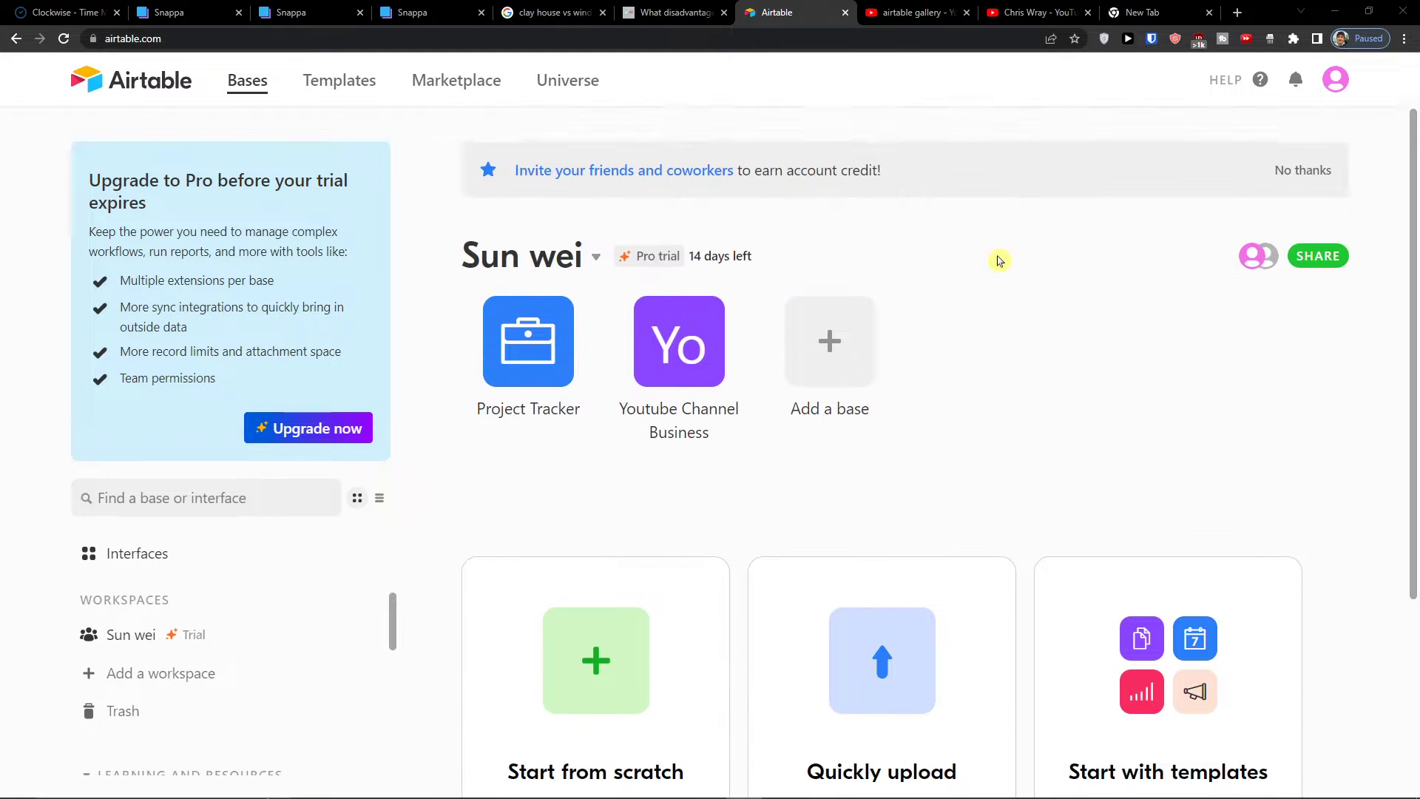
Scroll down the Bases home page toward the starter templates.
scroll("down", 3)
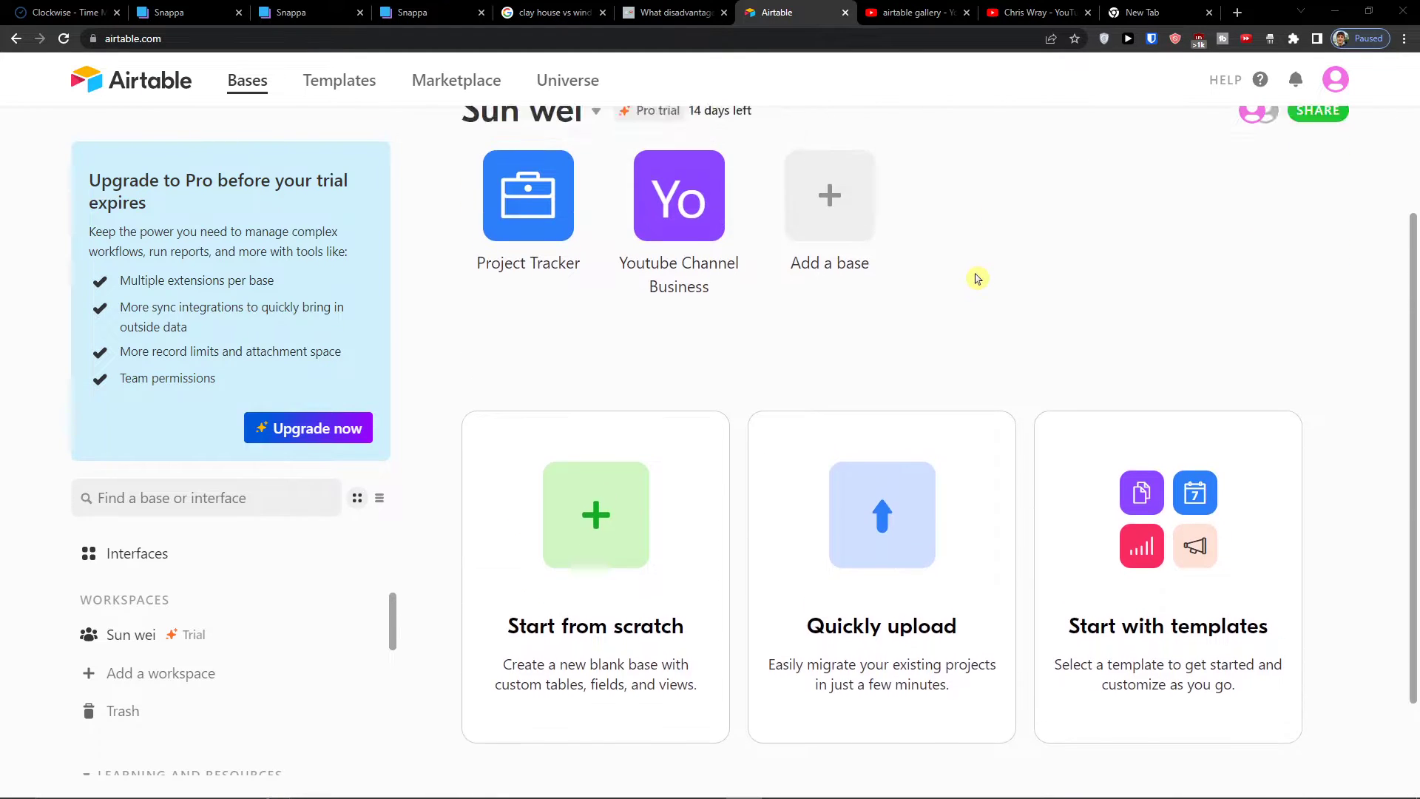
scroll("down", 3)
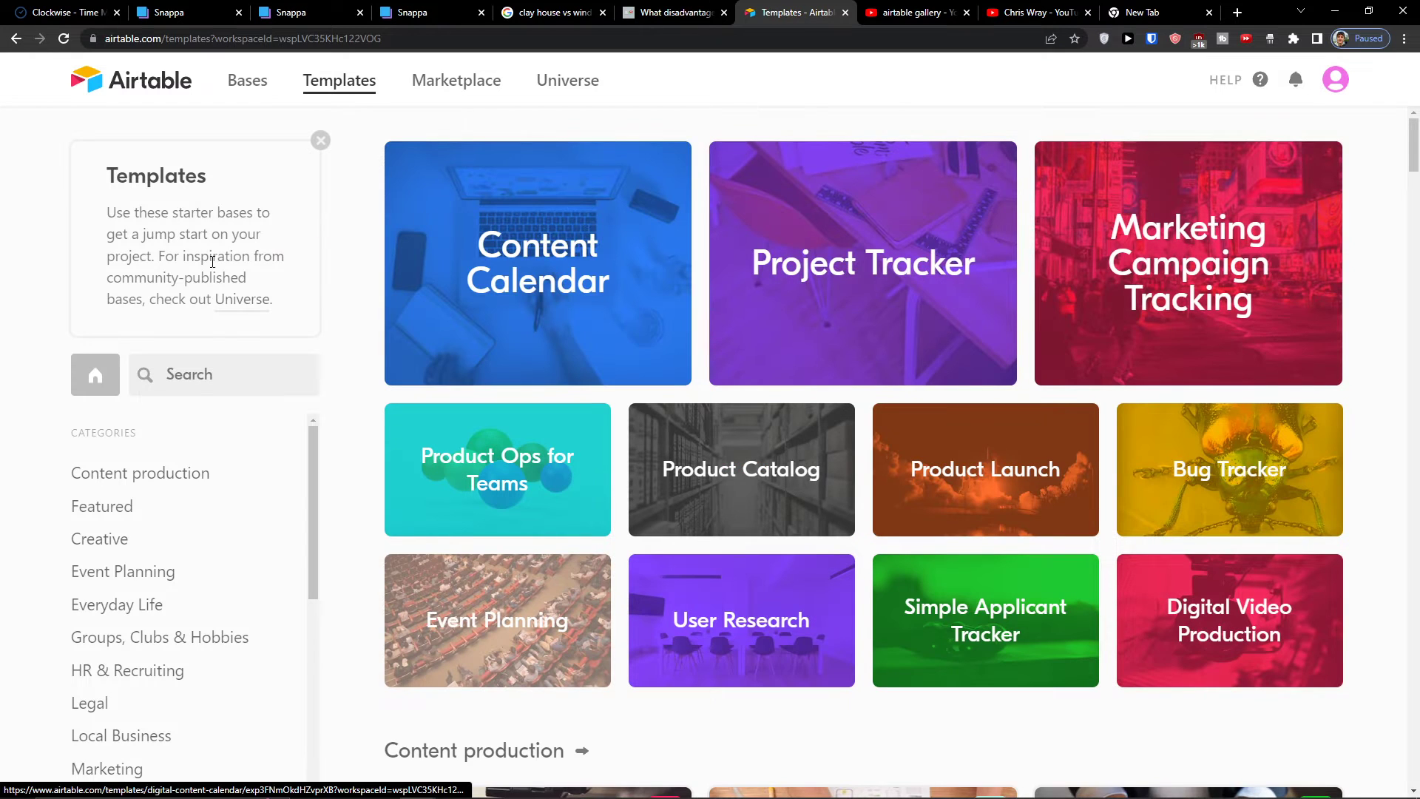
Search the templates for 'real' and choose the Real Estate Home Showings Planner card.
scroll("down", 3)
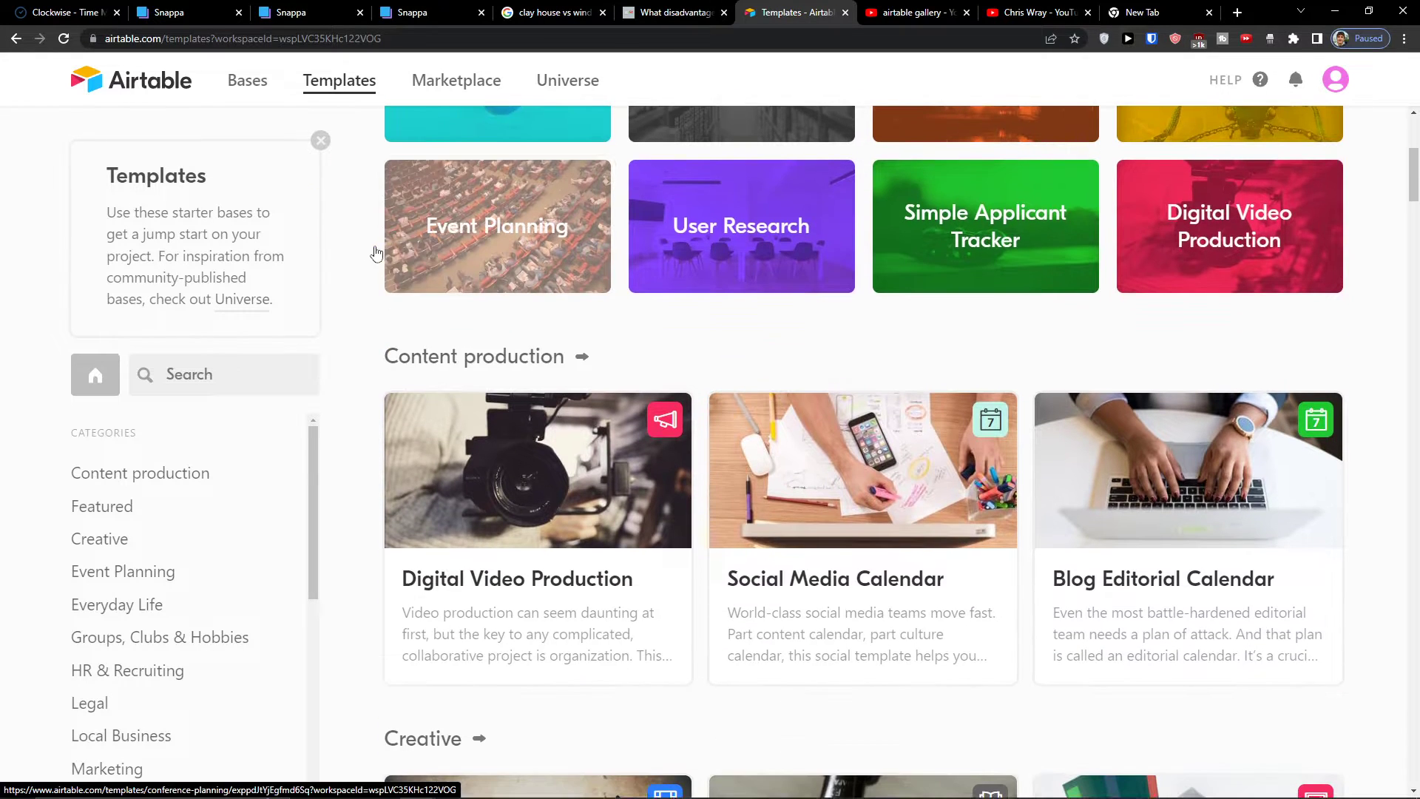
scroll("down", 3)
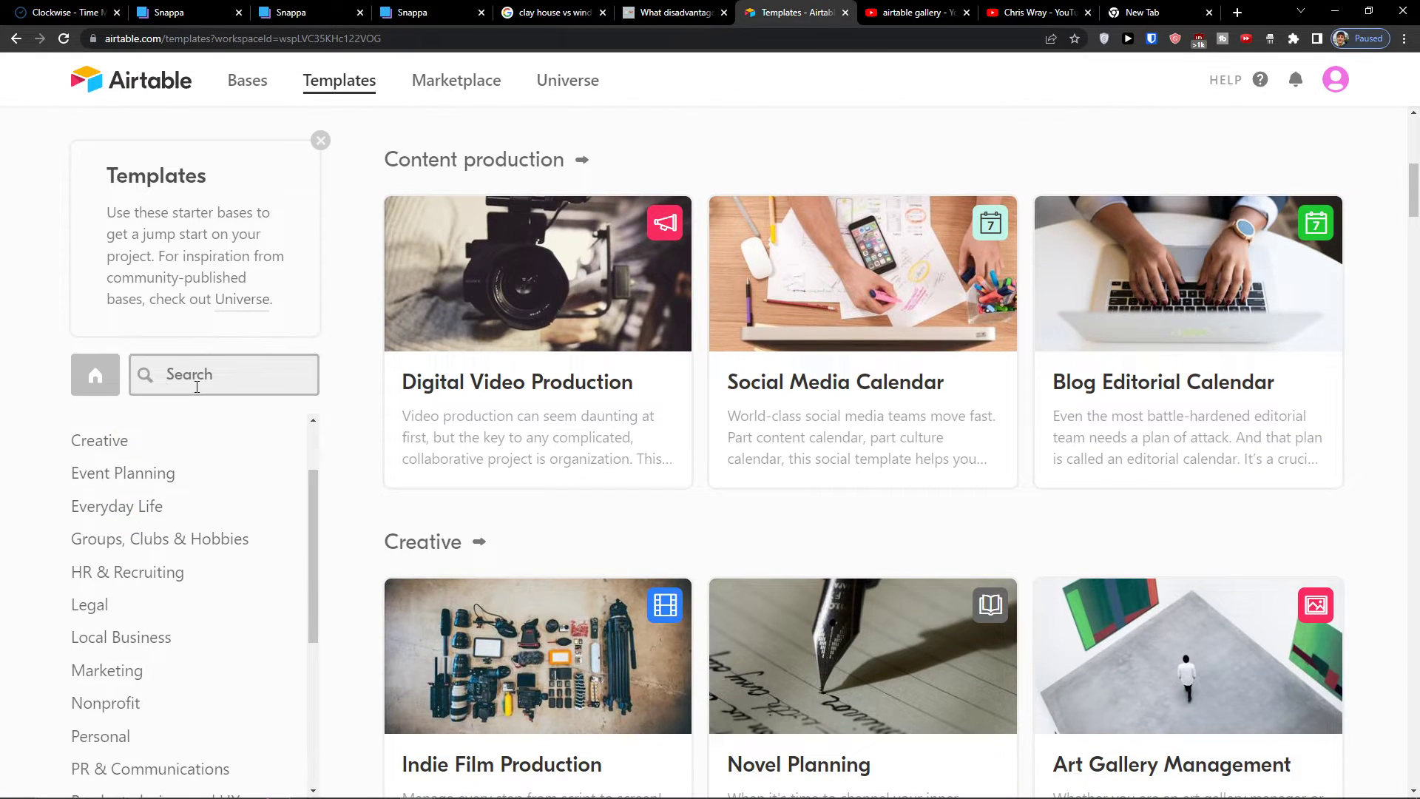
type("real")
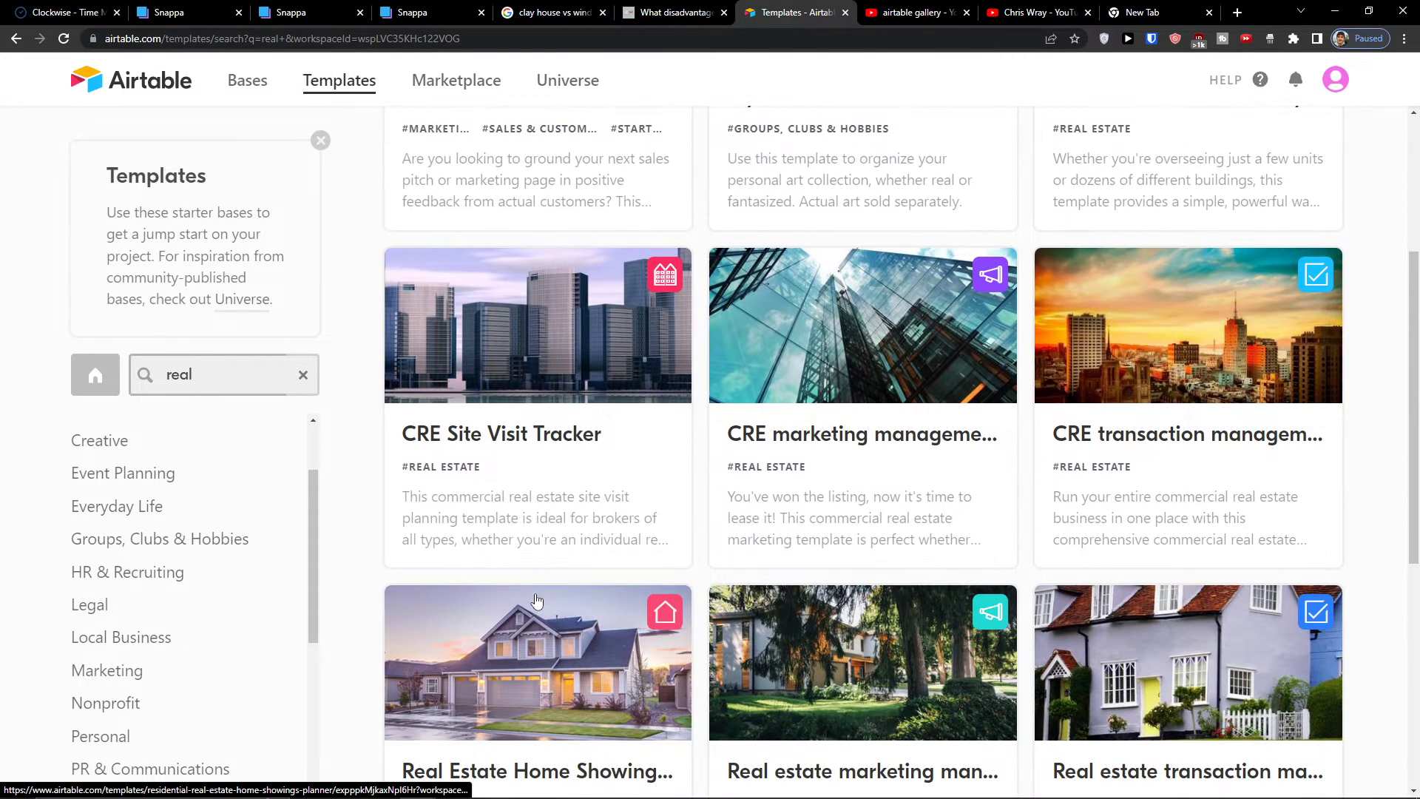
left_click(537, 662)
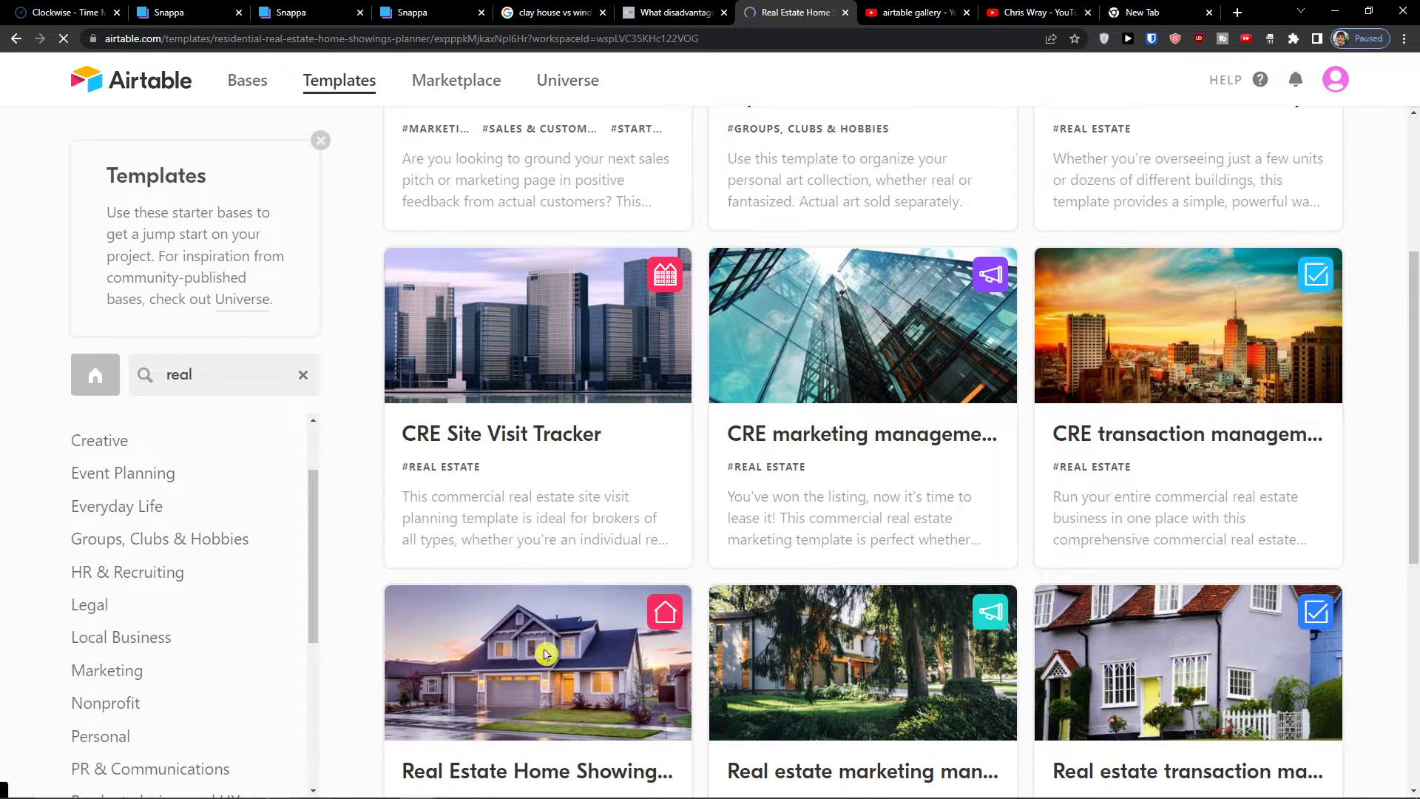
left_click(537, 663)
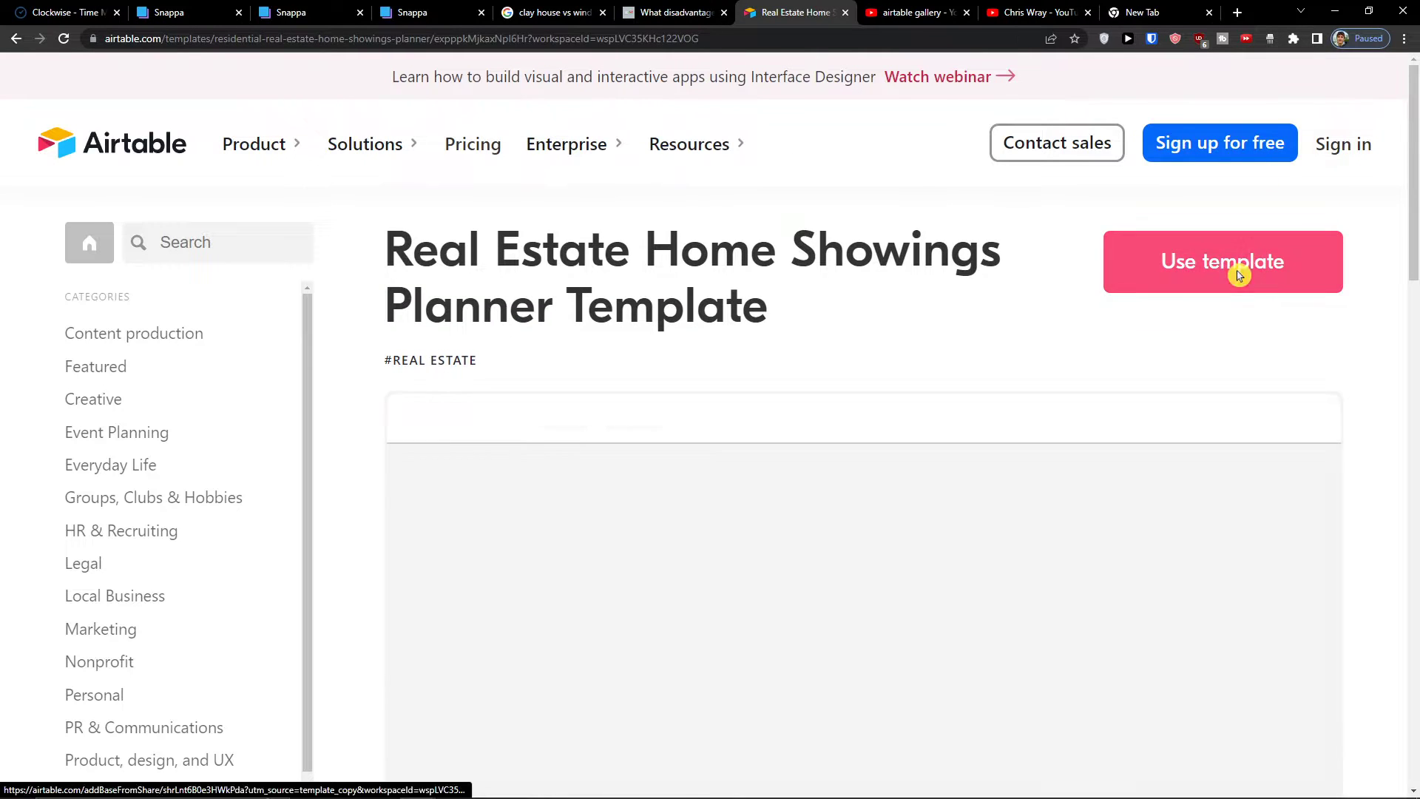
Use the template to add the home showings planner as a new base in the workspace.
left_click(1221, 262)
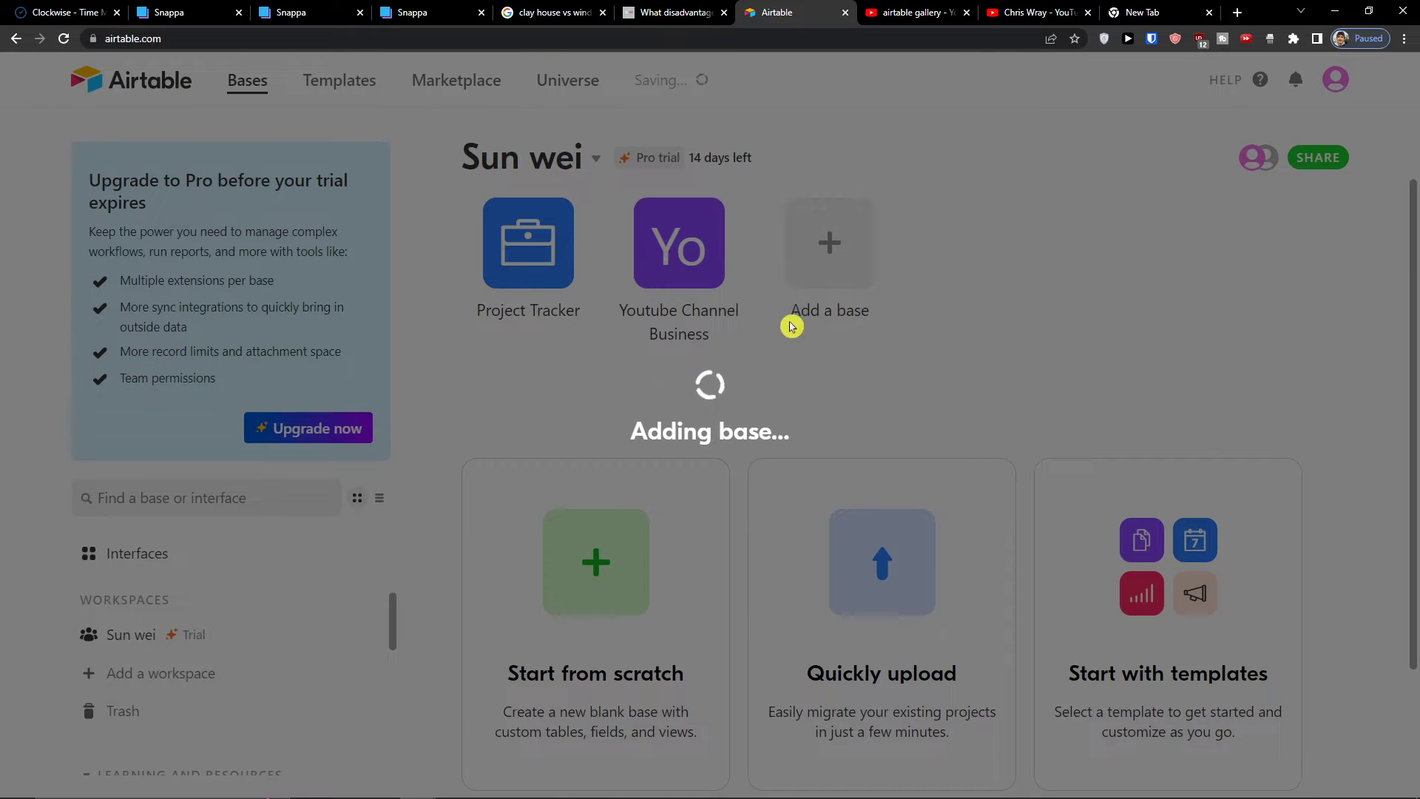
mouse_move(783, 373)
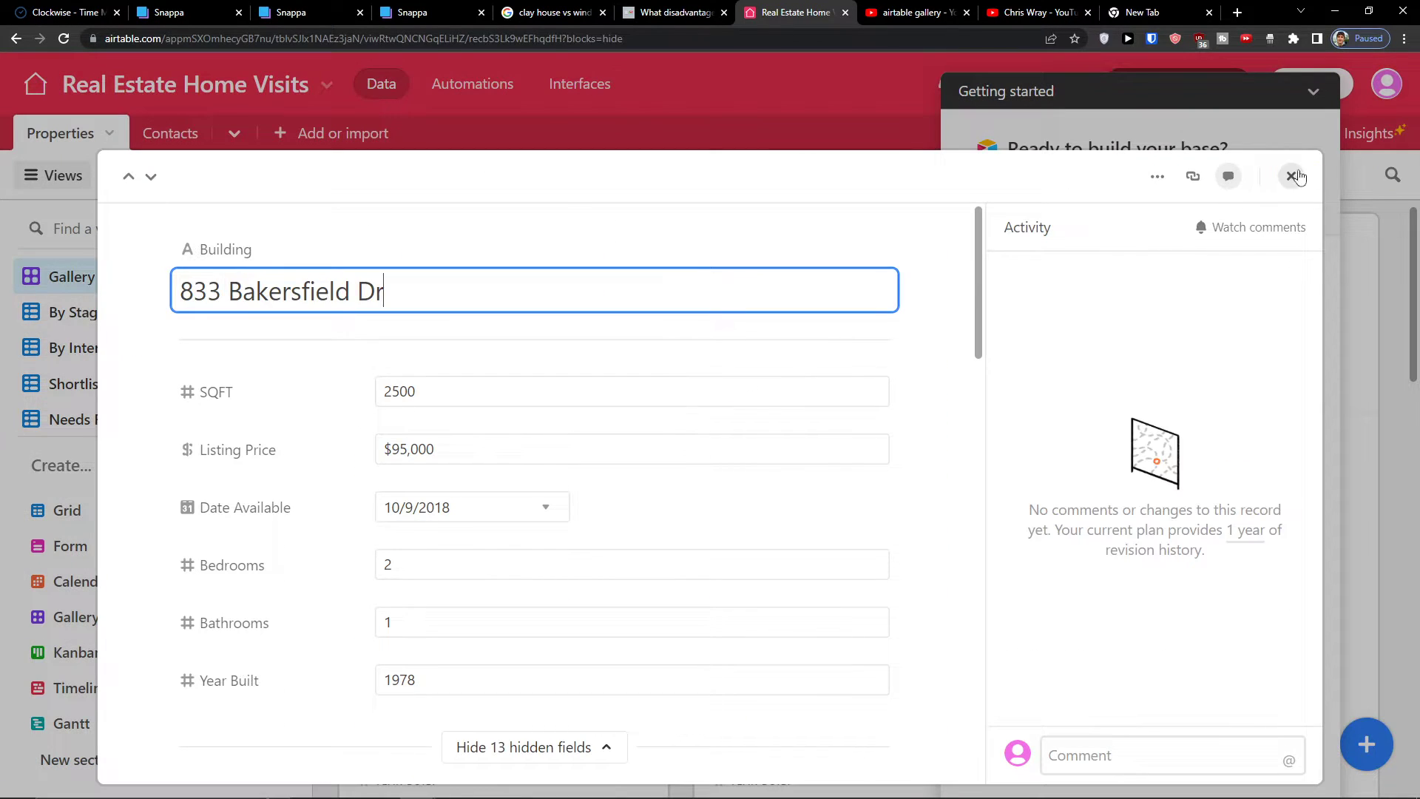
left_click(1293, 176)
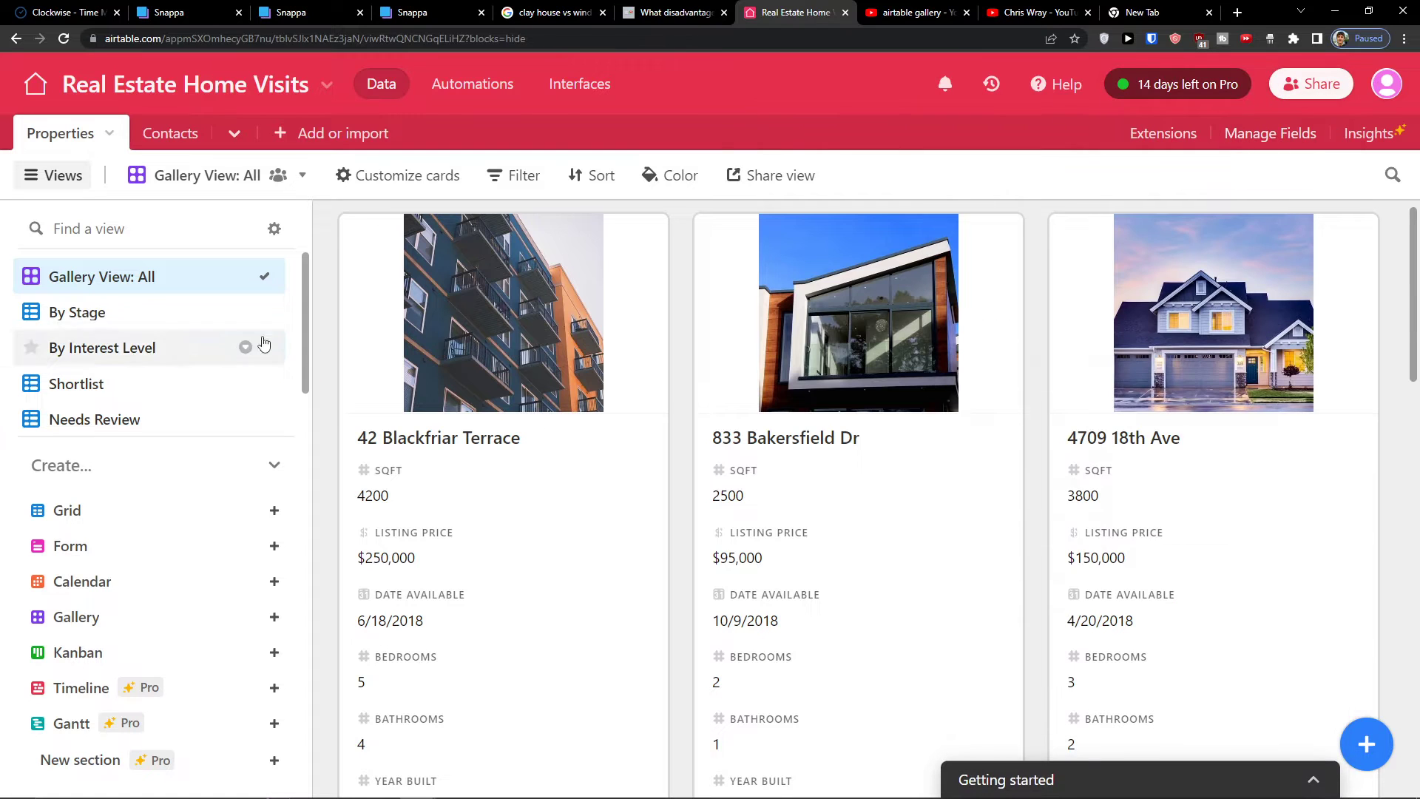
scroll("down", 3)
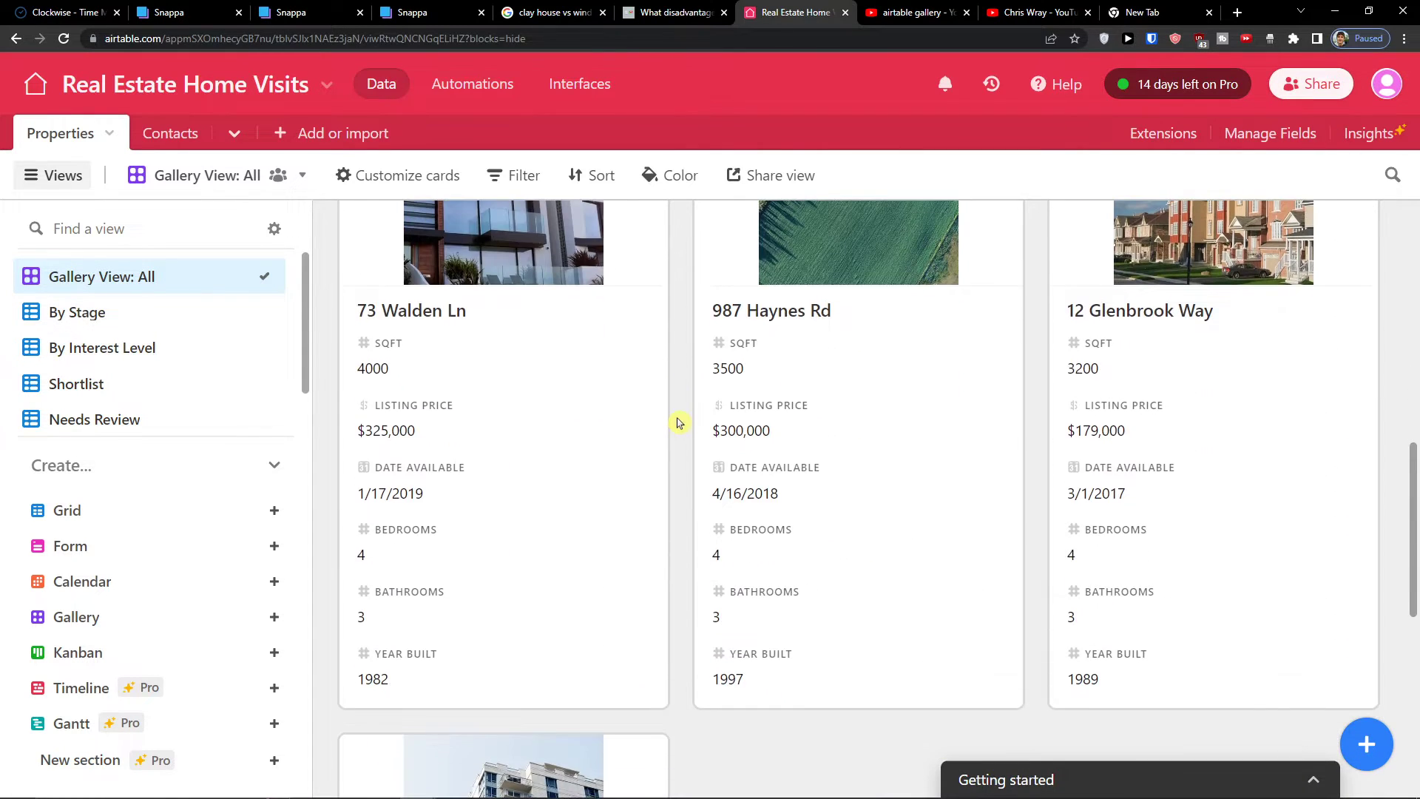
scroll("down", 3)
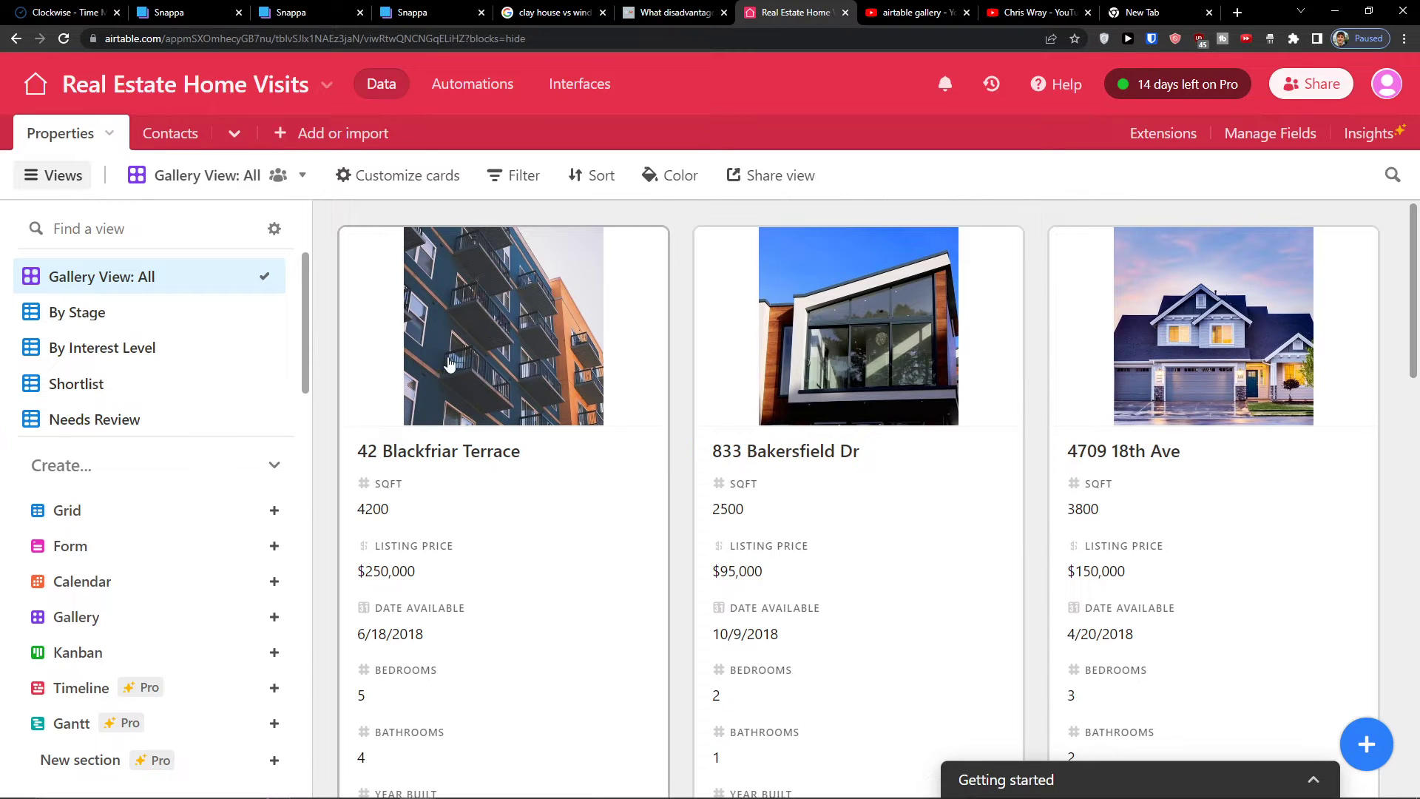
mouse_move(668, 292)
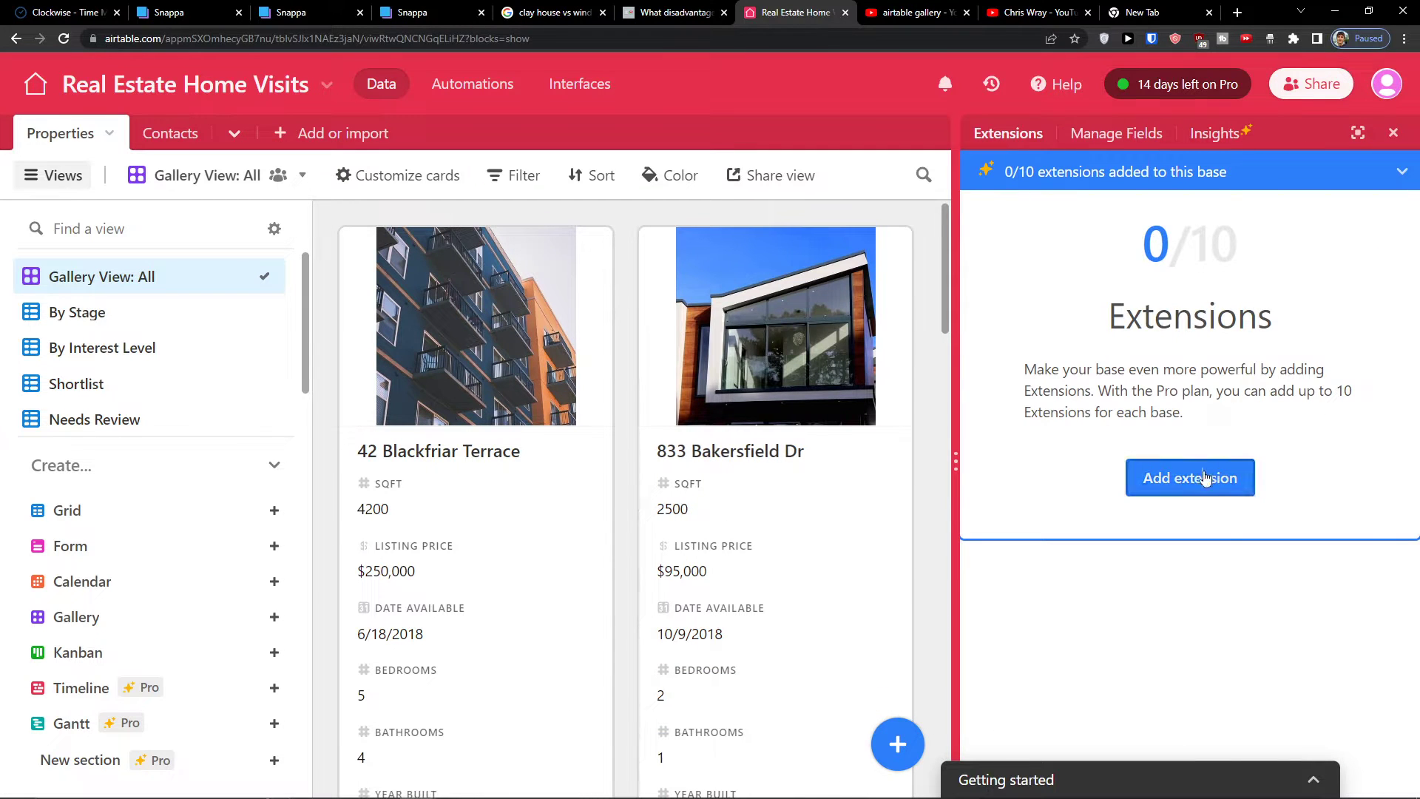
Search the extensions marketplace for 'pdf', then close the marketplace and the Extensions panel without adding any.
left_click(1189, 478)
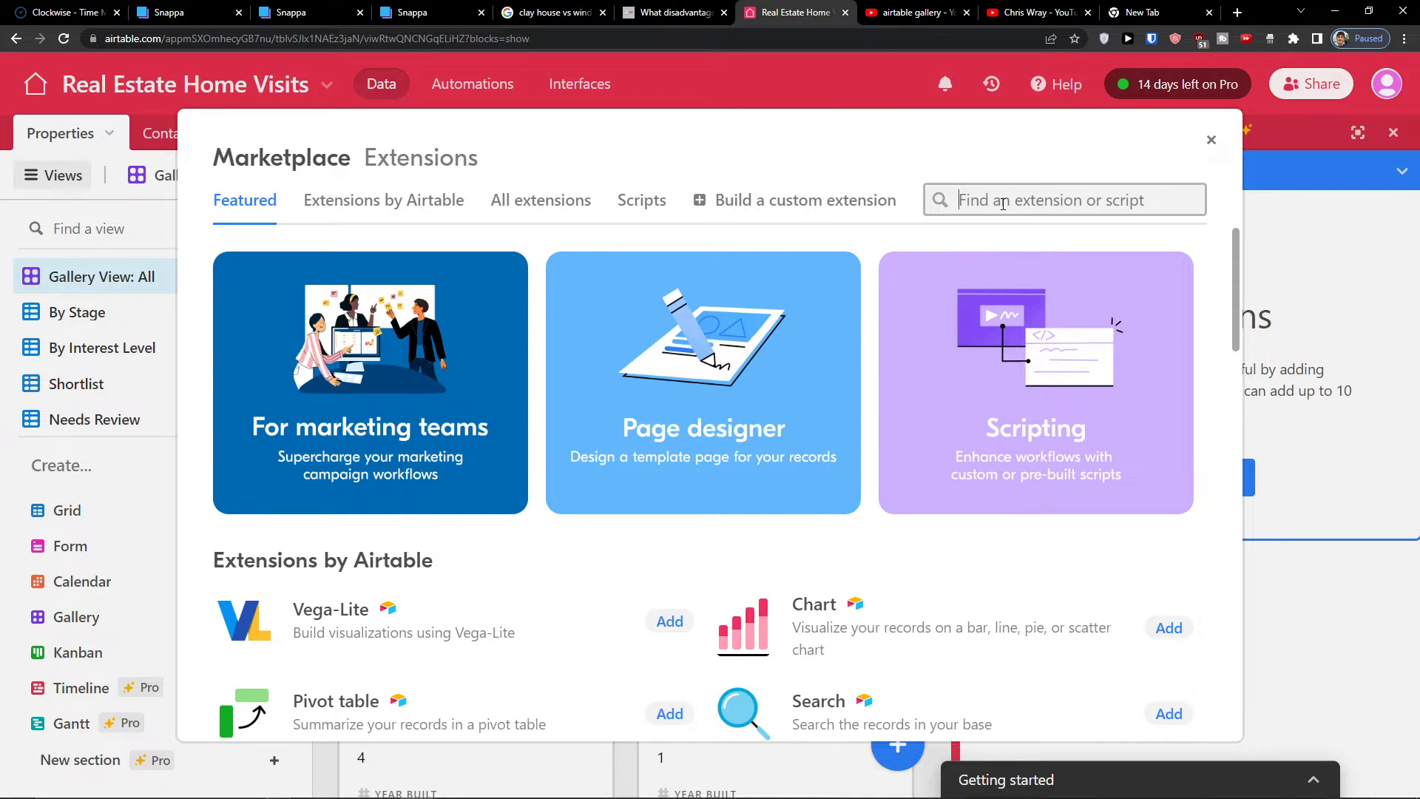
type("pdf")
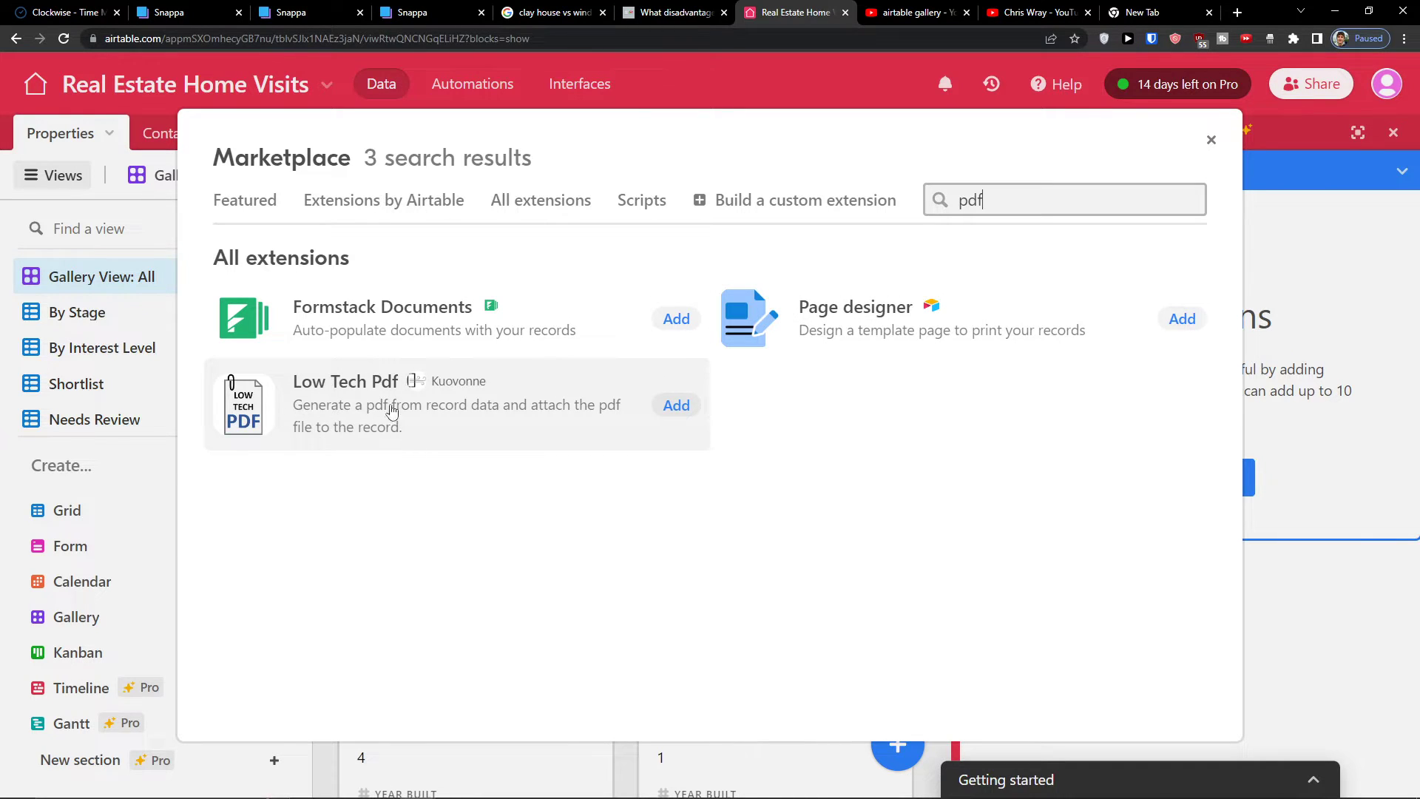
mouse_move(552, 435)
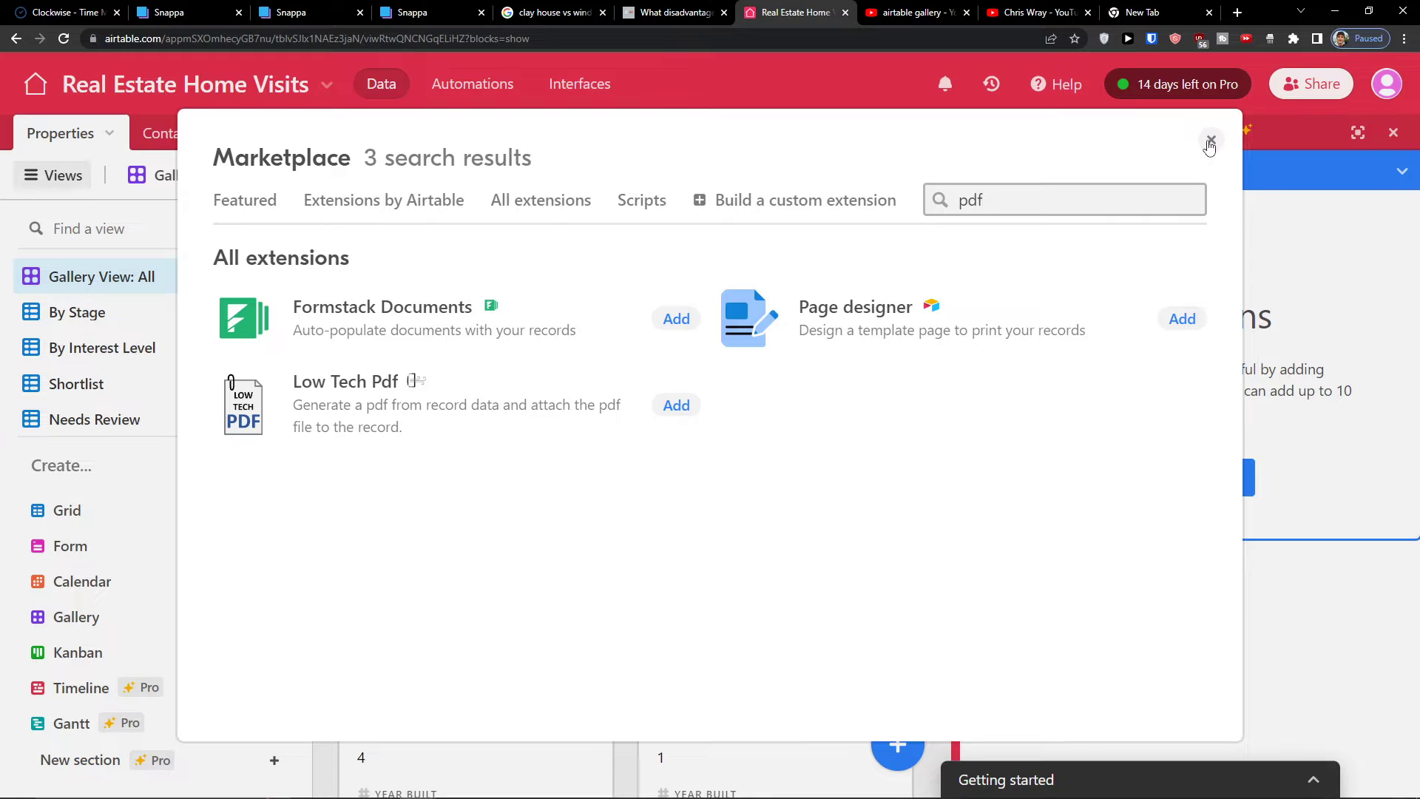
left_click(1211, 144)
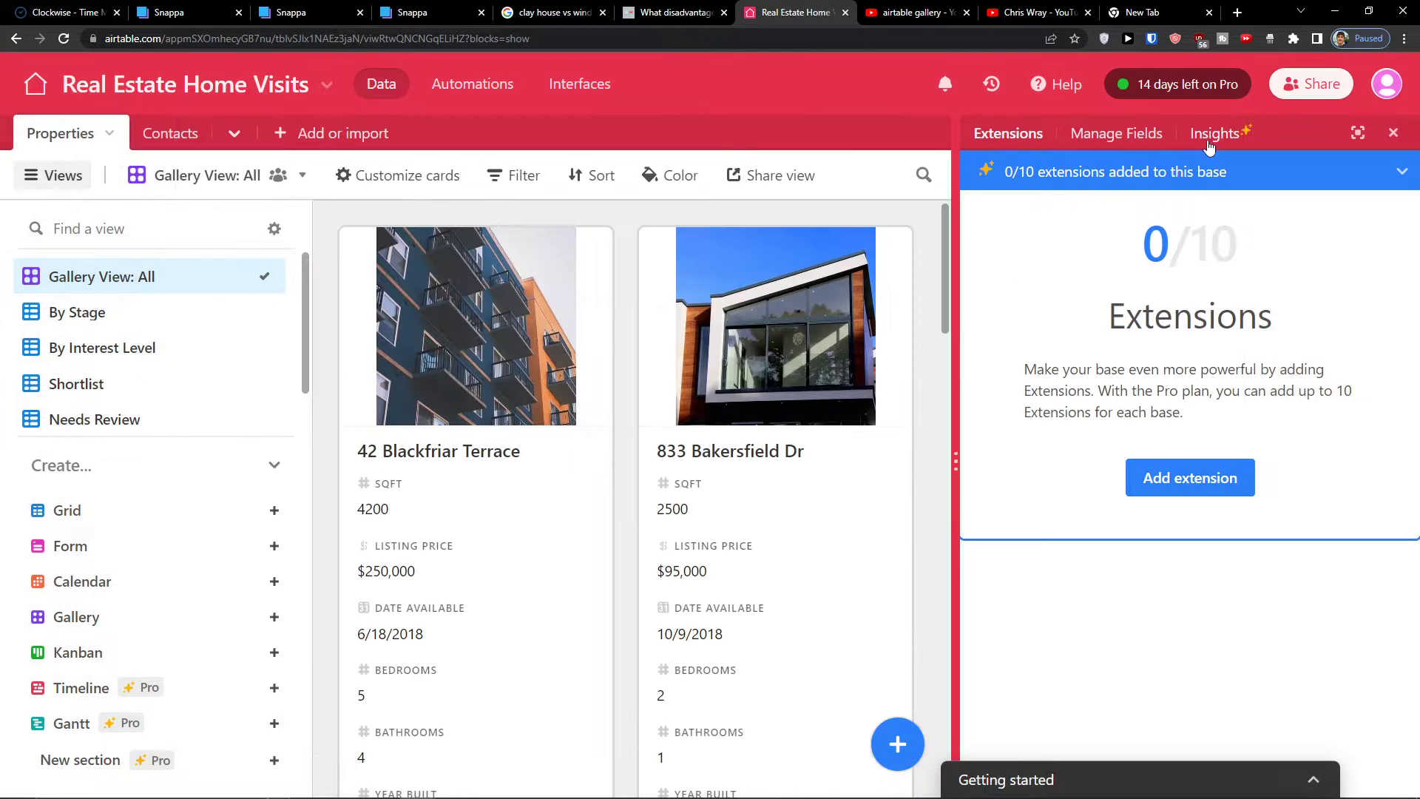
left_click(1392, 131)
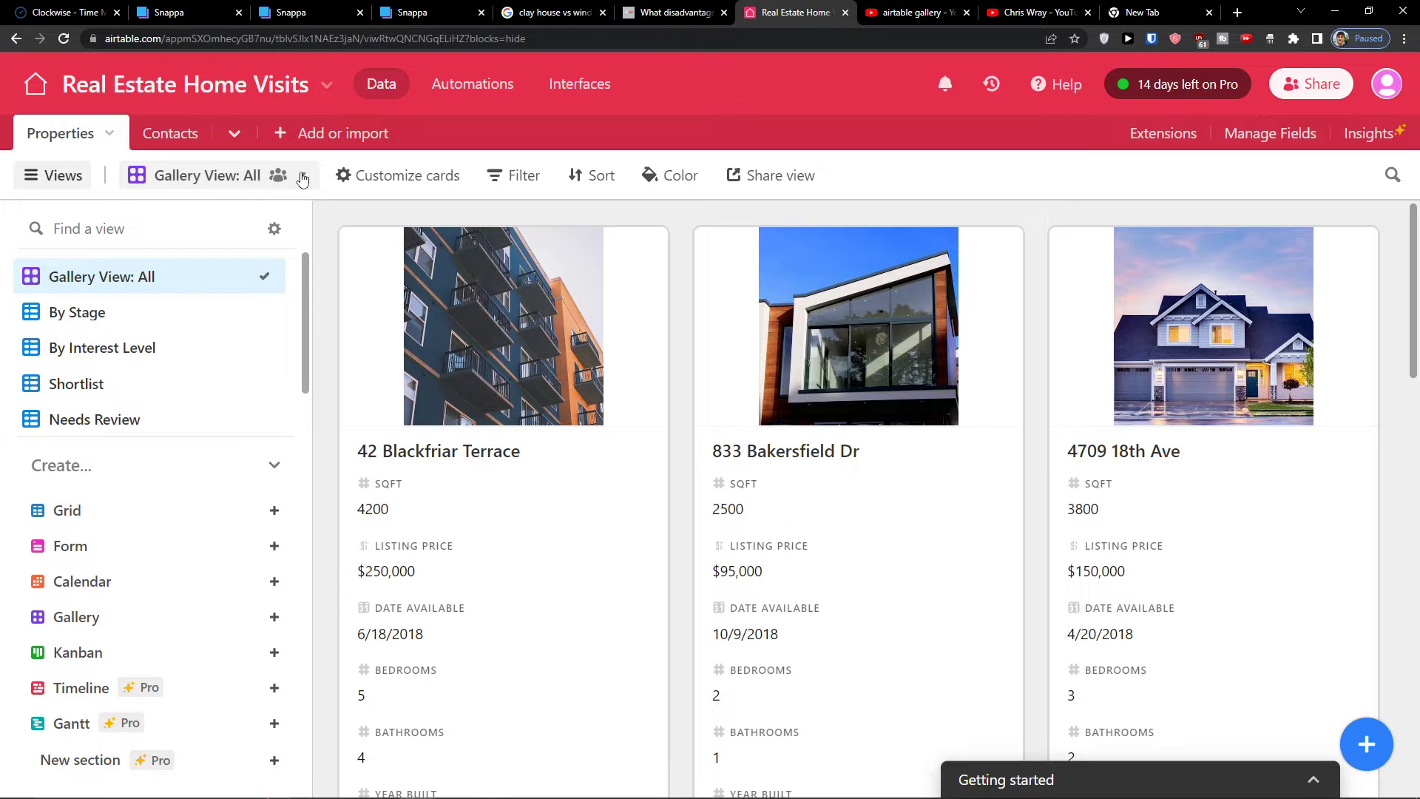
Choose Print view from the Gallery View: All options menu.
left_click(303, 175)
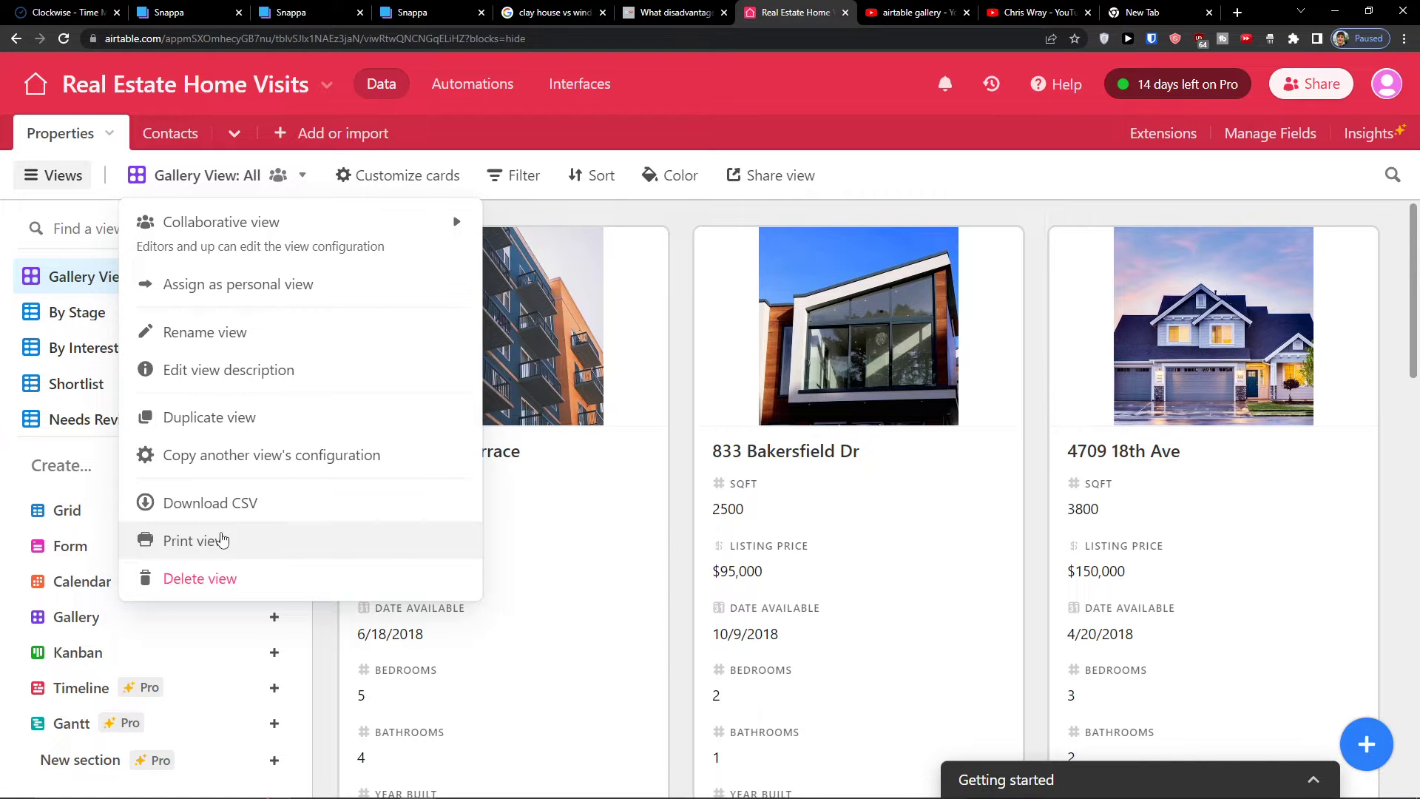
left_click(195, 540)
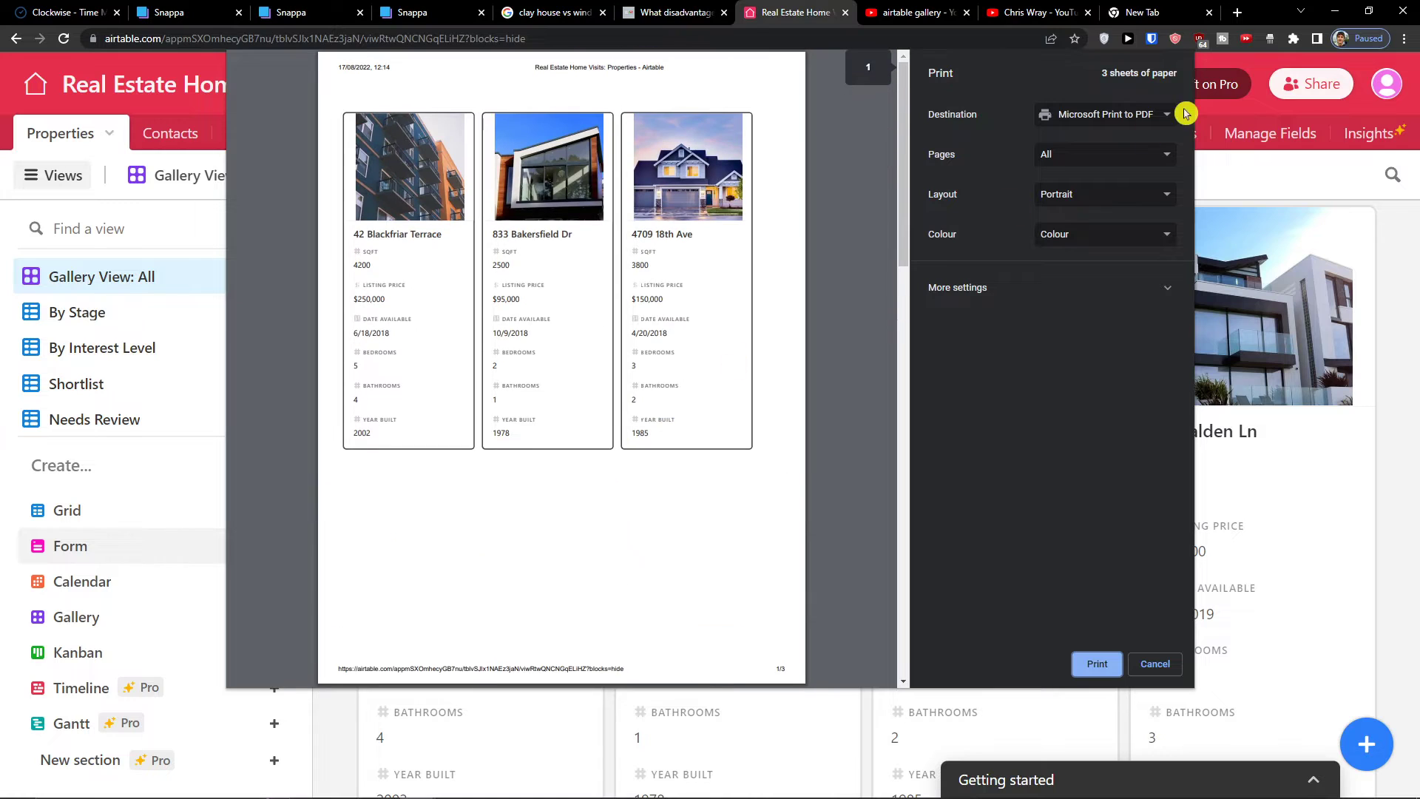
Set the print destination to Save as PDF and review which pages are included.
left_click(1104, 114)
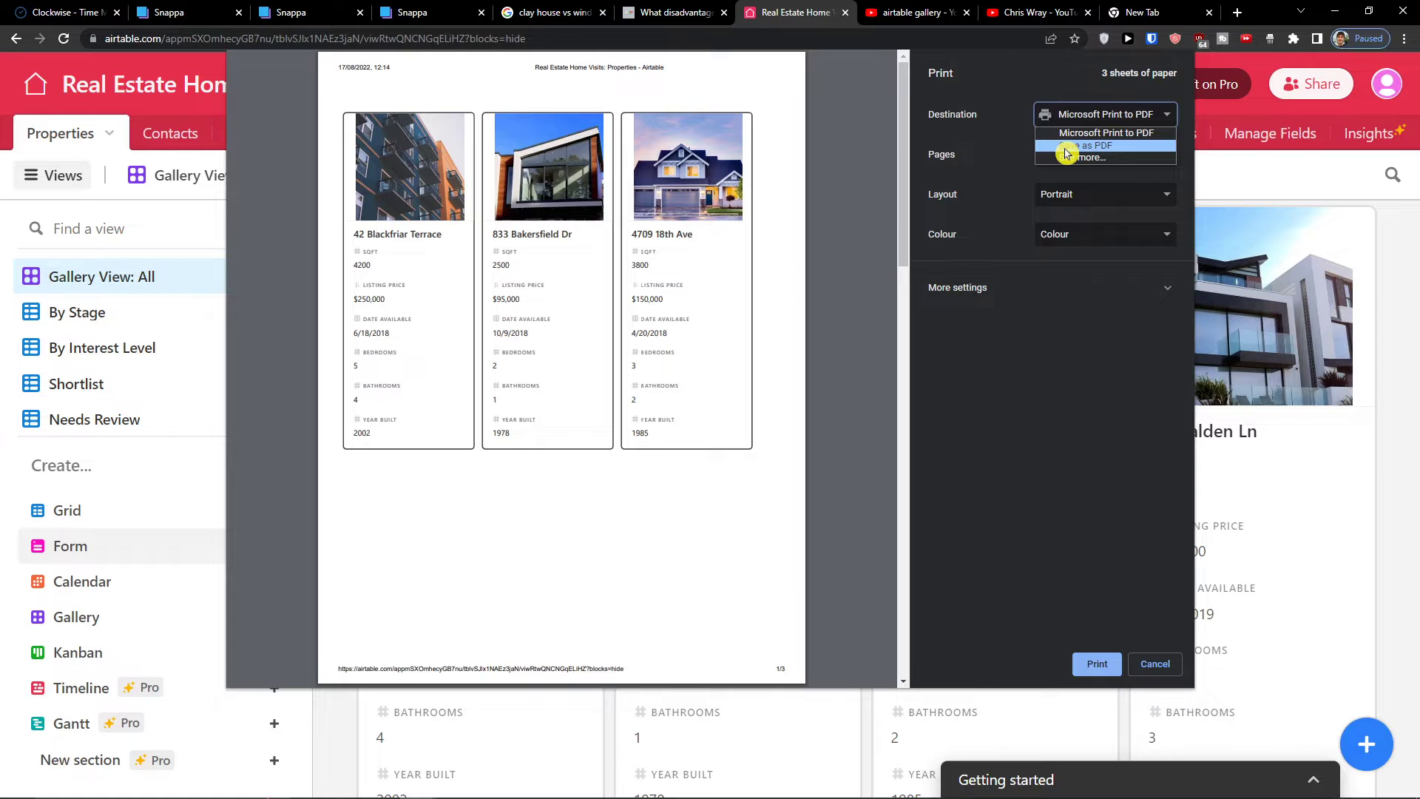
left_click(1096, 145)
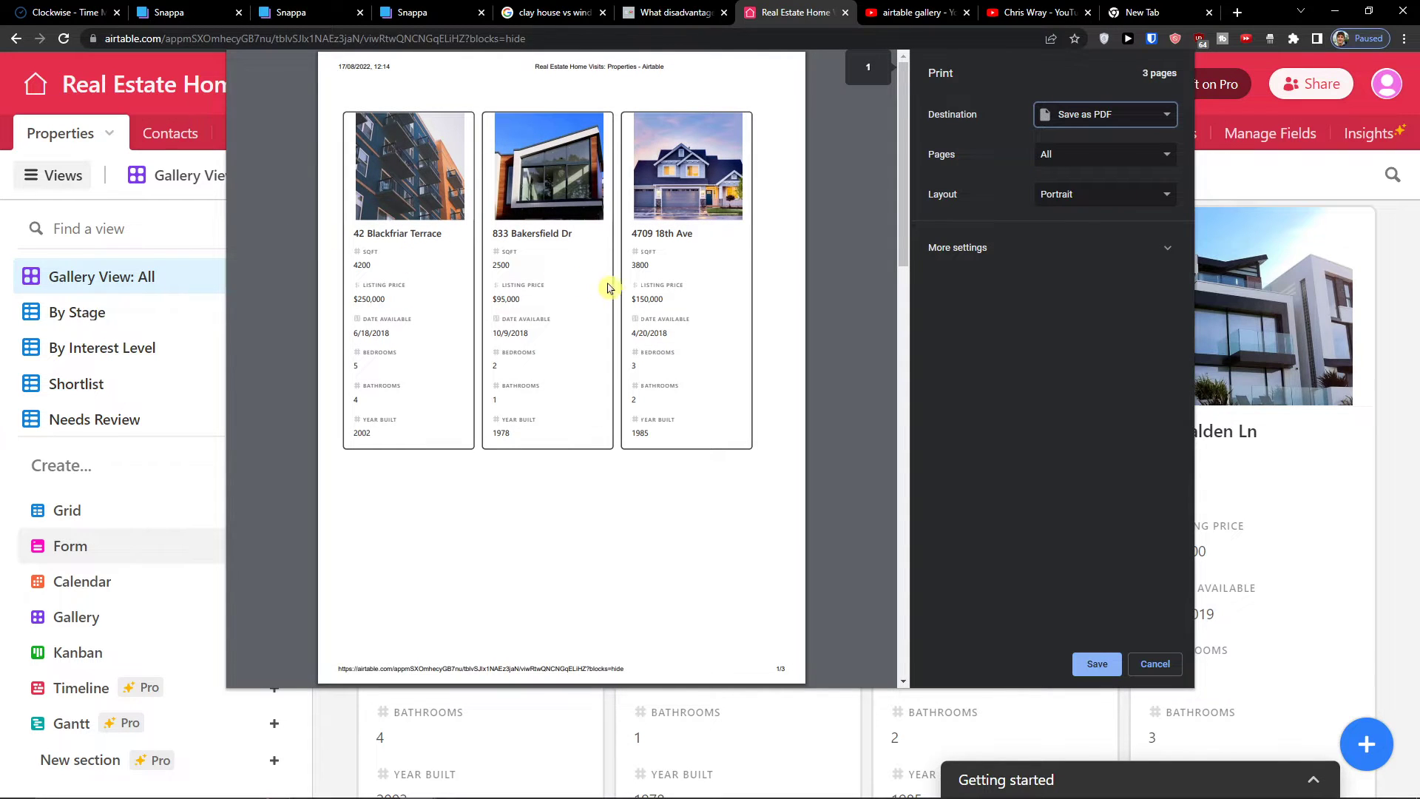
left_click(1104, 154)
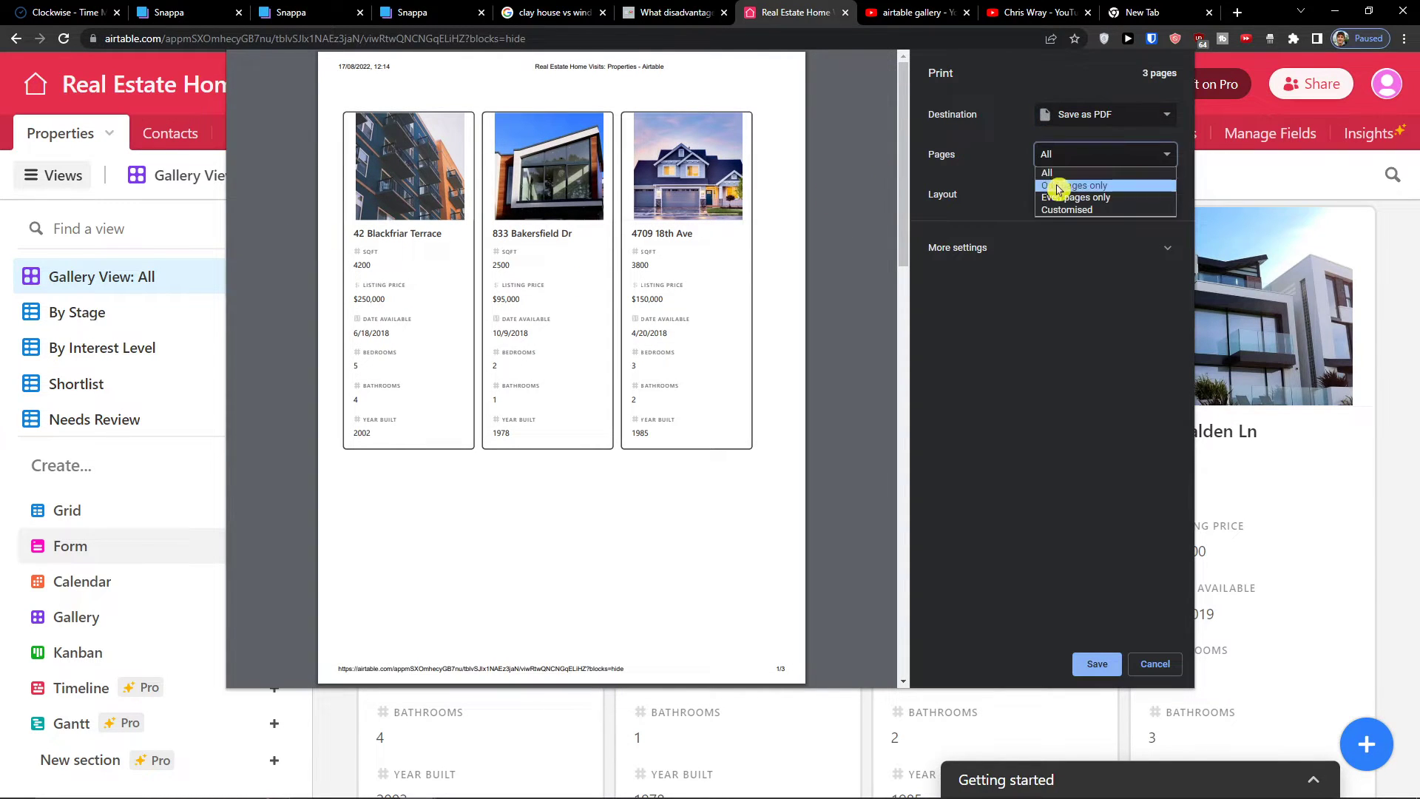
left_click(1075, 196)
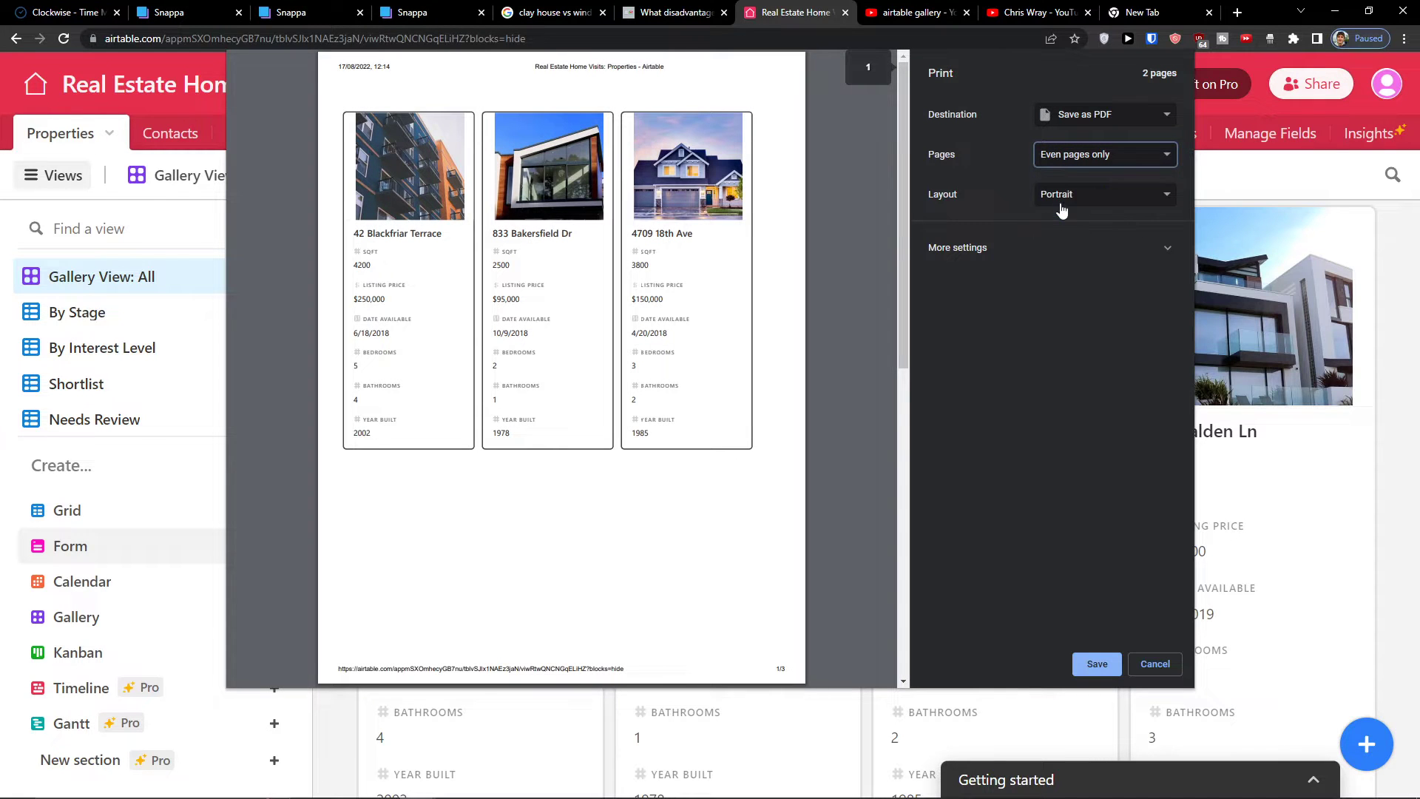
left_click(1103, 153)
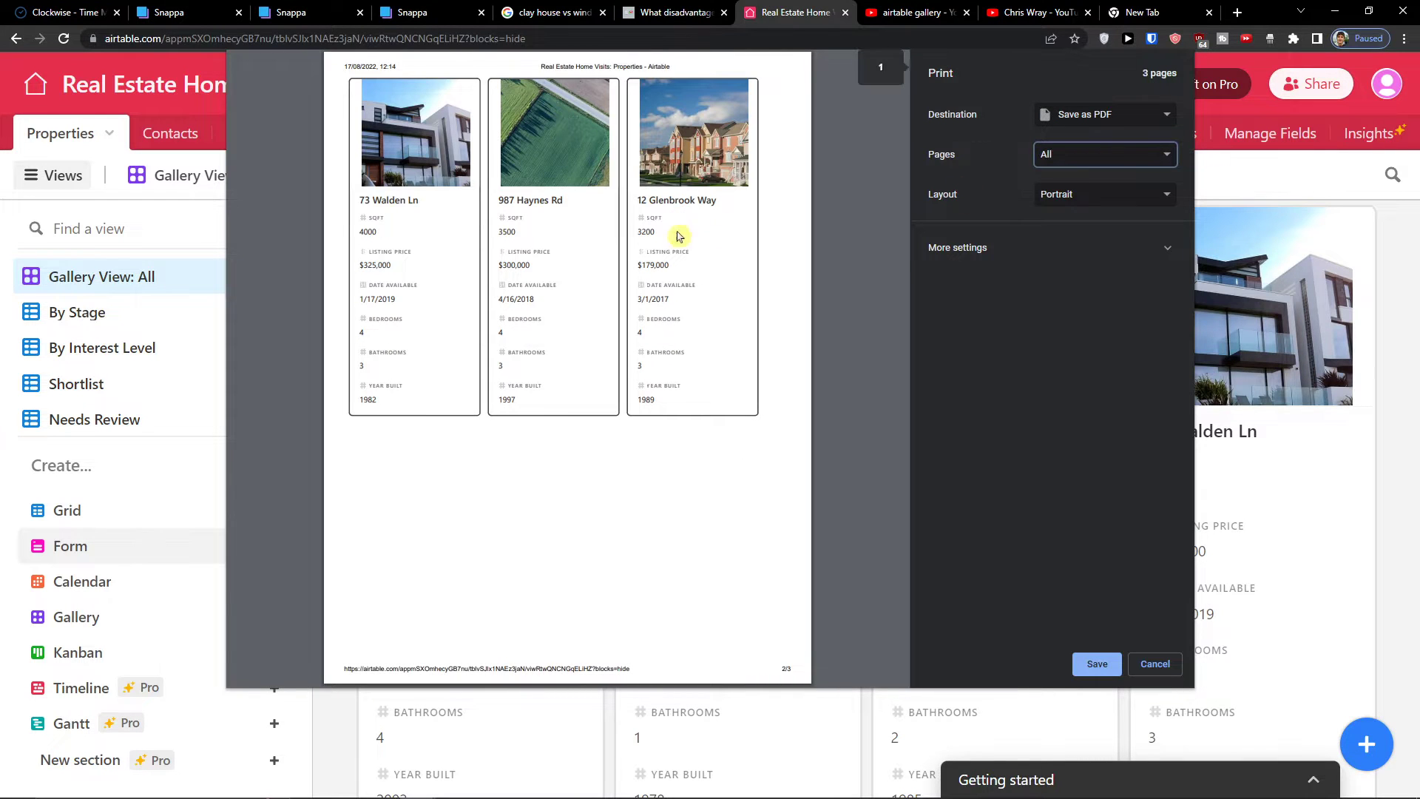
Try landscape orientation, keep portrait, and expand the additional print settings.
left_click(1104, 194)
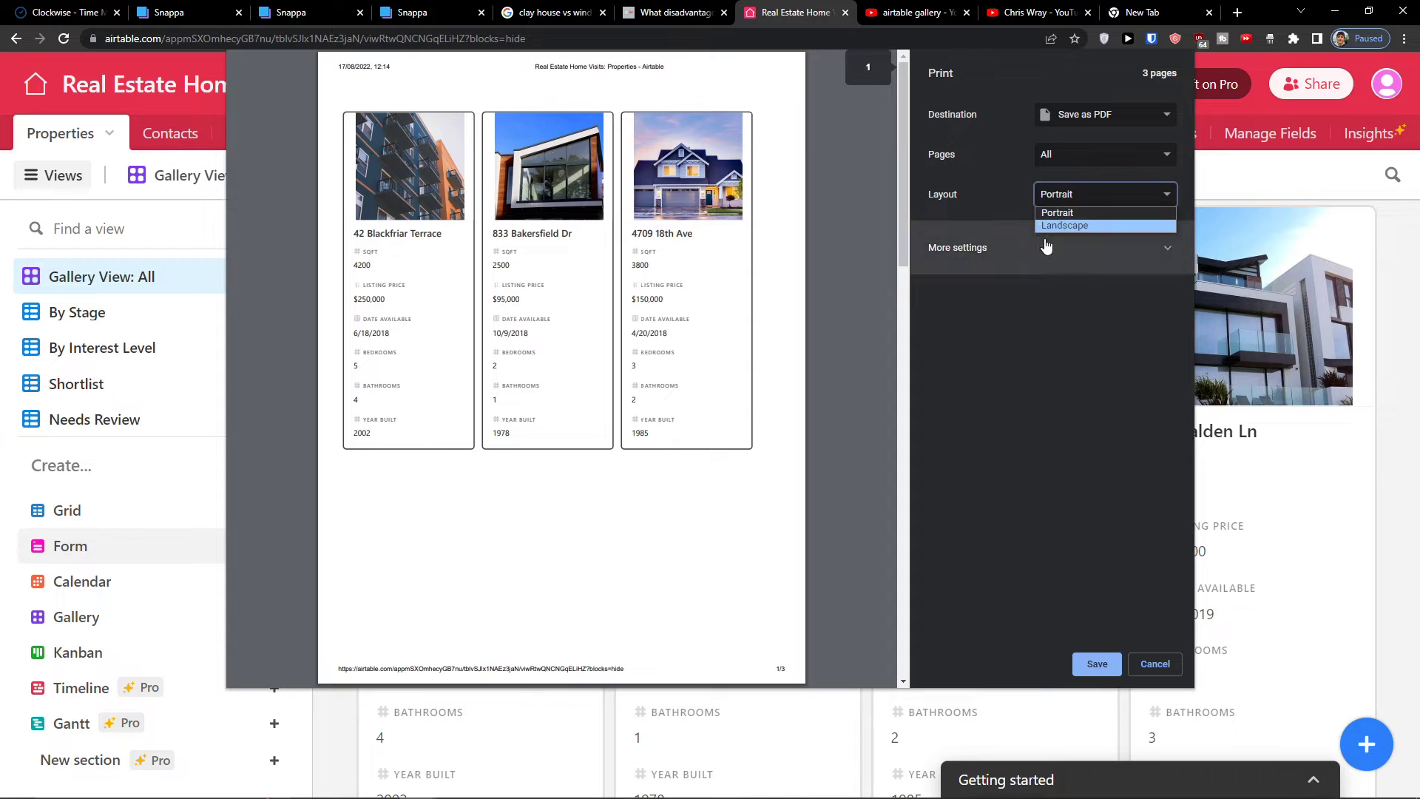
left_click(1064, 225)
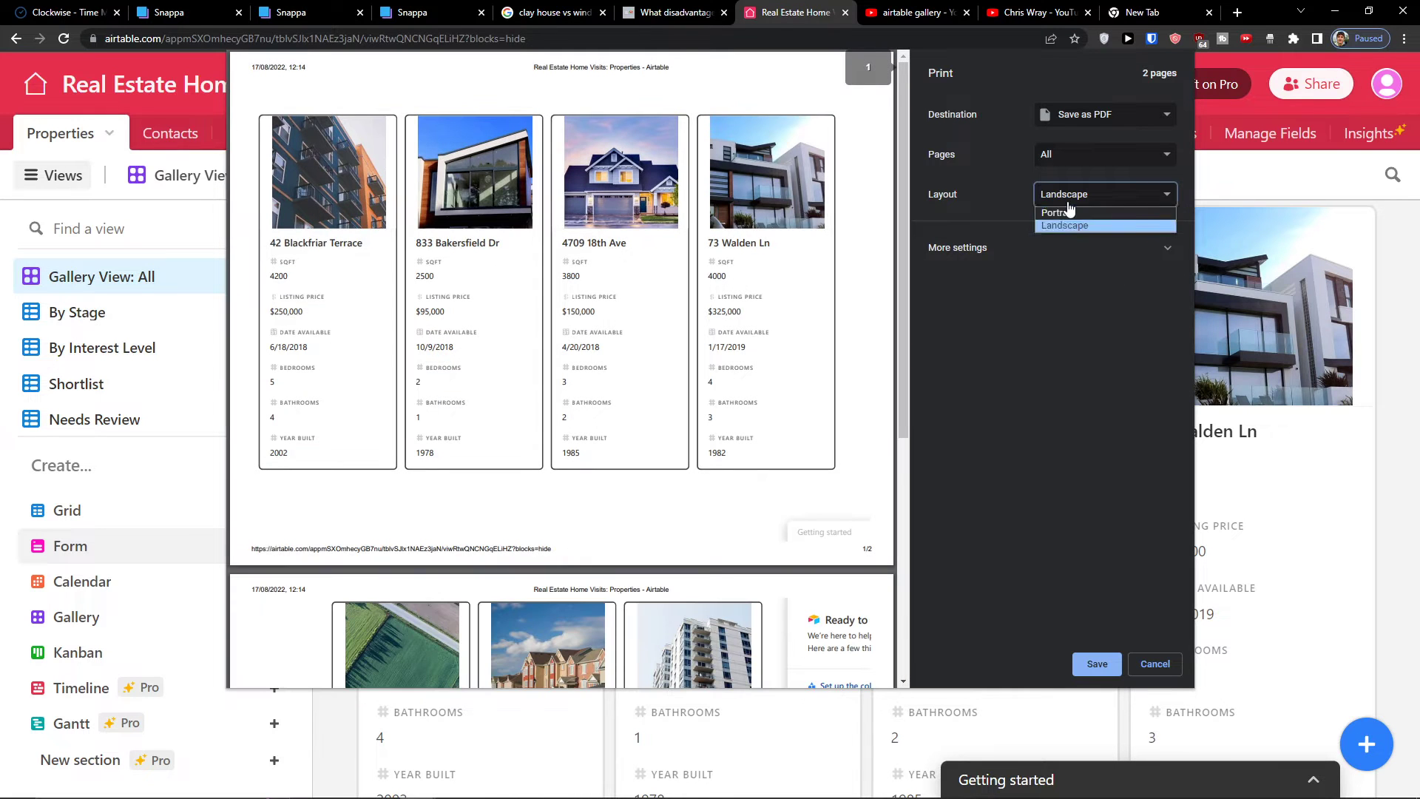
left_click(1056, 211)
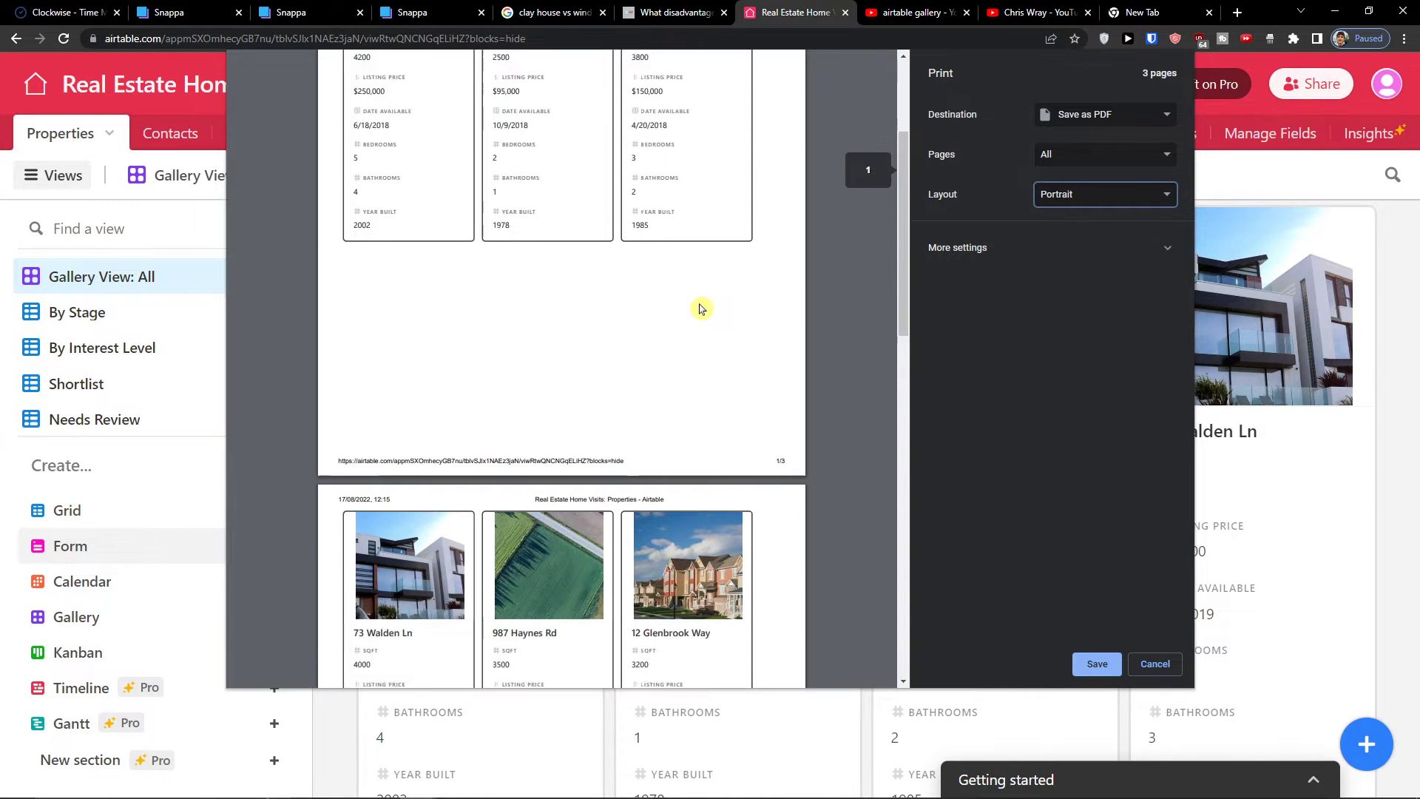
left_click(956, 247)
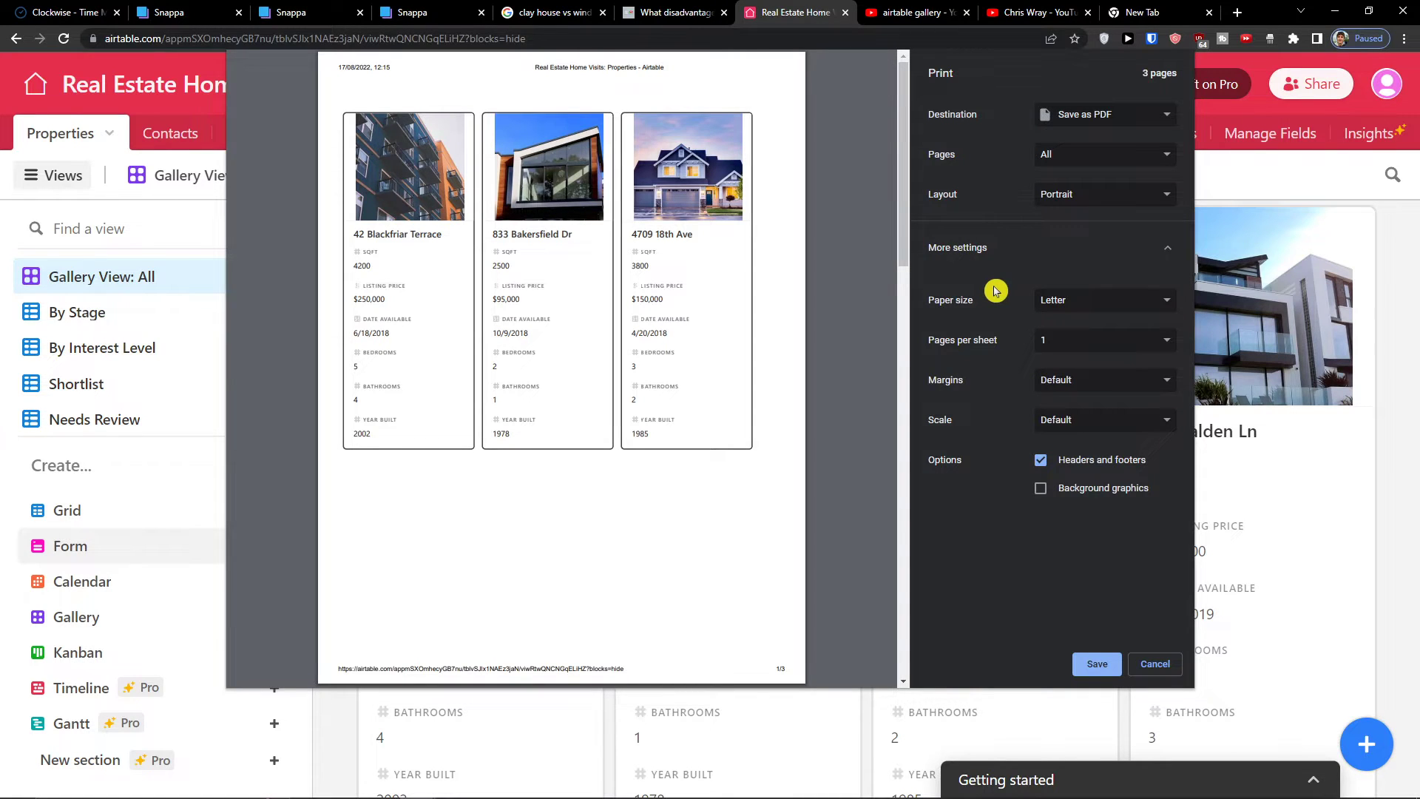
Cycle the paper size through Tabloid, A0, A4, A5 and Legal, returning to Letter.
left_click(1103, 300)
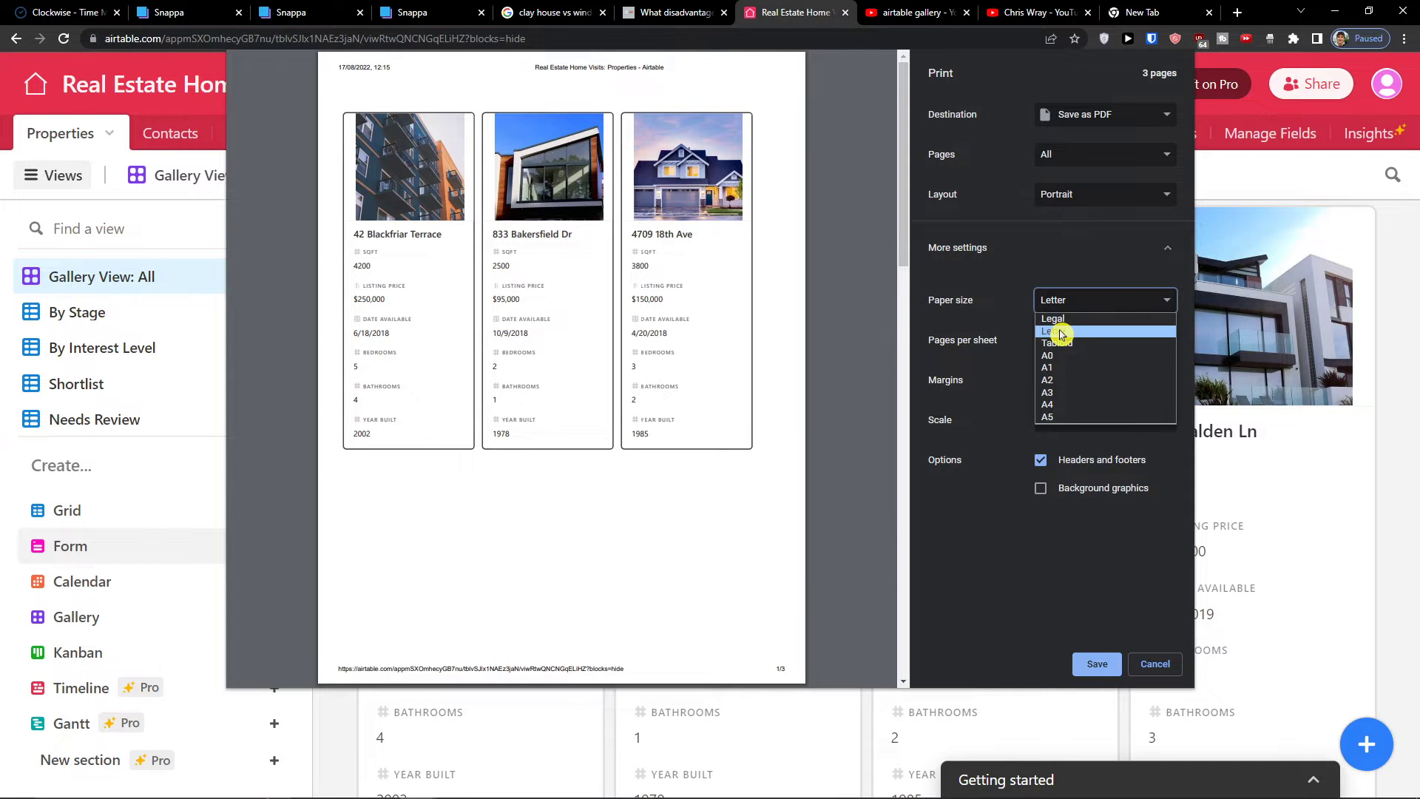
left_click(1056, 341)
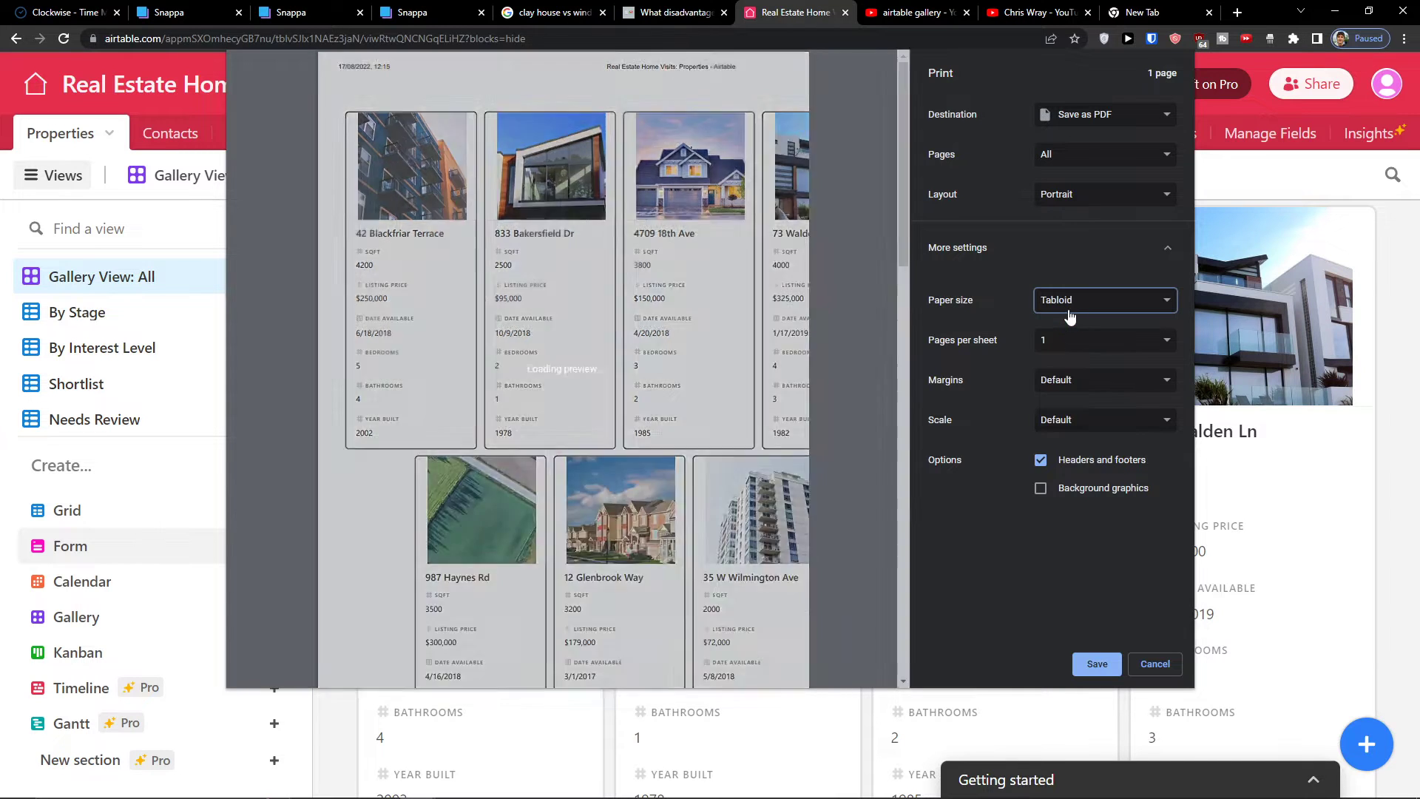
left_click(1102, 300)
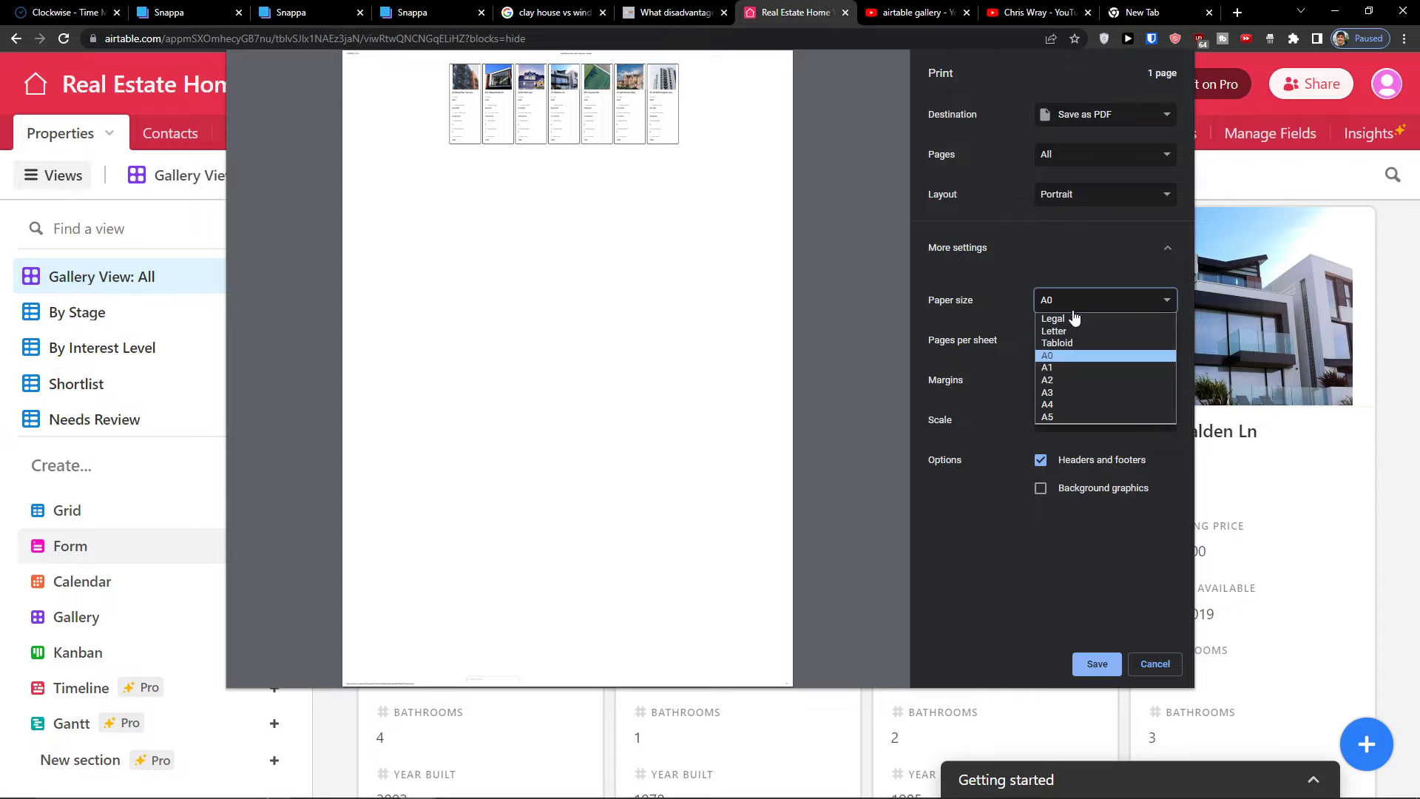
left_click(1047, 369)
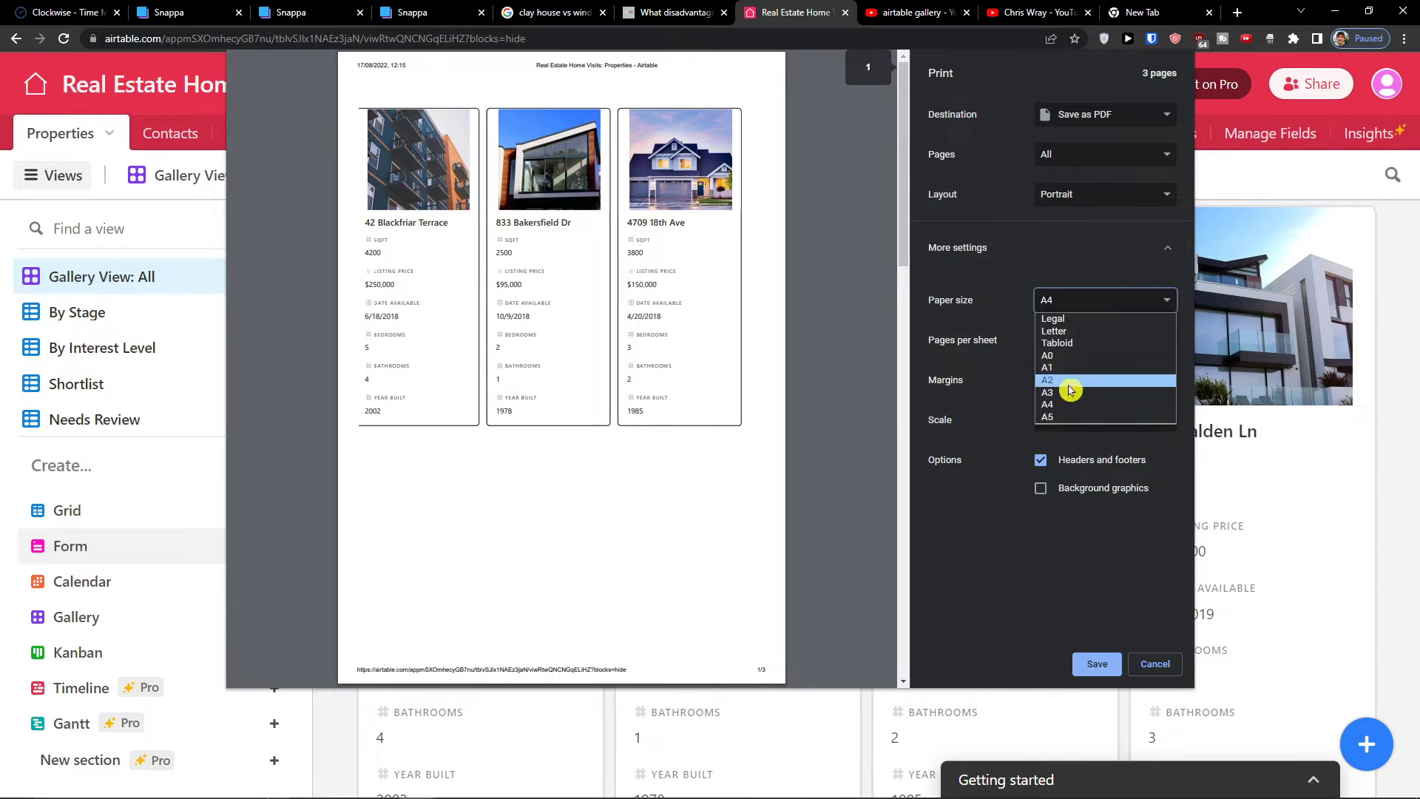
left_click(1047, 417)
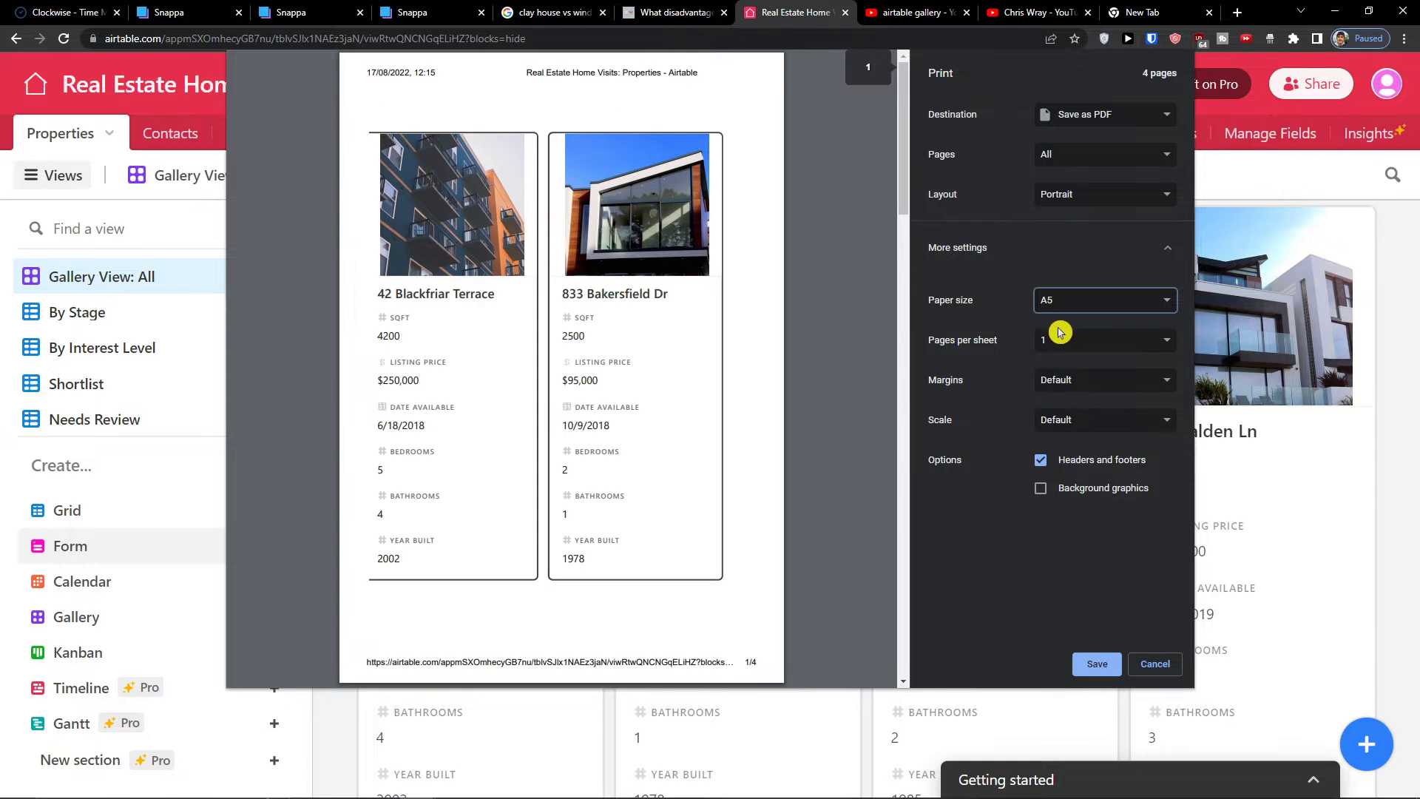
left_click(1103, 300)
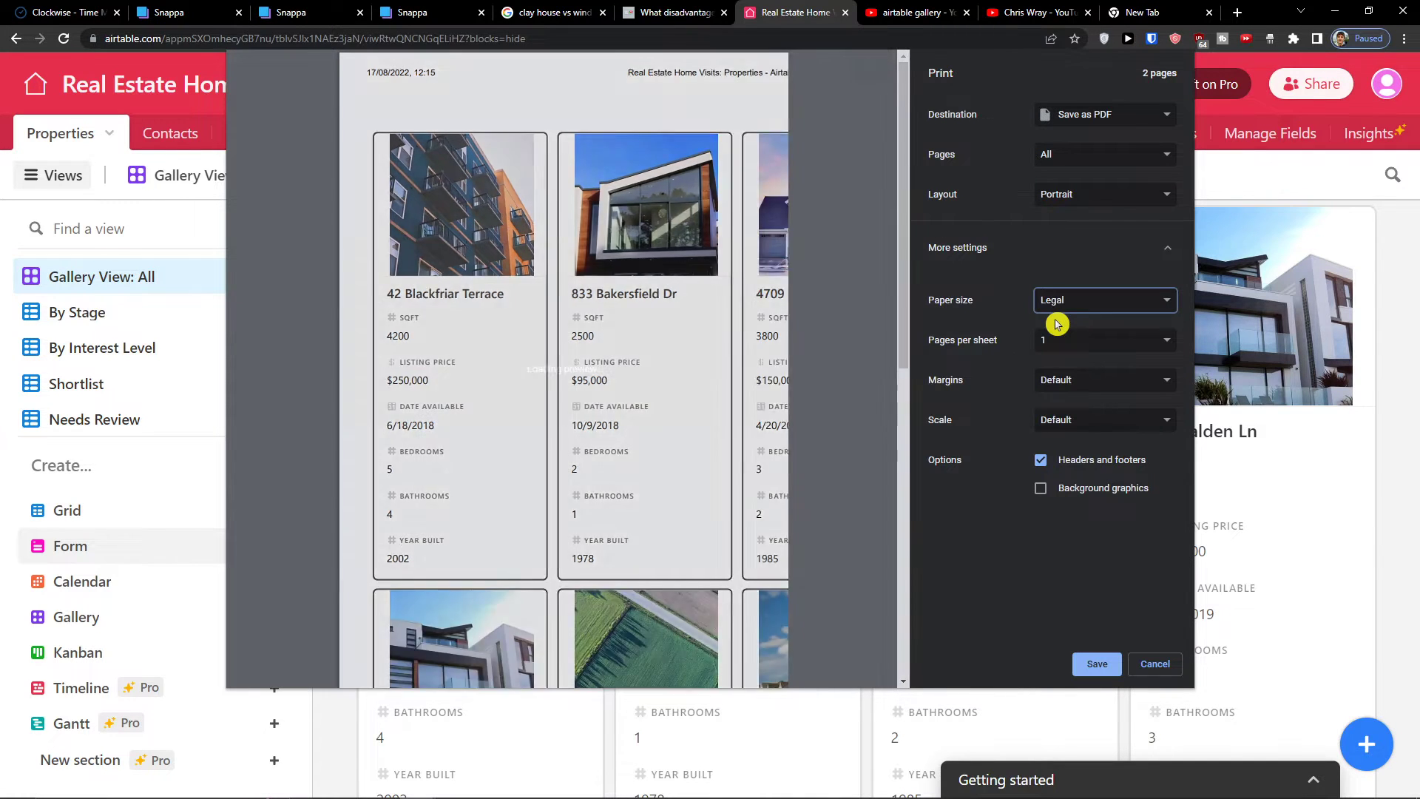
left_click(1103, 300)
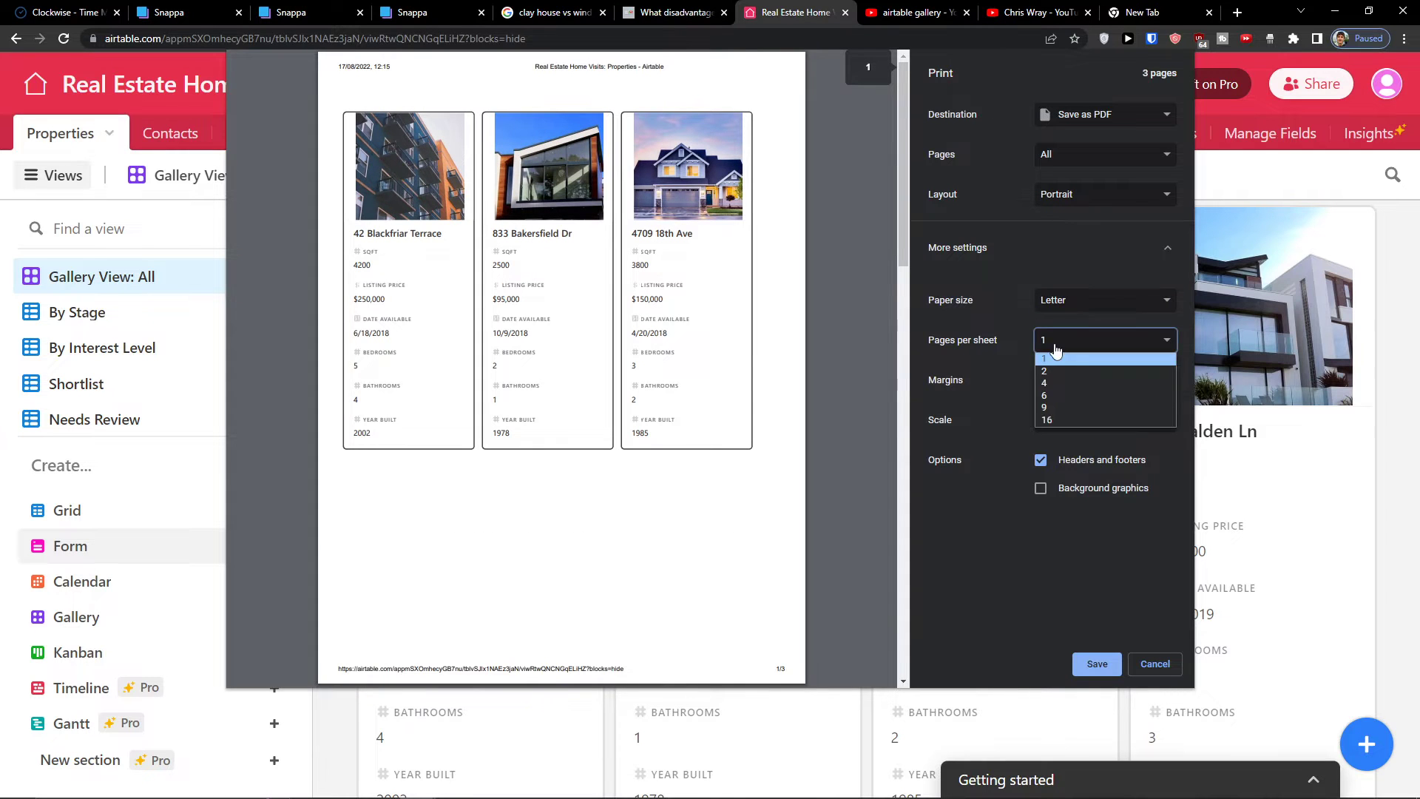
Try two and six pages per sheet, then return to one page per sheet.
left_click(1043, 371)
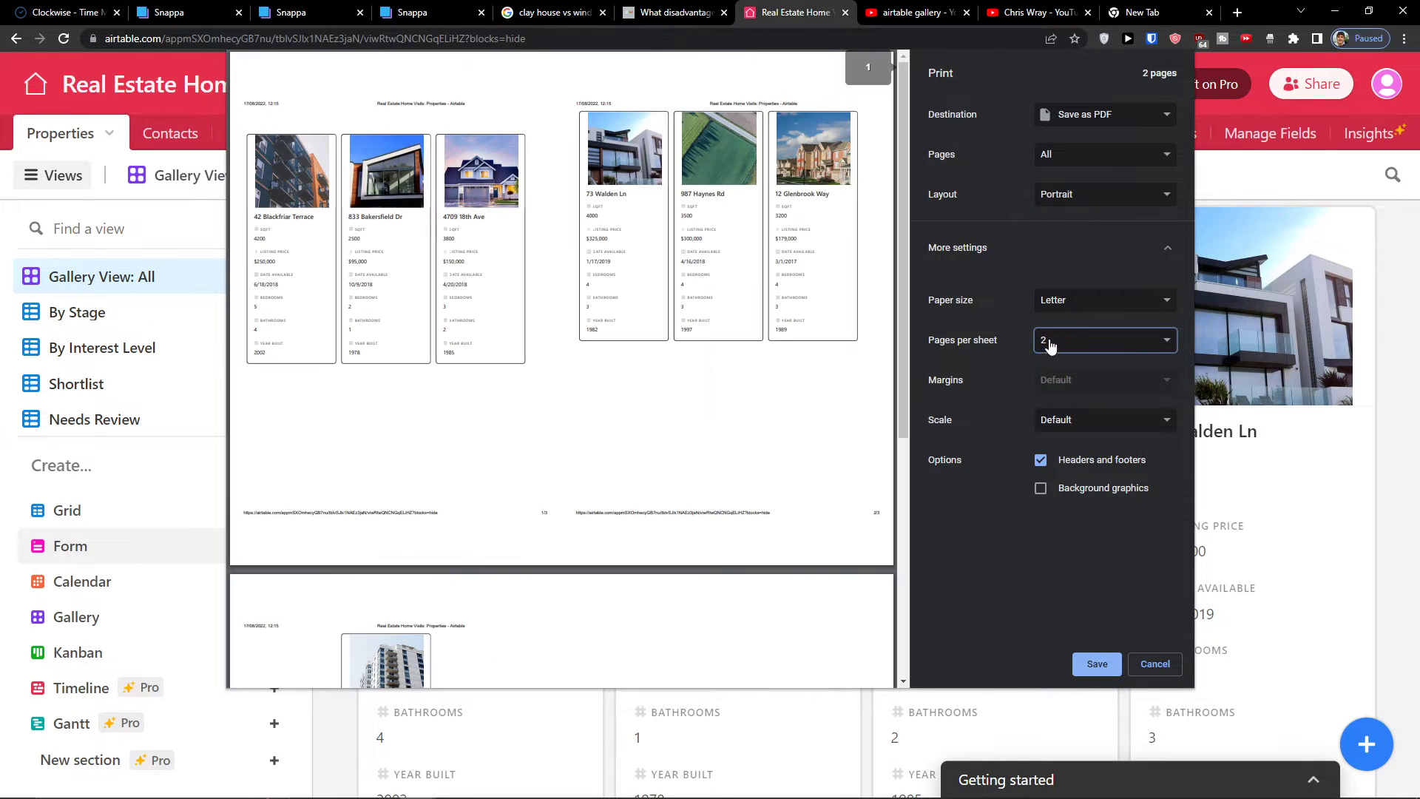
left_click(1103, 340)
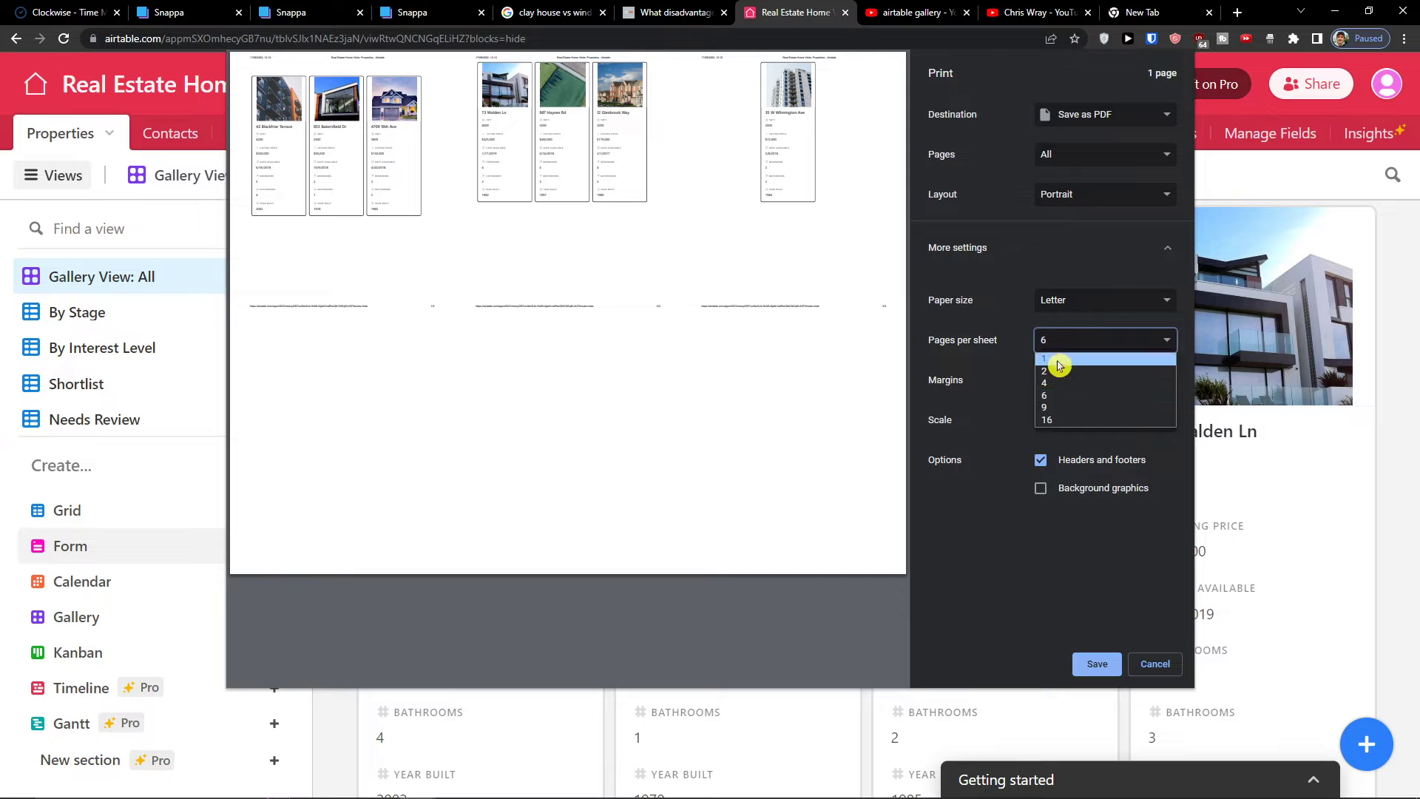
left_click(1042, 358)
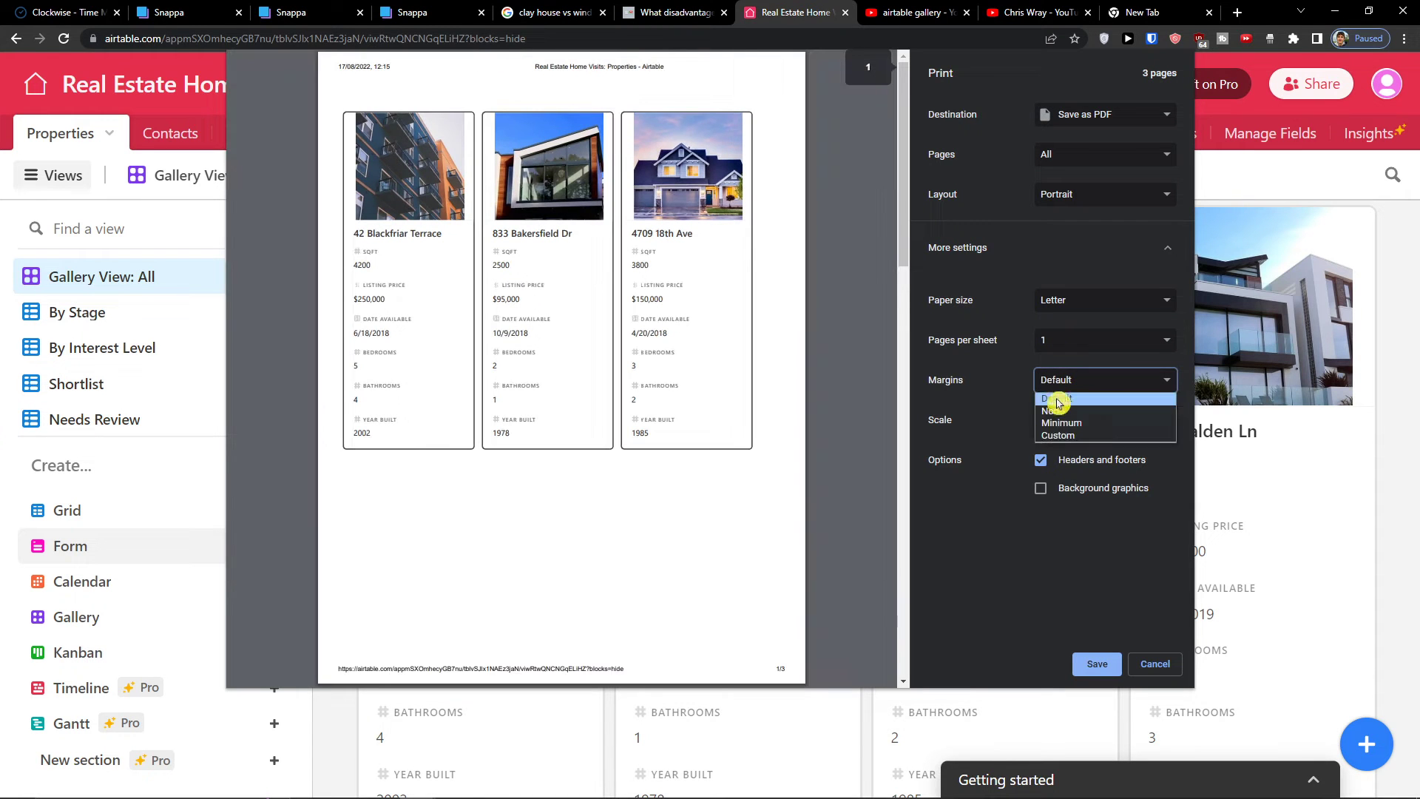
Set Minimum then Custom margins, dragging the guides to 40mm top and 15mm left.
left_click(1060, 422)
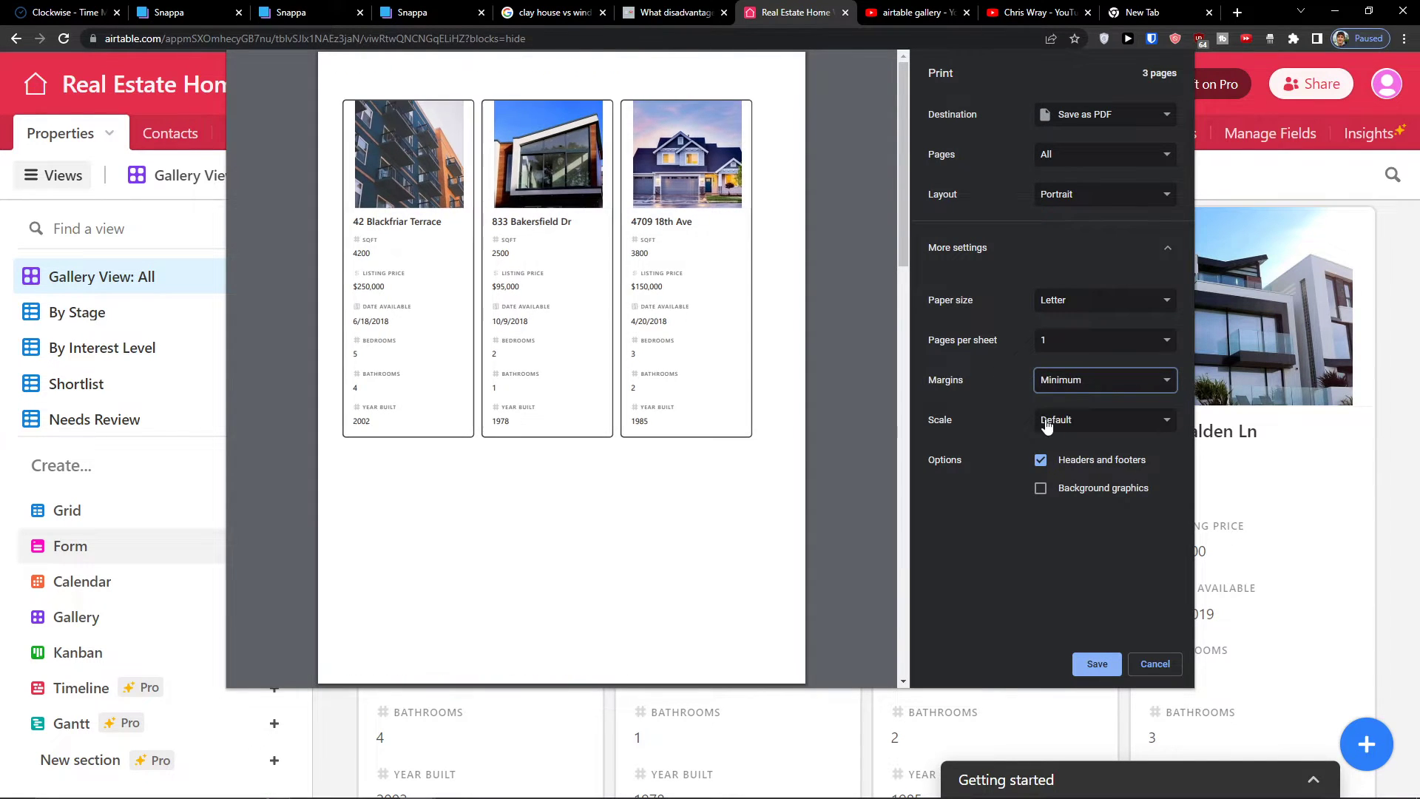
left_click(1104, 380)
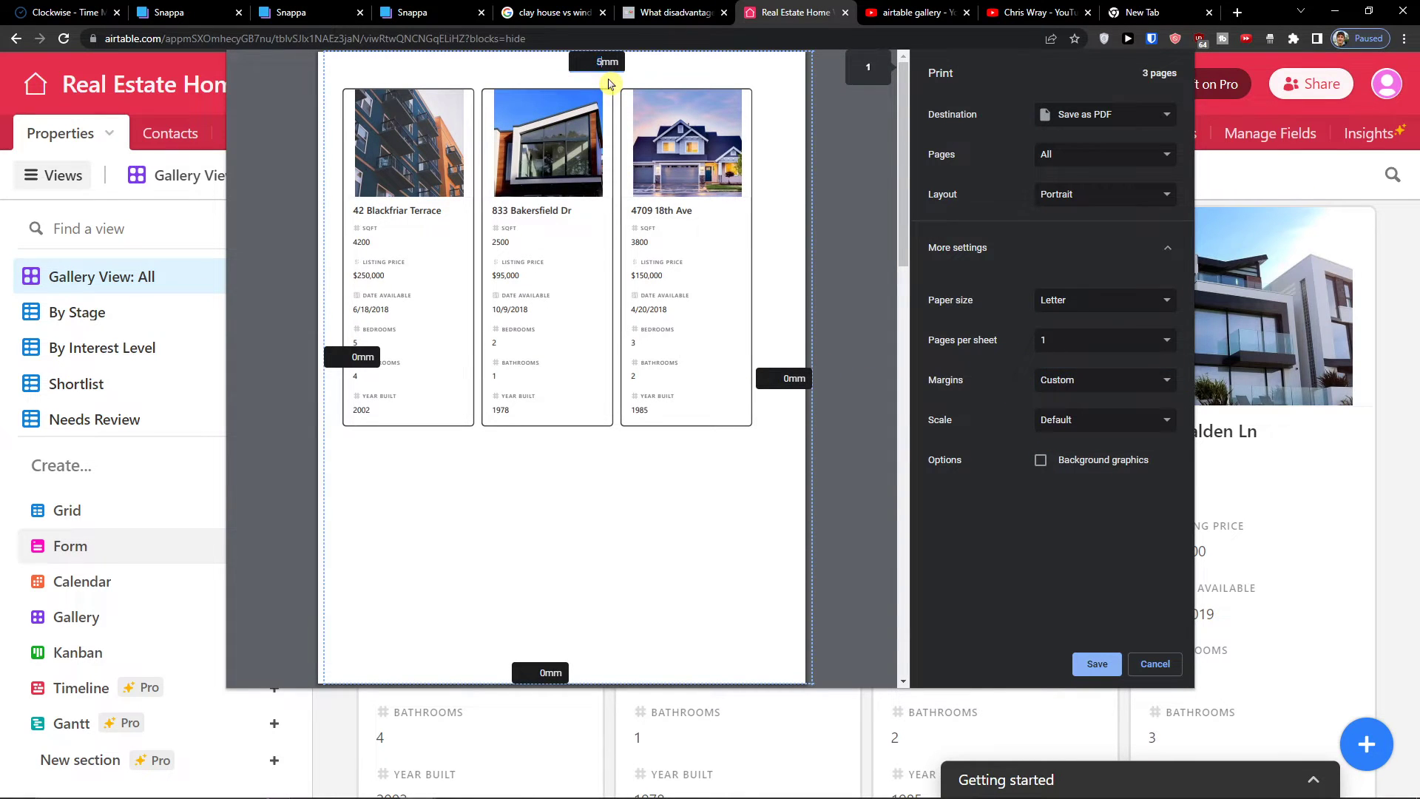
left_click(1096, 664)
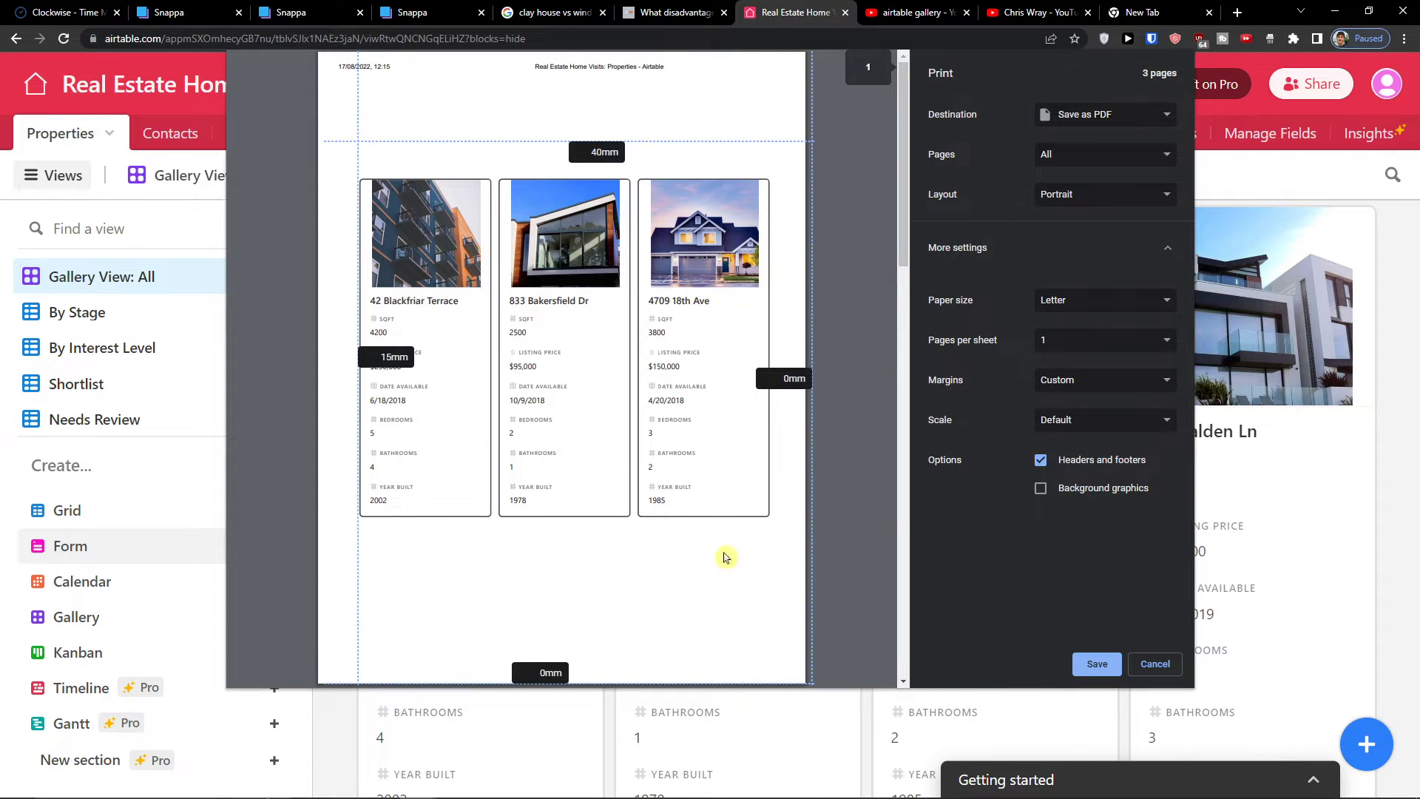
left_click(1103, 380)
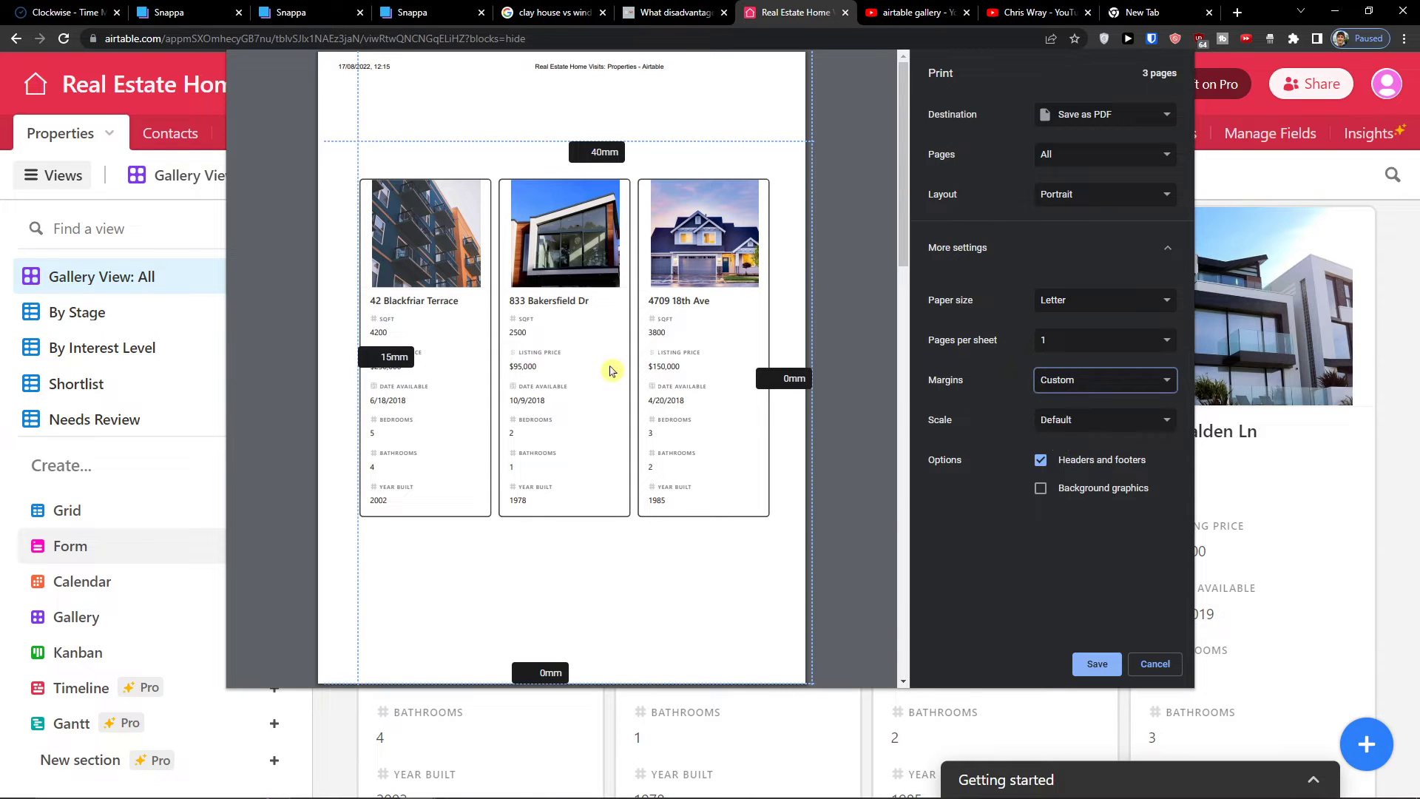
scroll("down", 3)
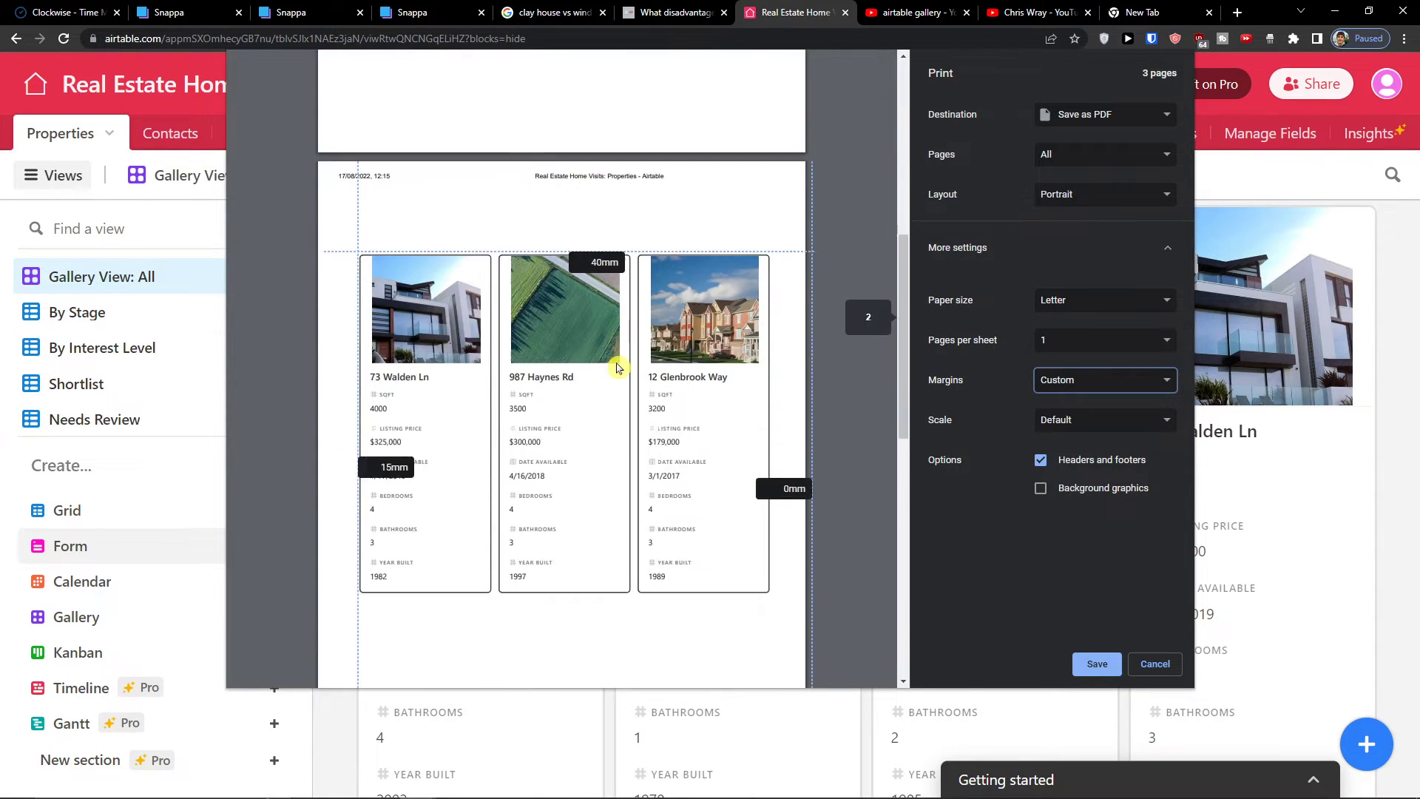
scroll("down", 3)
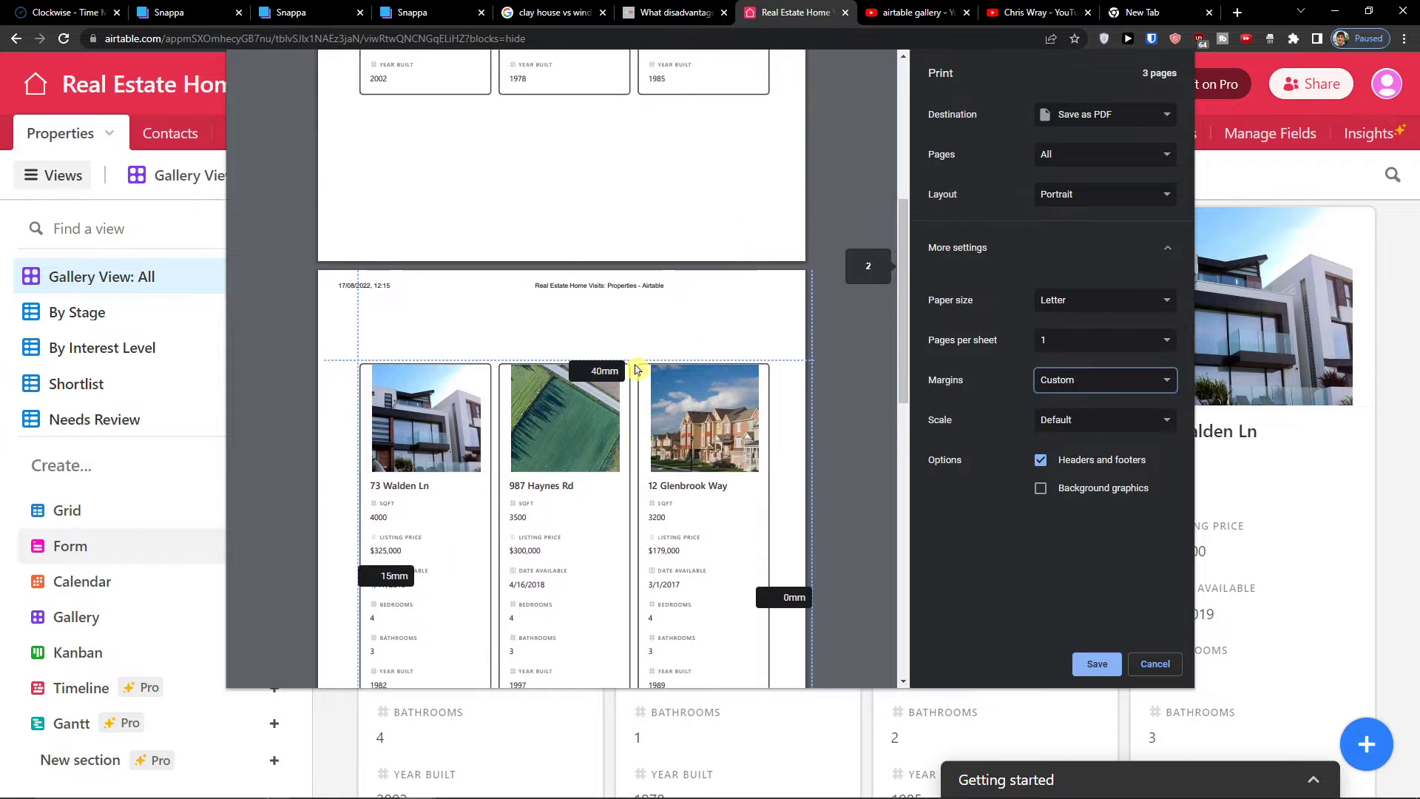
scroll("down", 3)
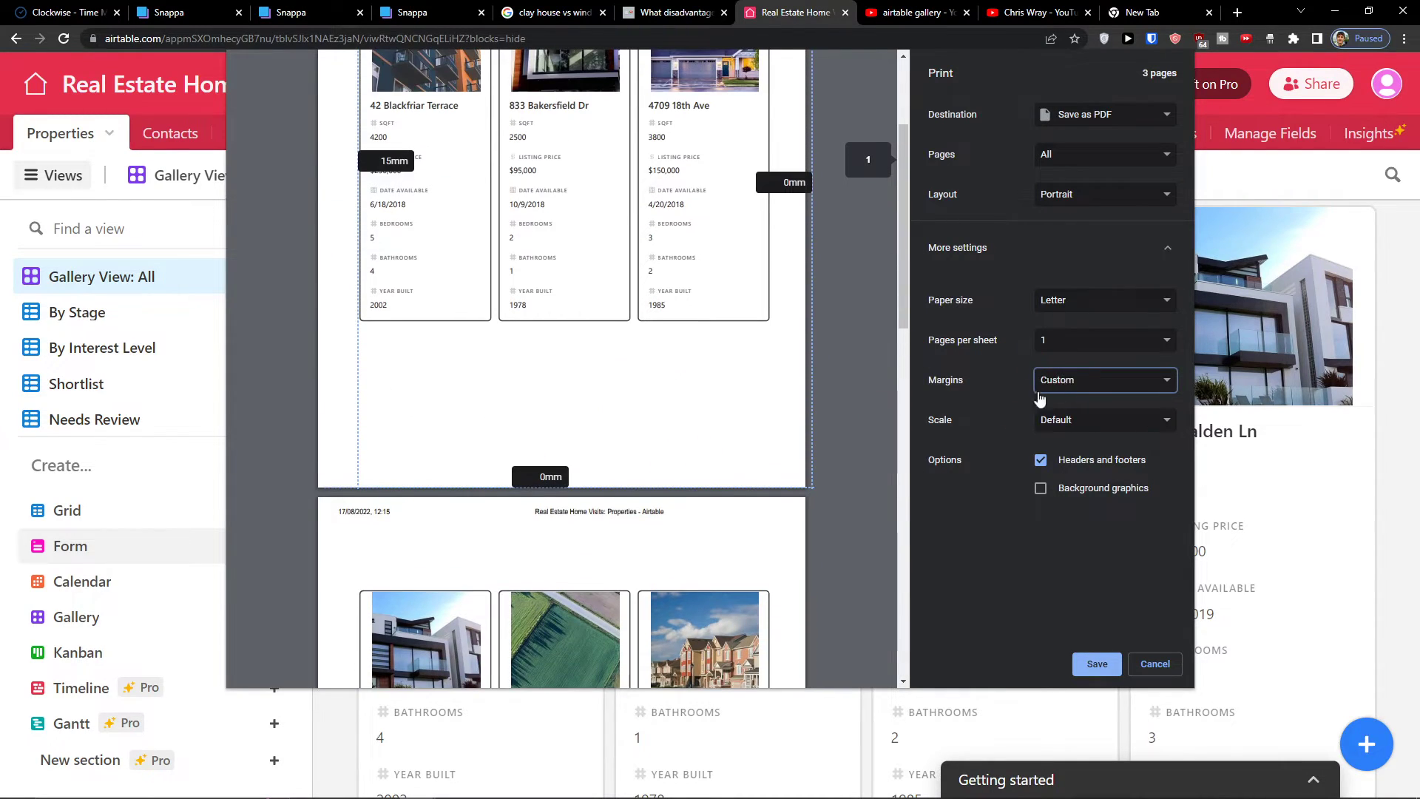
Set a customised print scale of 100 and toggle headers and footers on the printout.
left_click(1102, 419)
type("115")
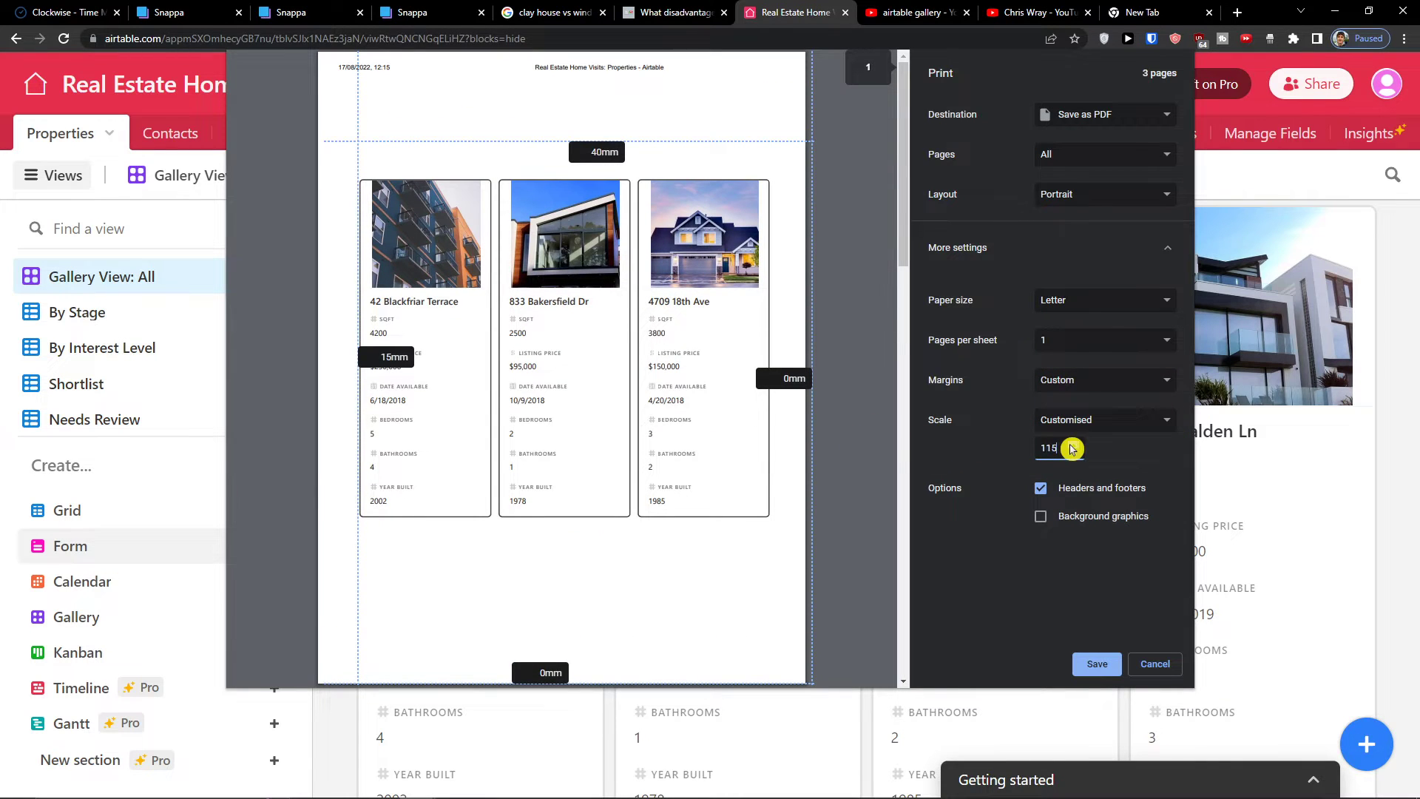
left_click(1073, 453)
type("100")
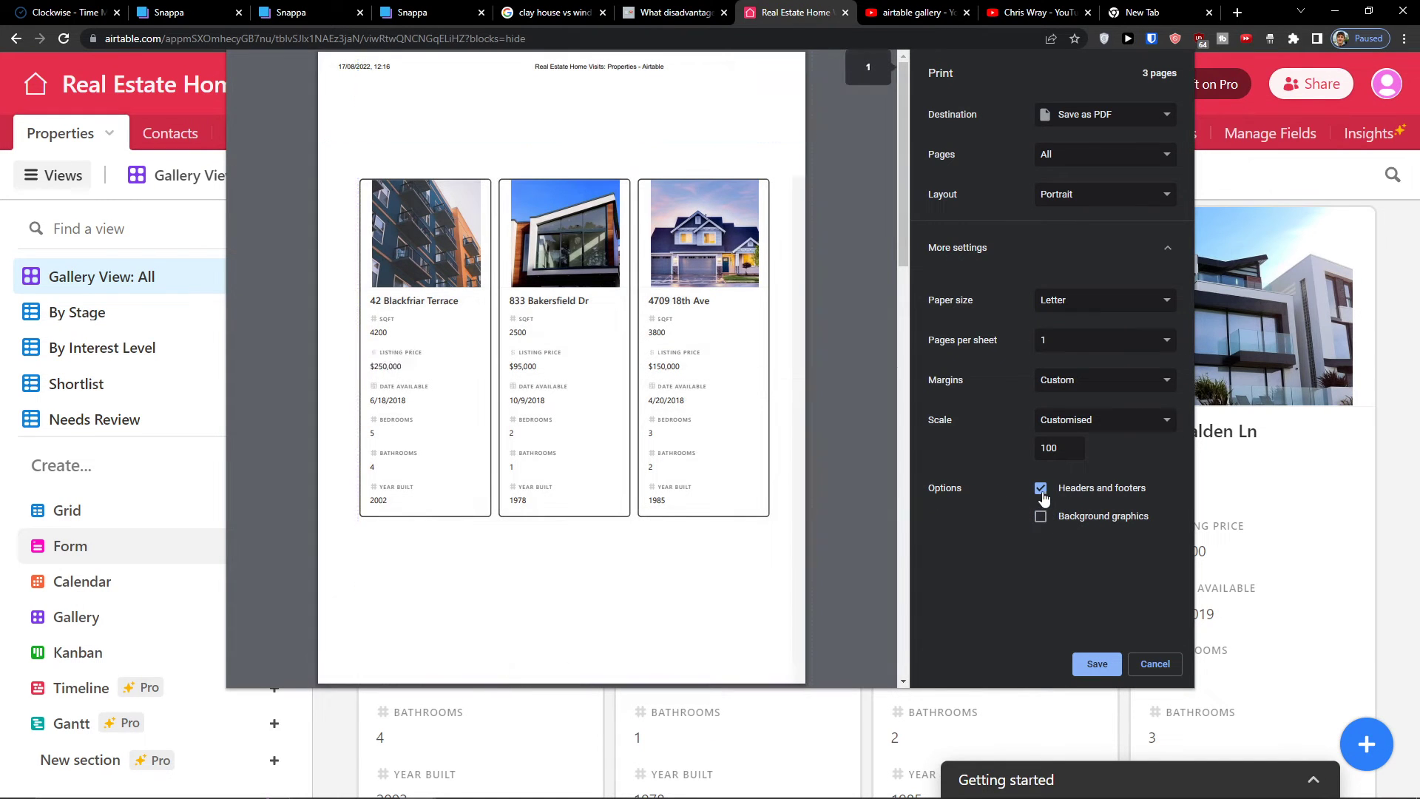
left_click(1096, 664)
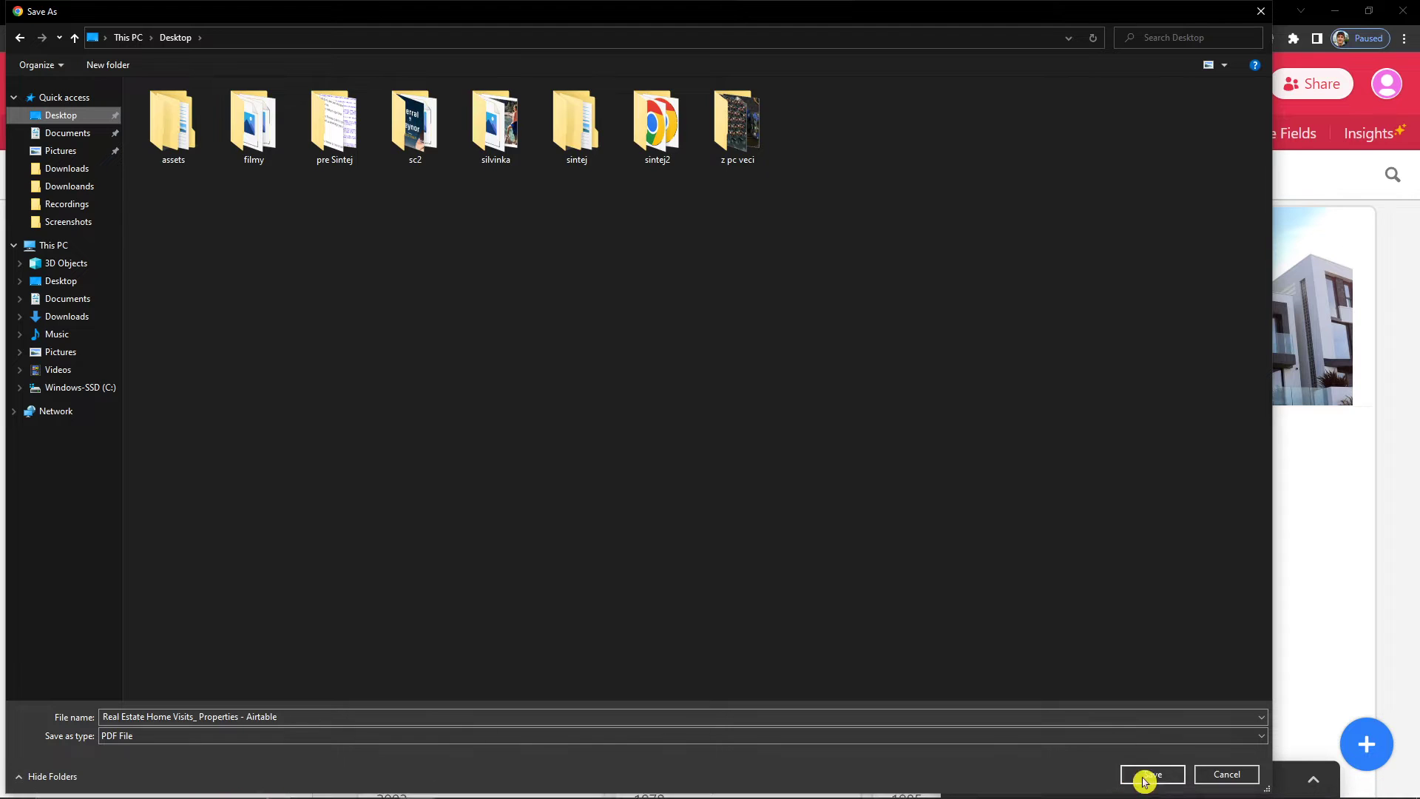
Save the gallery PDF to the Desktop and return to the Airtable property gallery.
left_click(1150, 773)
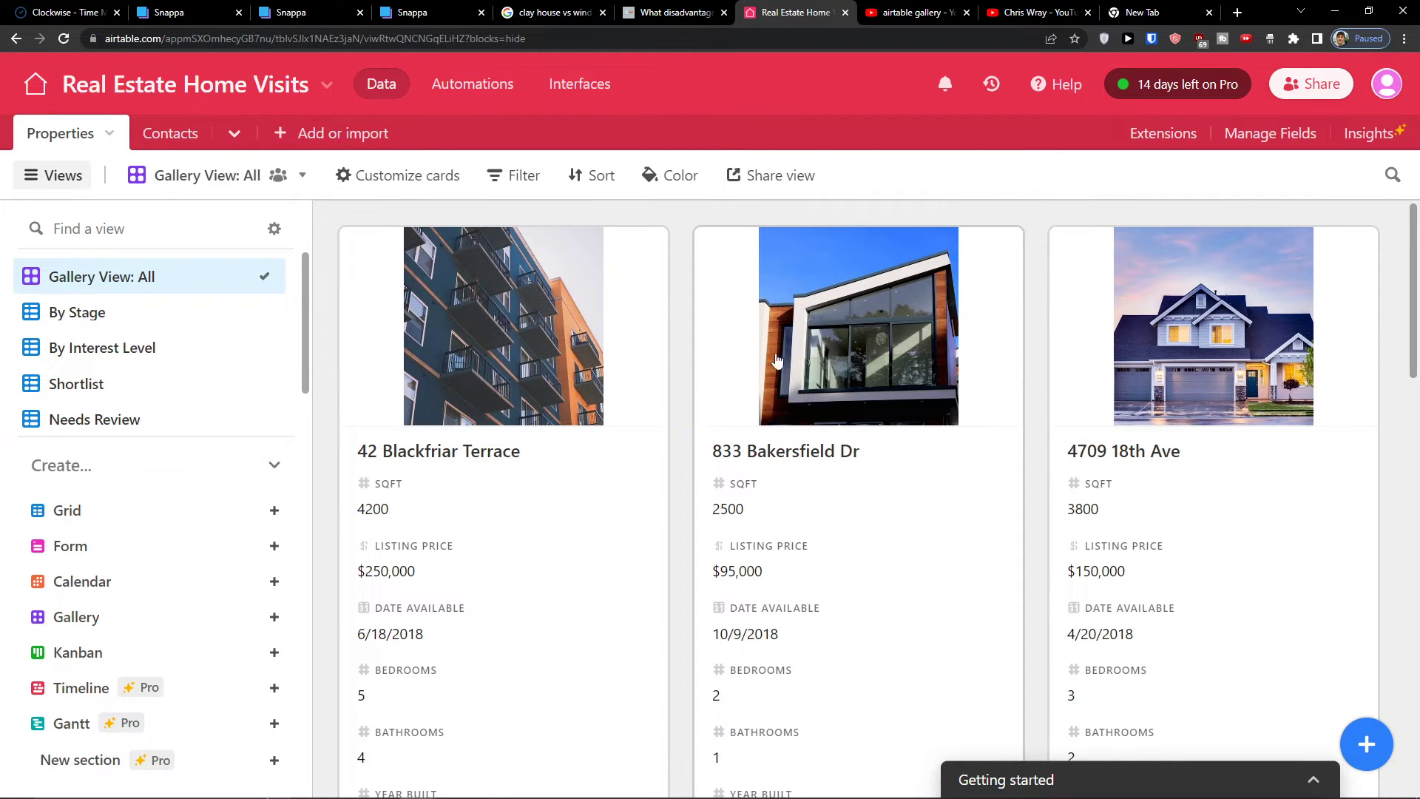
Download the Properties gallery view as a CSV file from the view menu.
left_click(1150, 12)
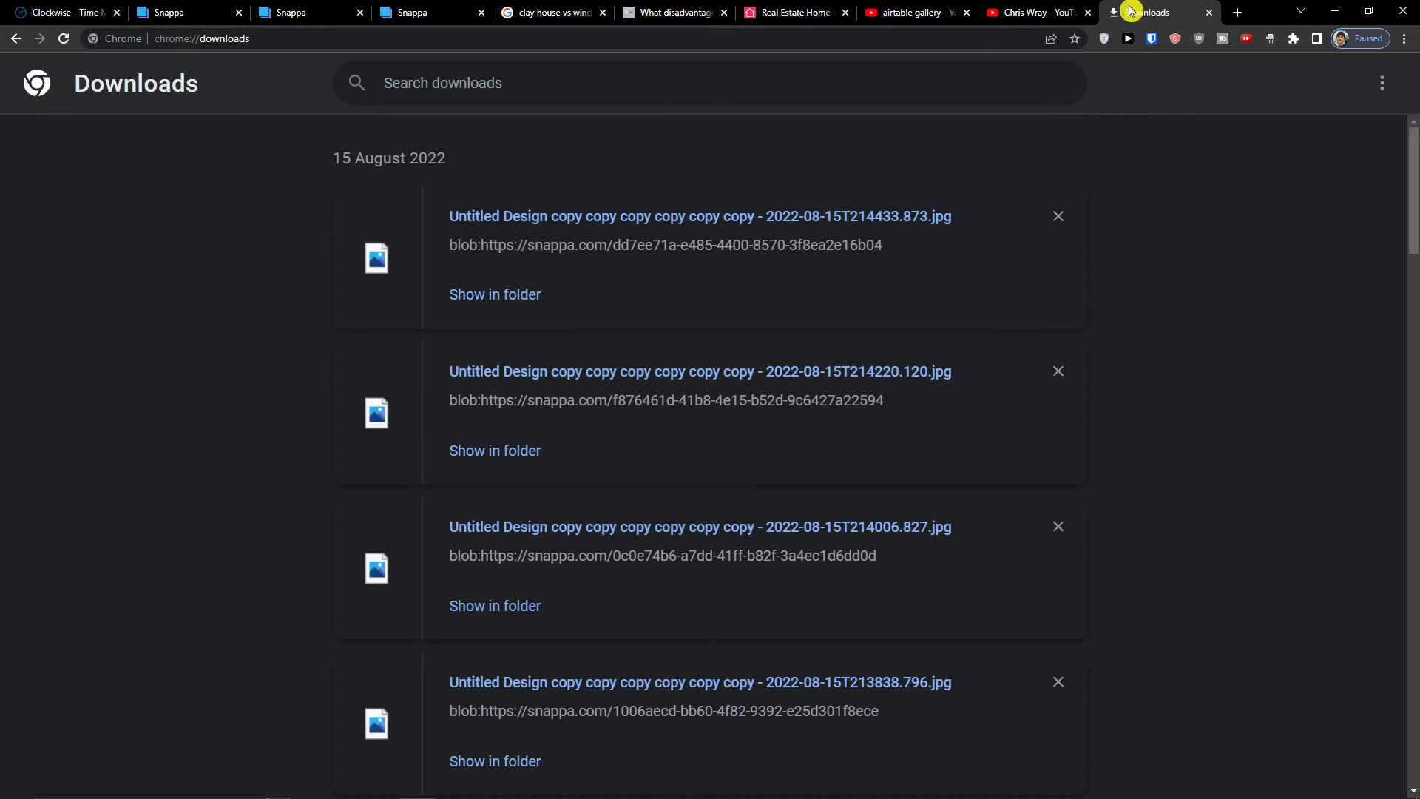
left_click(793, 12)
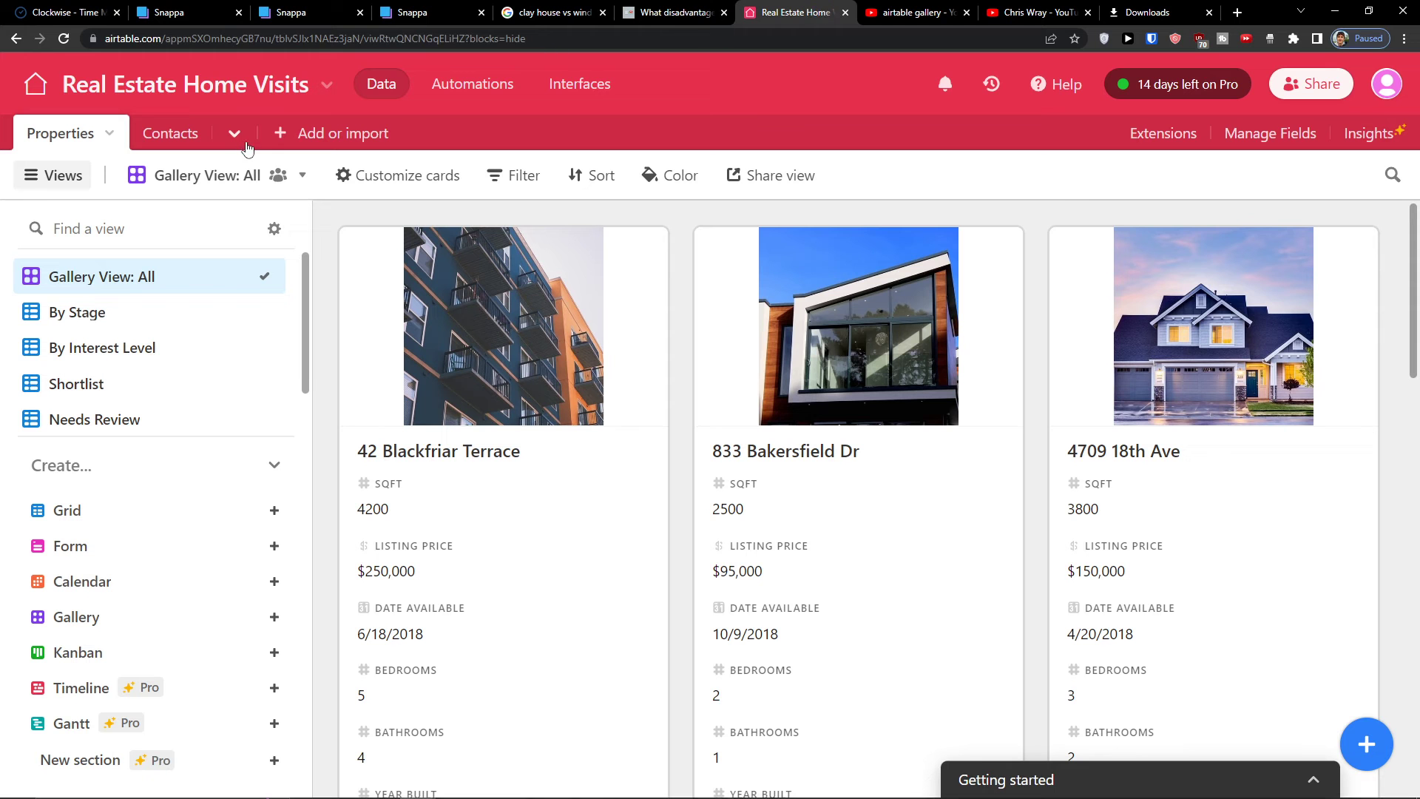
left_click(301, 174)
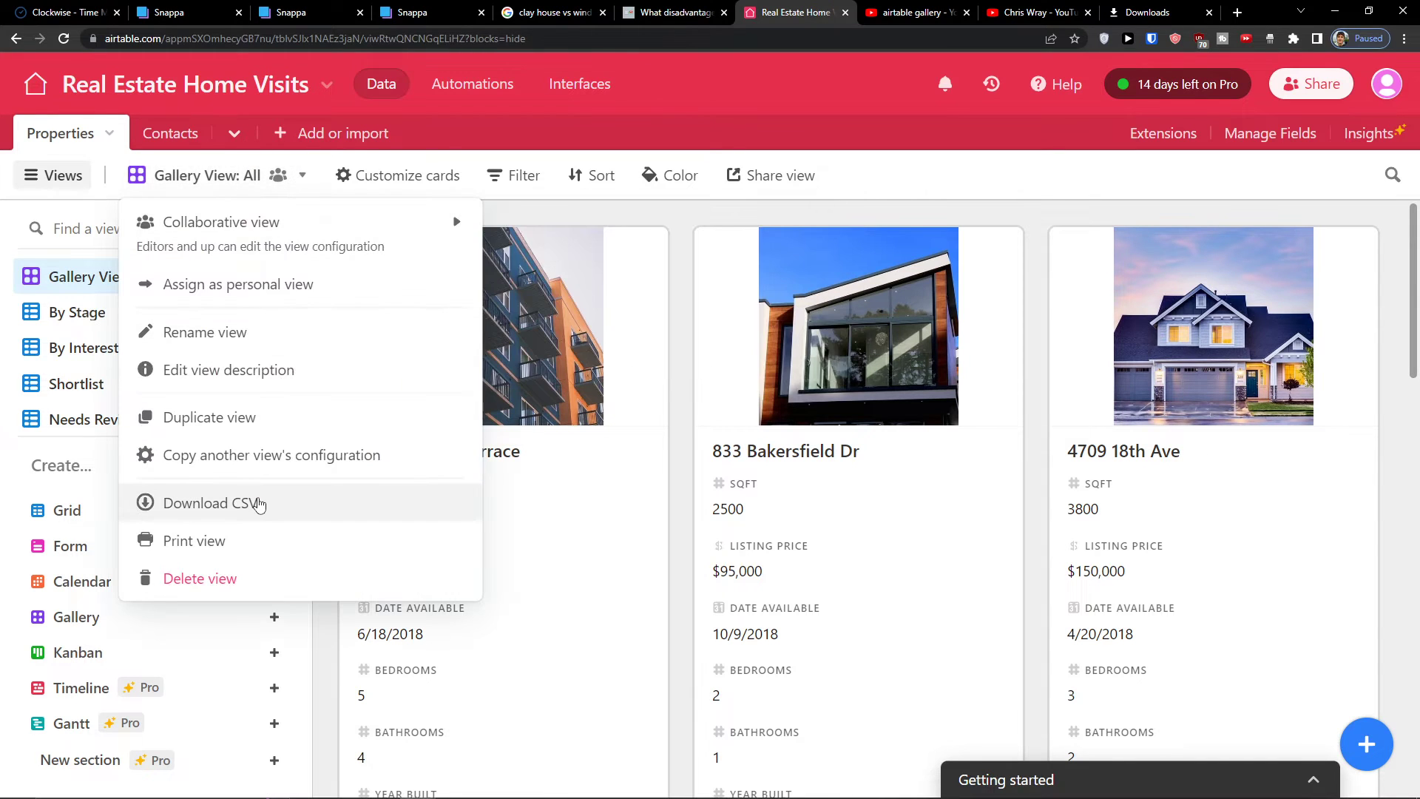
left_click(209, 503)
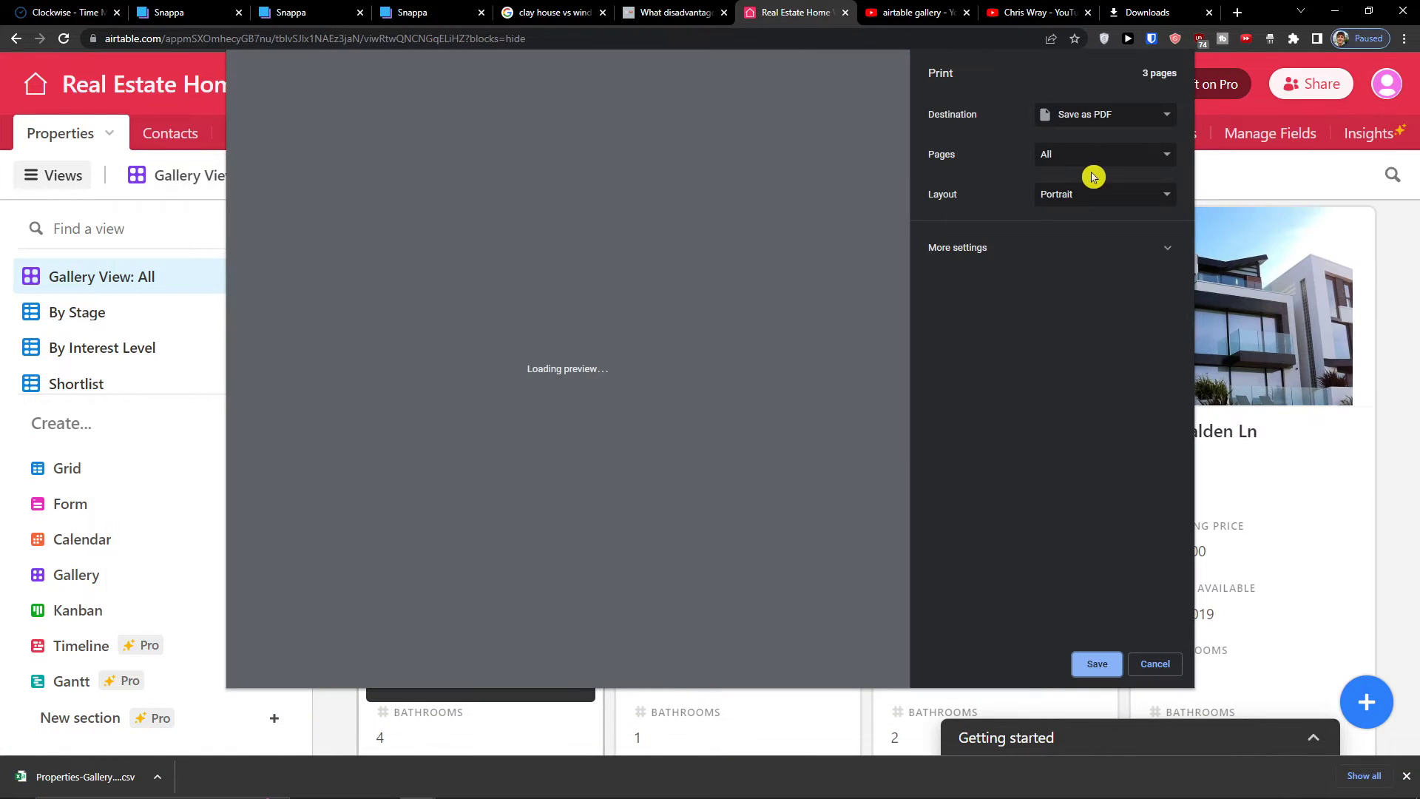
Print the gallery view with the destination set to Save as PDF.
left_click(1103, 114)
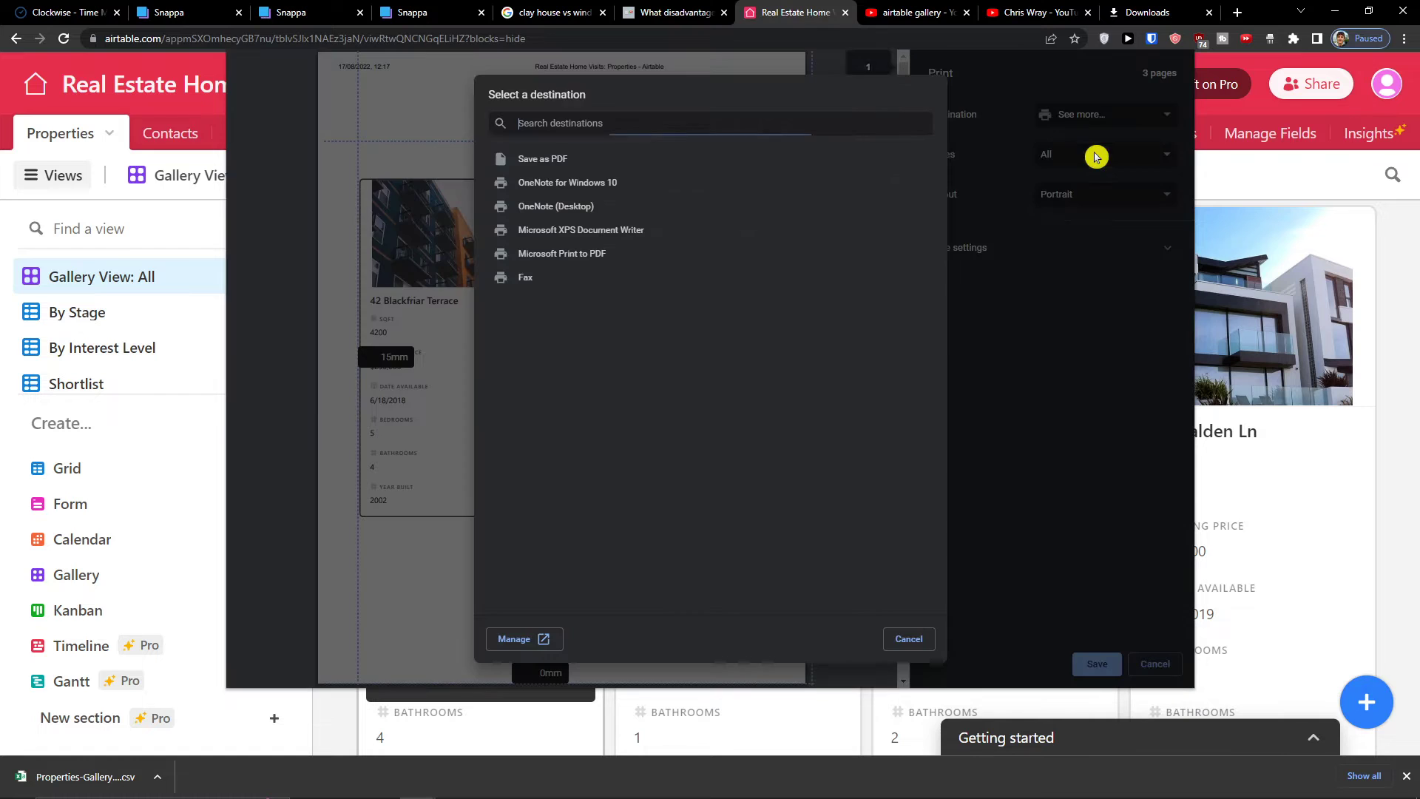
mouse_move(621, 170)
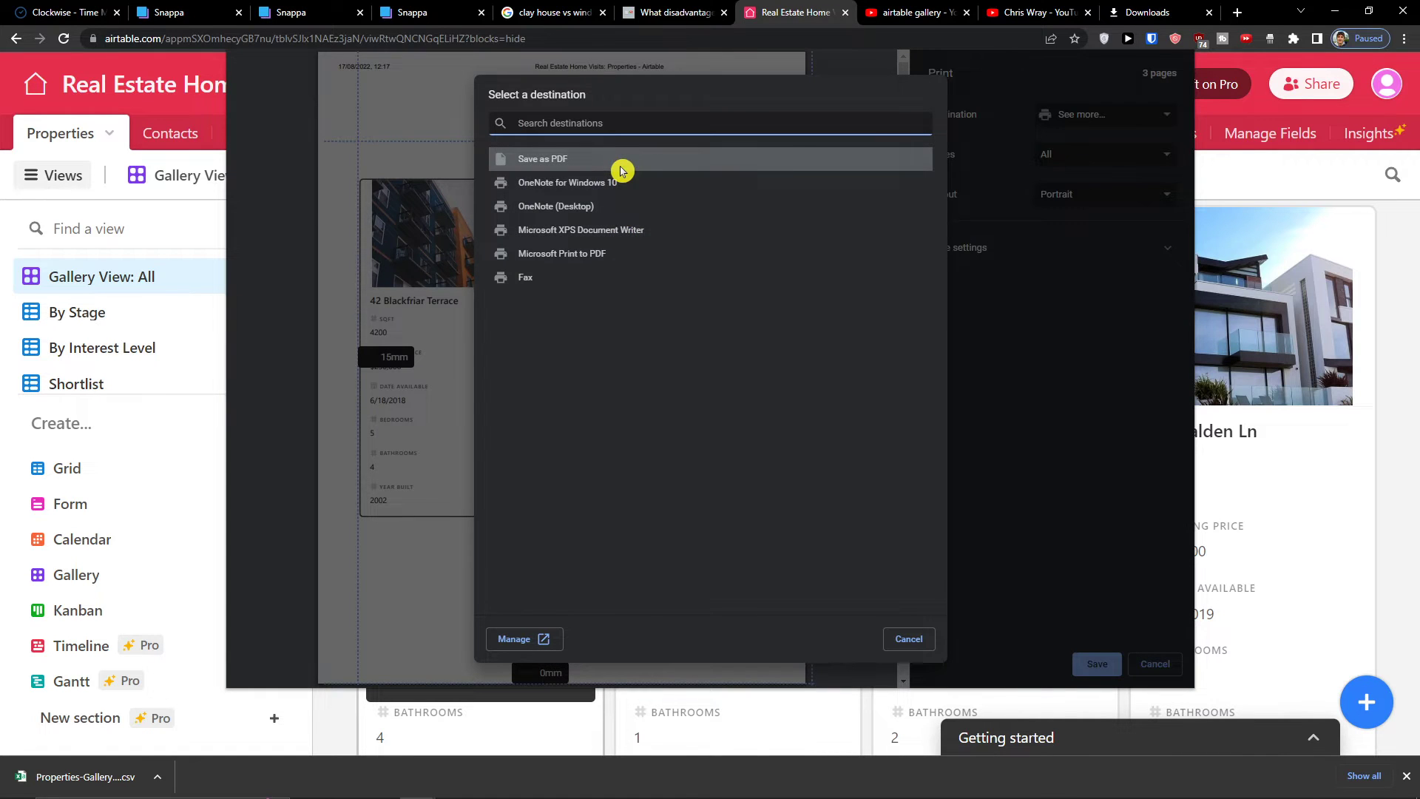
left_click(543, 159)
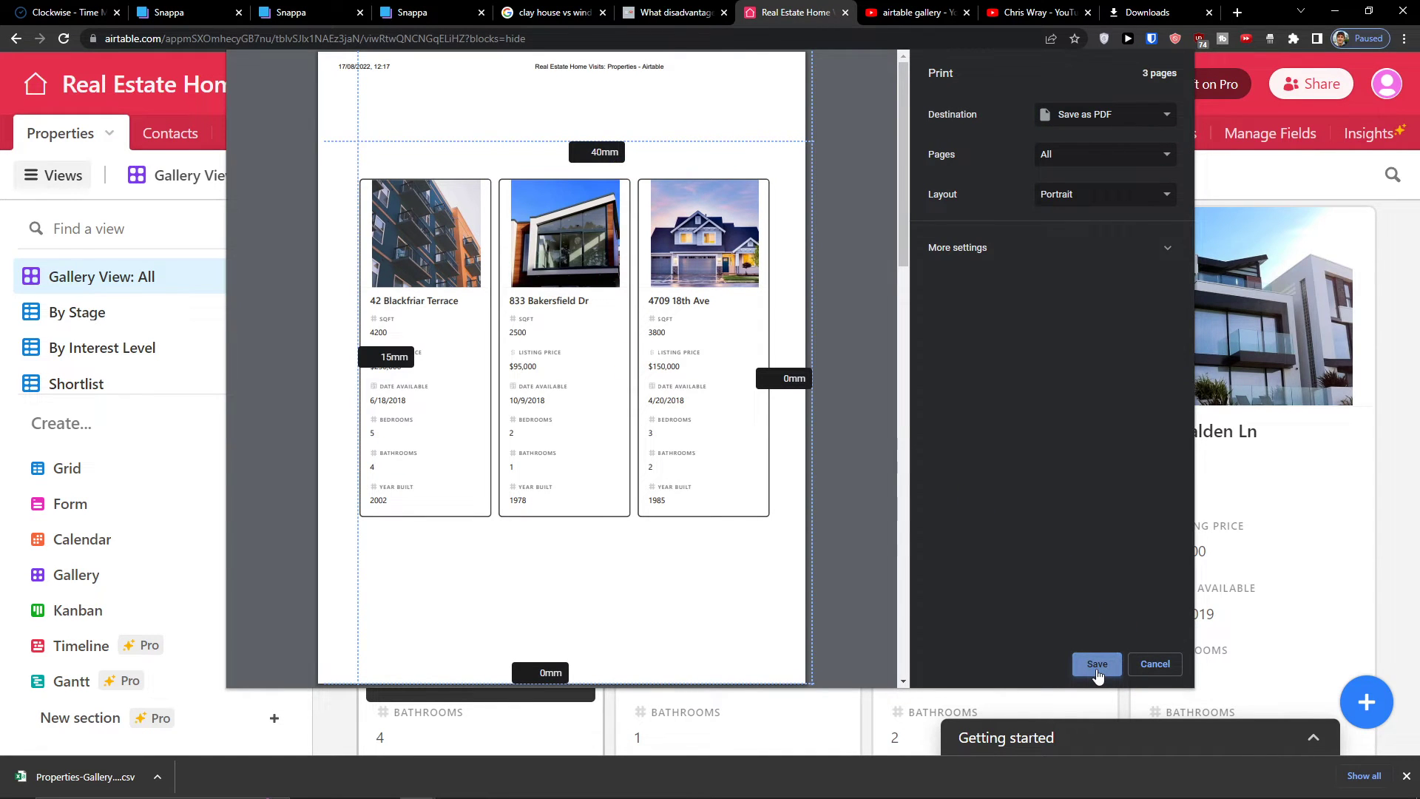
left_click(1096, 664)
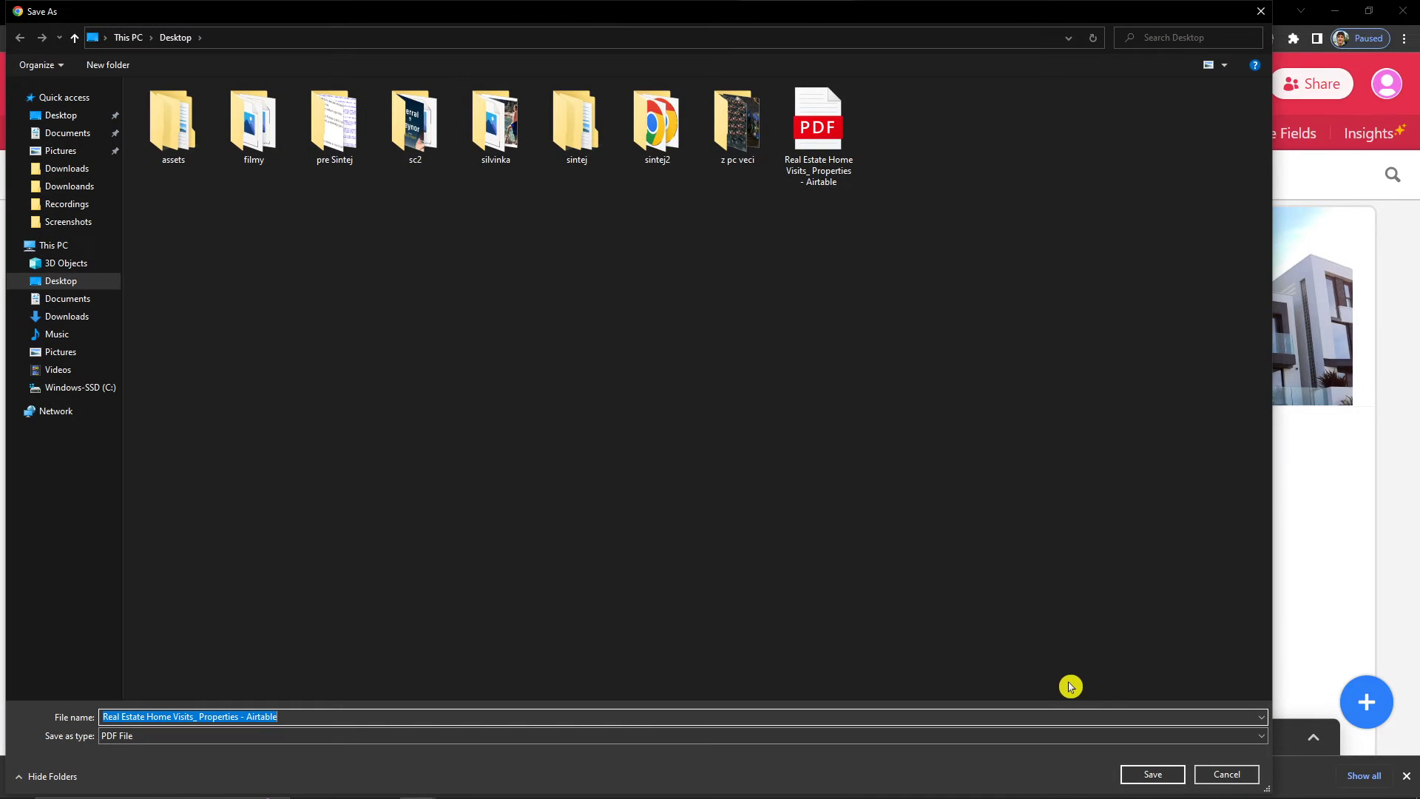
Save the Real Estate Home Visits PDF to the Desktop under its existing name.
left_click(1151, 773)
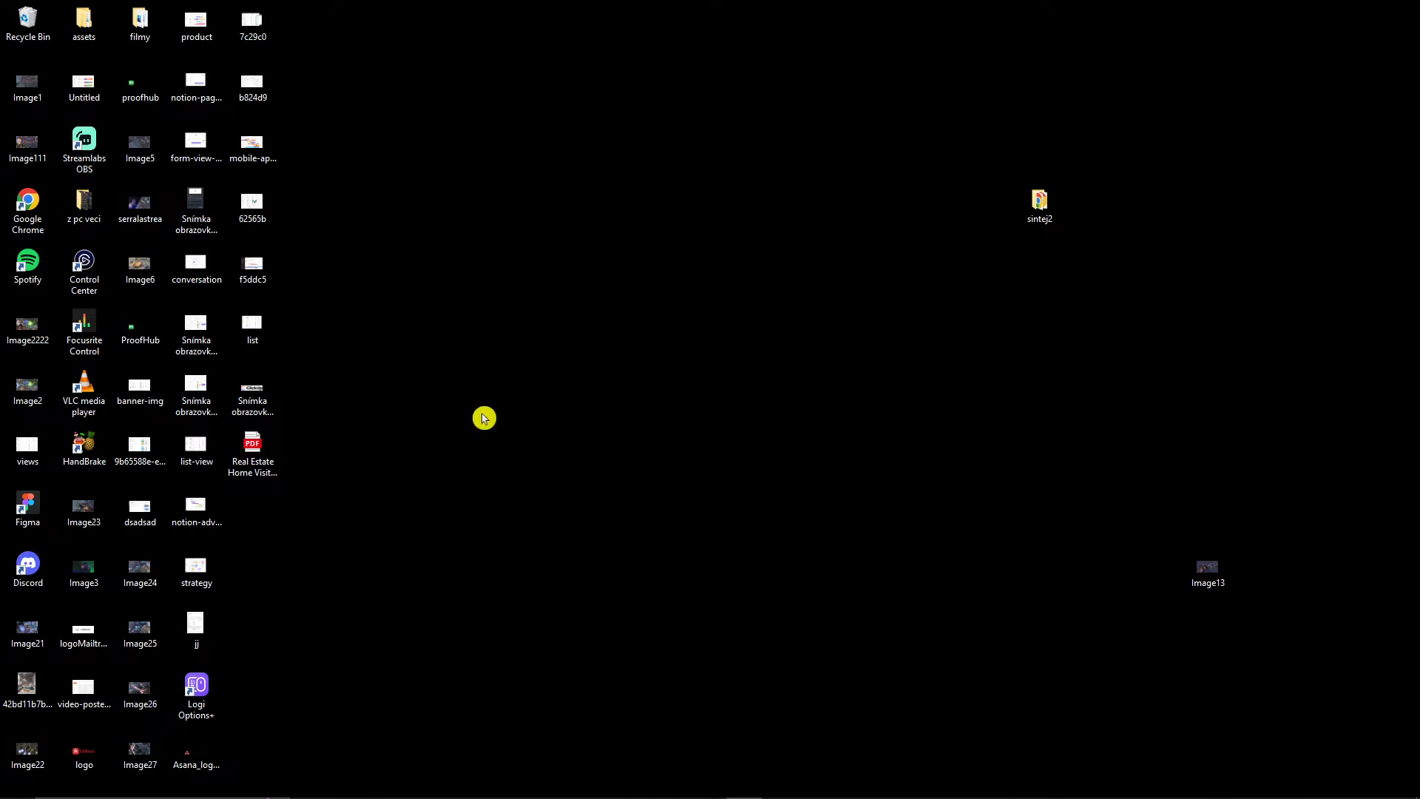
Reopen Chrome from the desktop to get back to the Airtable base.
double_click(251, 441)
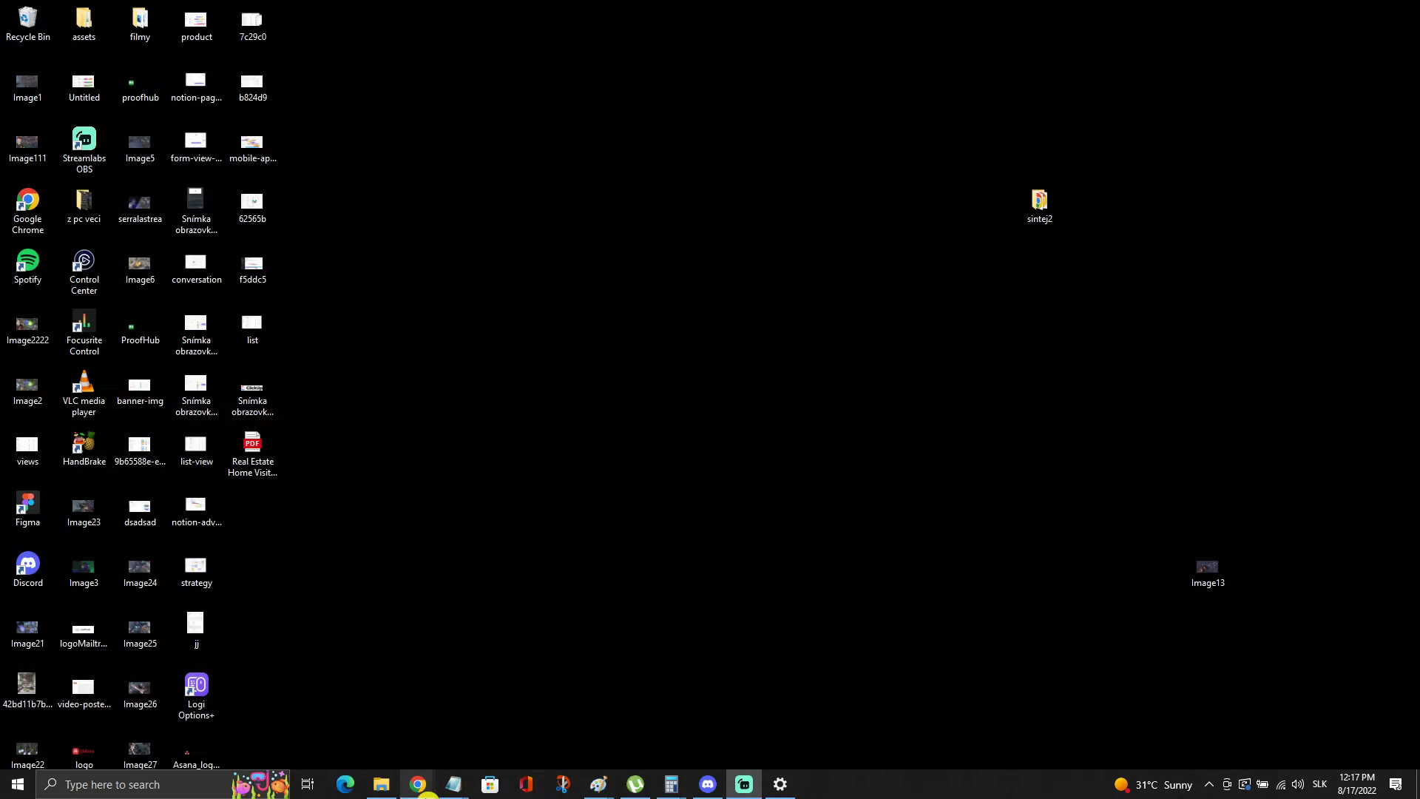
mouse_move(416, 784)
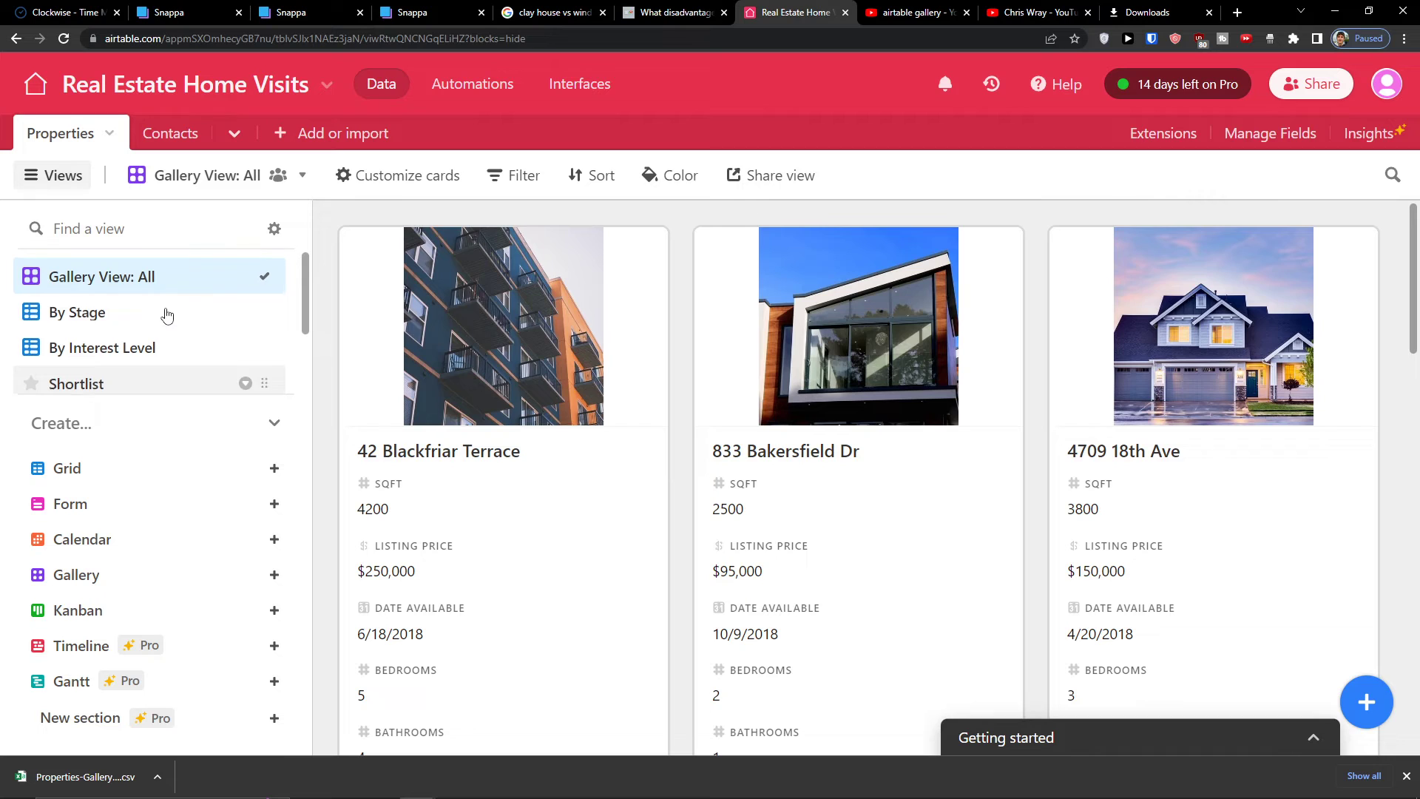
left_click(103, 346)
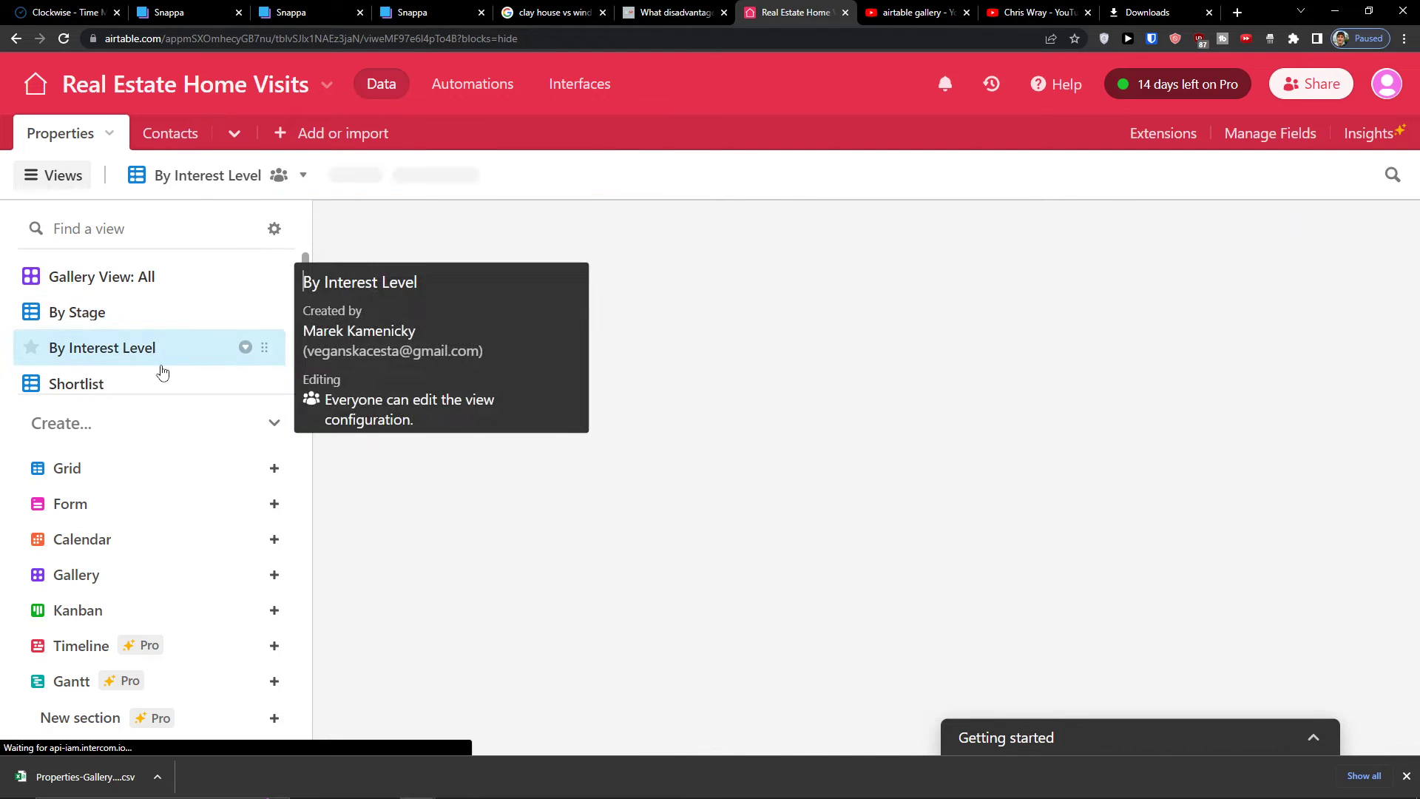
left_click(77, 383)
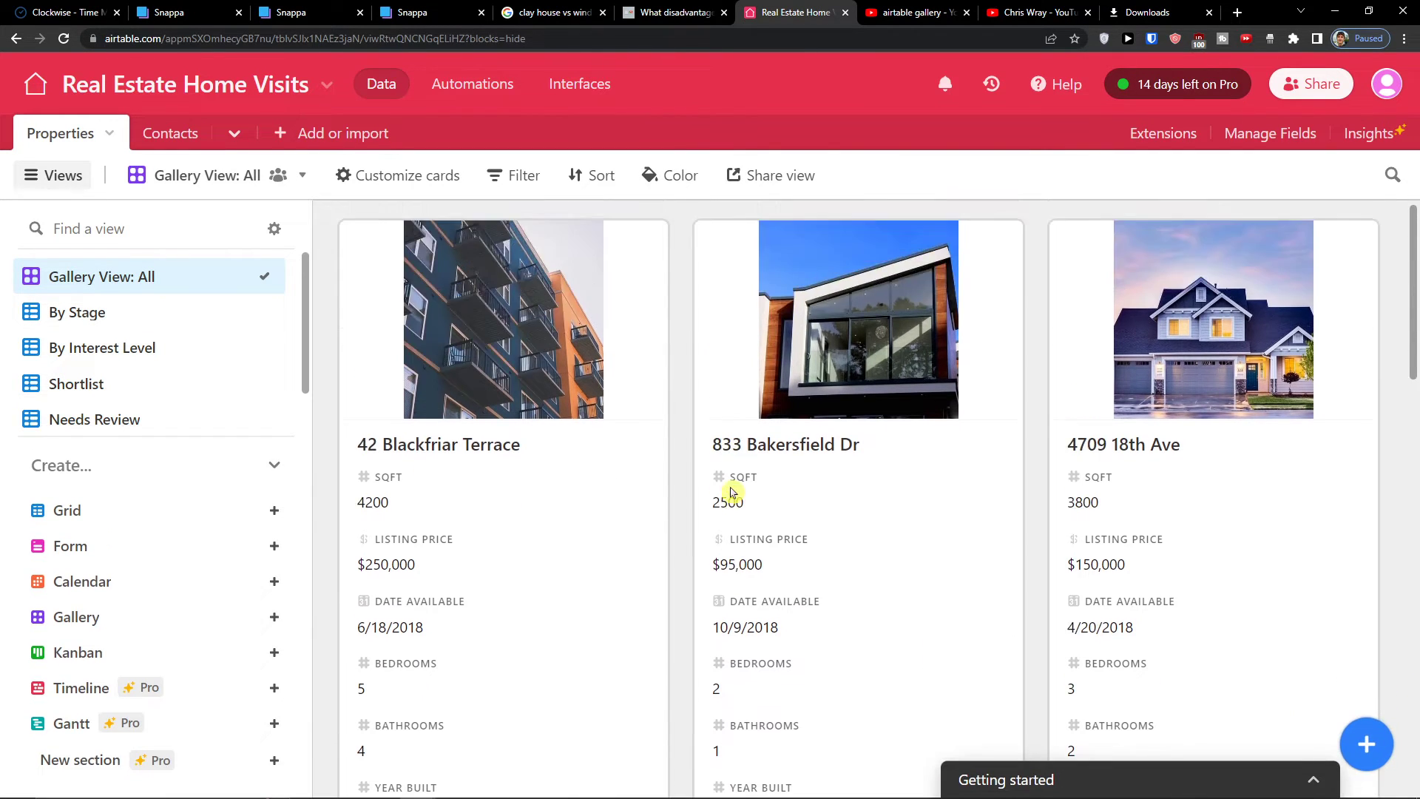
scroll("down", 3)
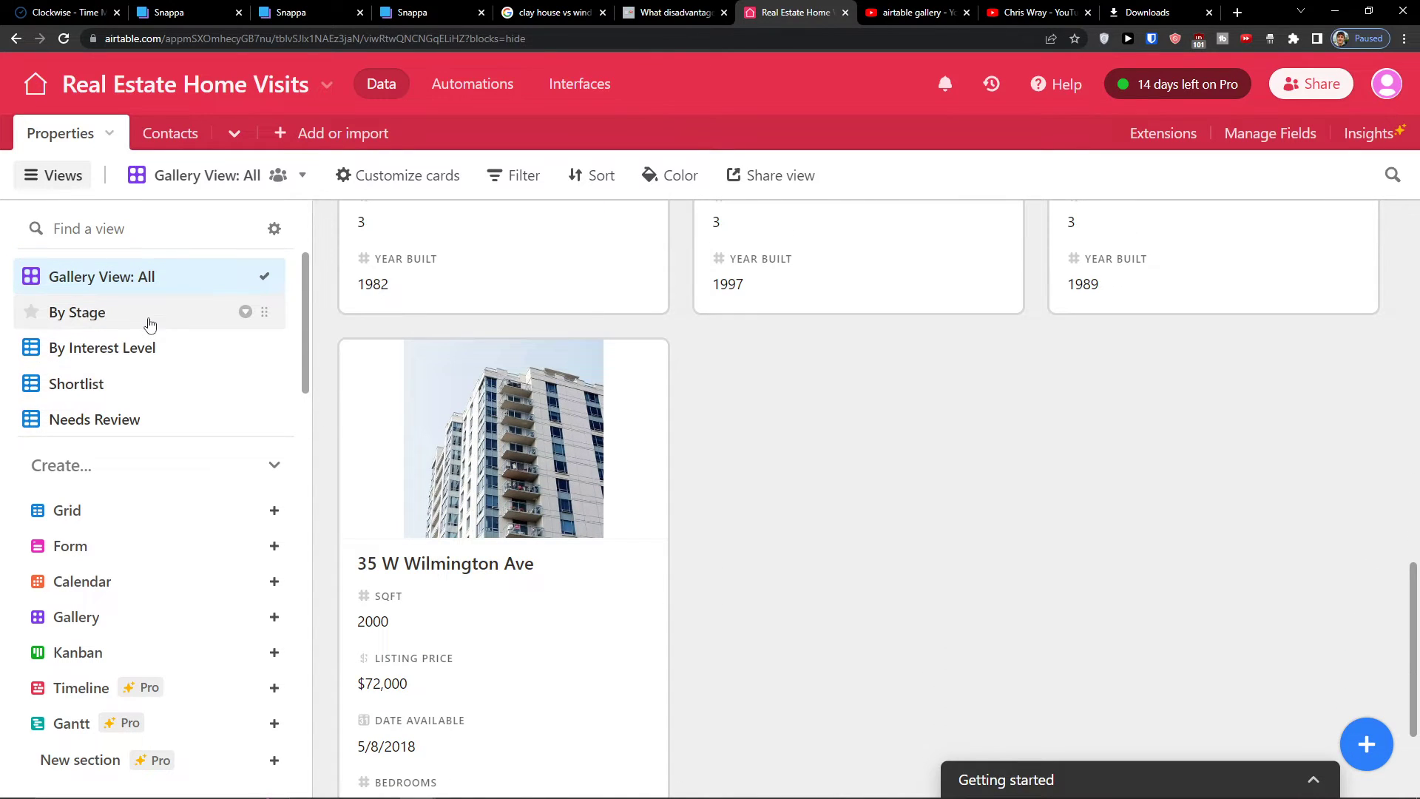
left_click(103, 346)
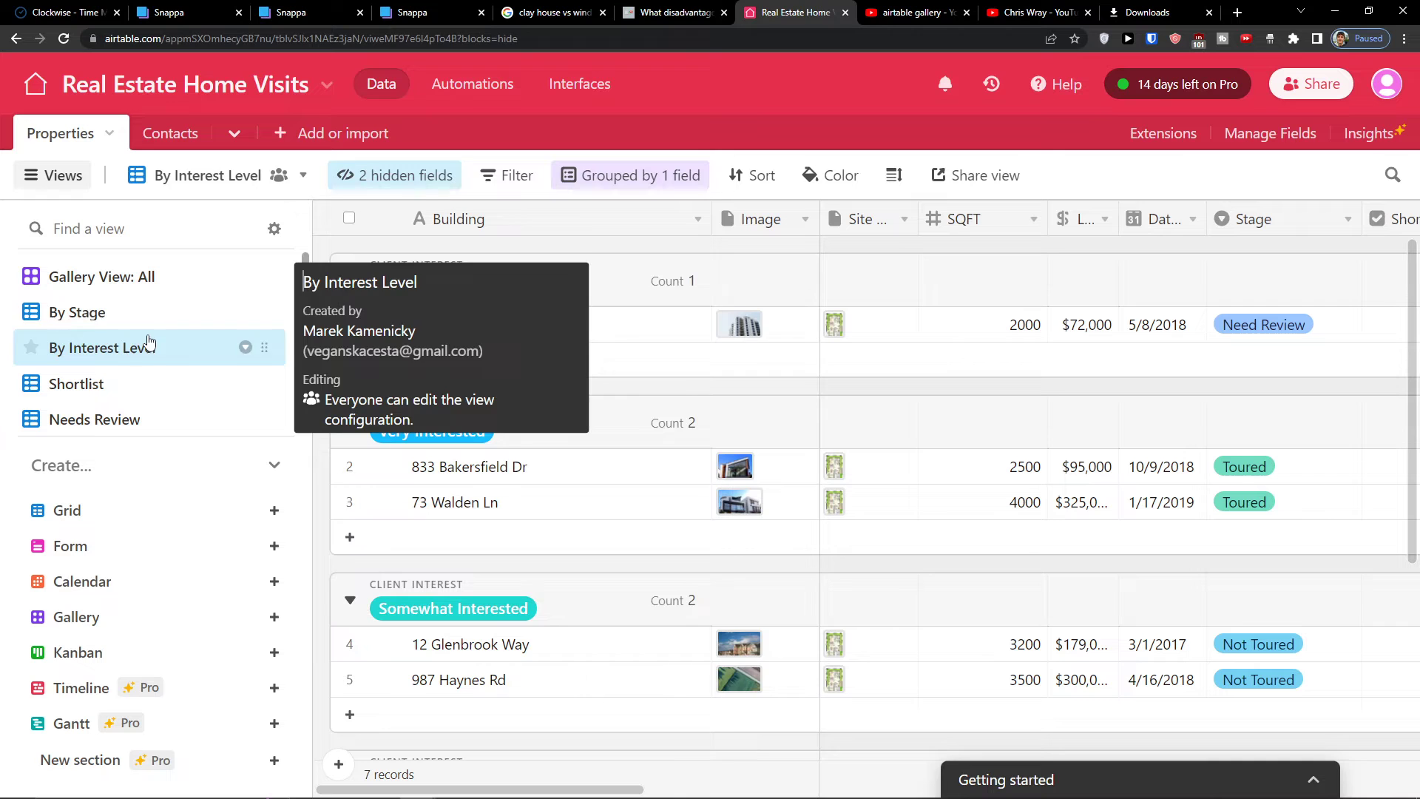
left_click(77, 383)
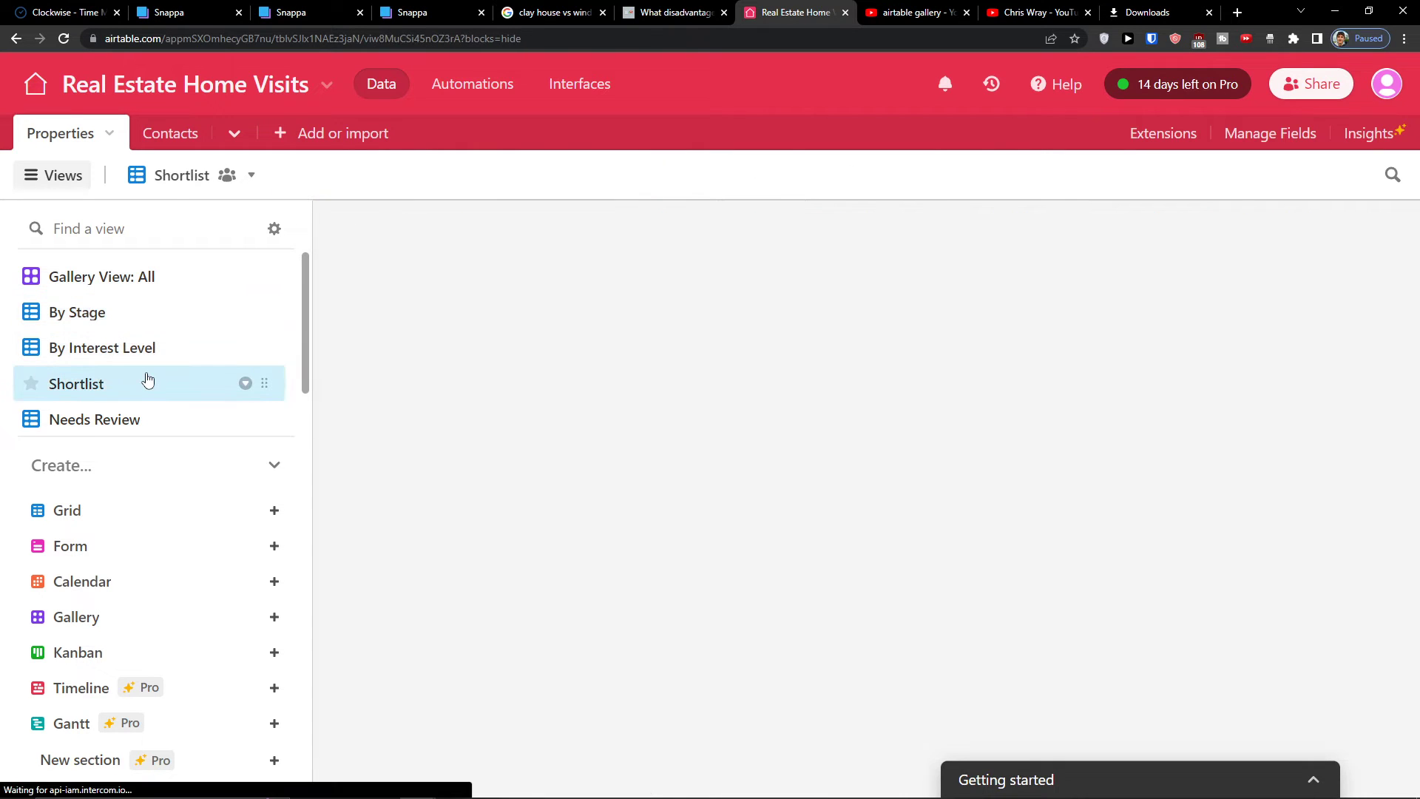
left_click(77, 312)
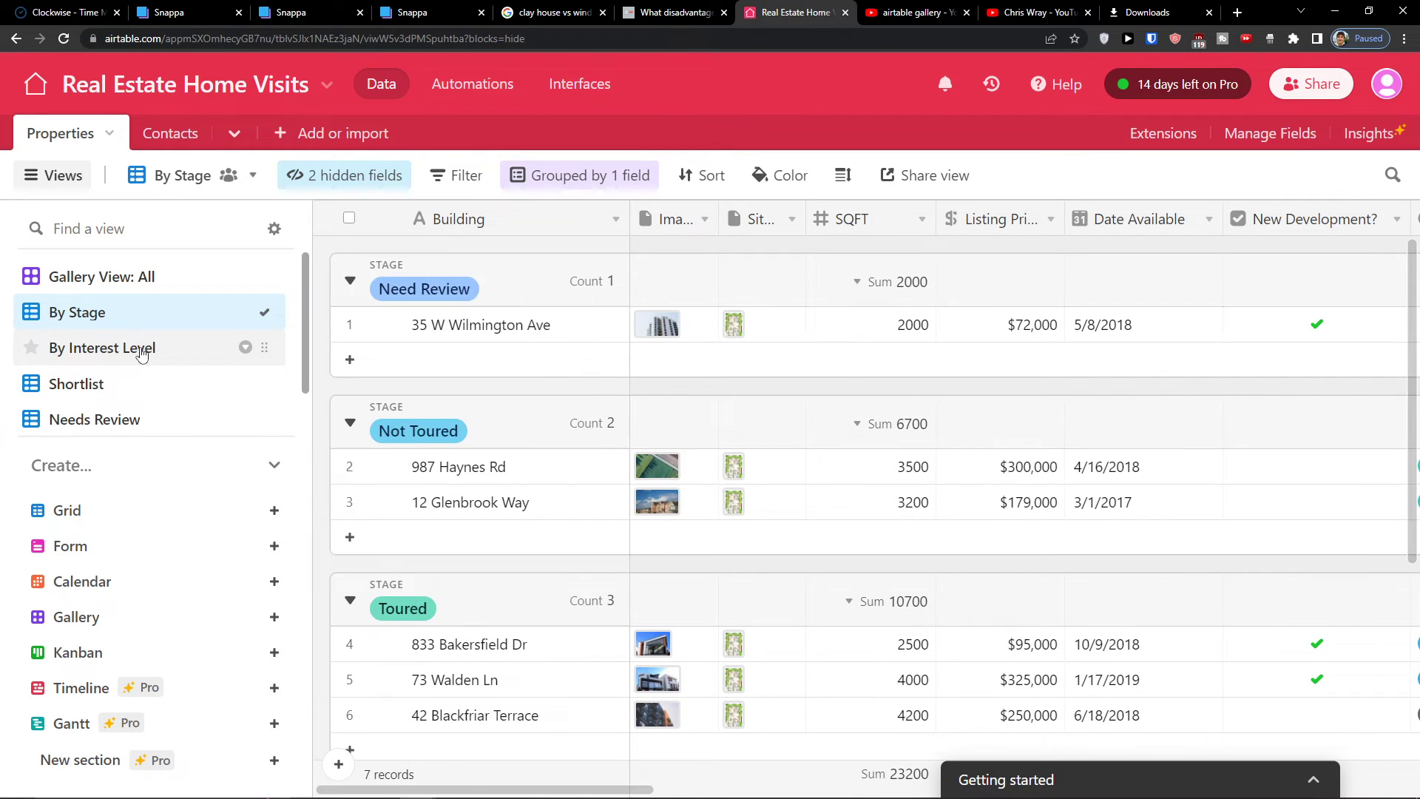
left_click(102, 346)
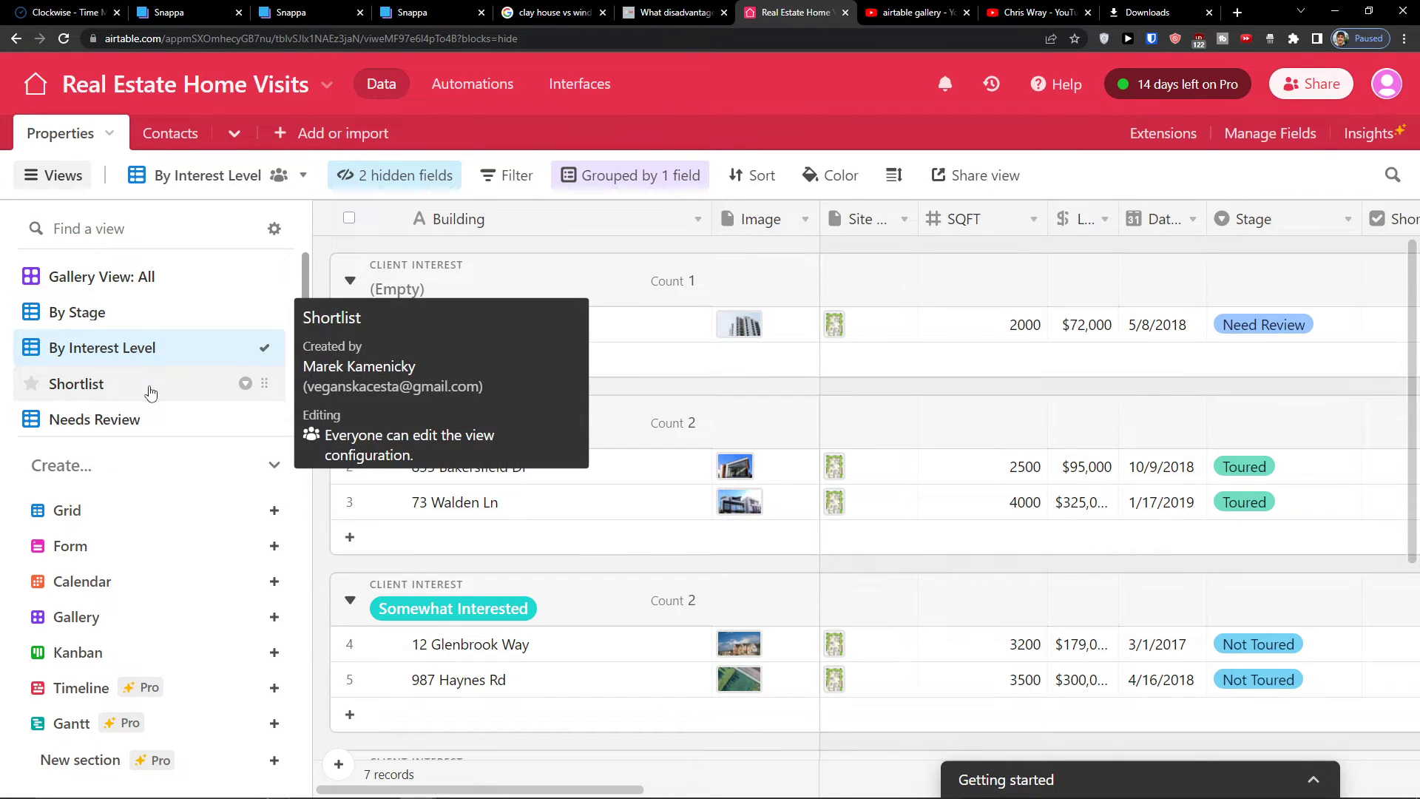
left_click(76, 383)
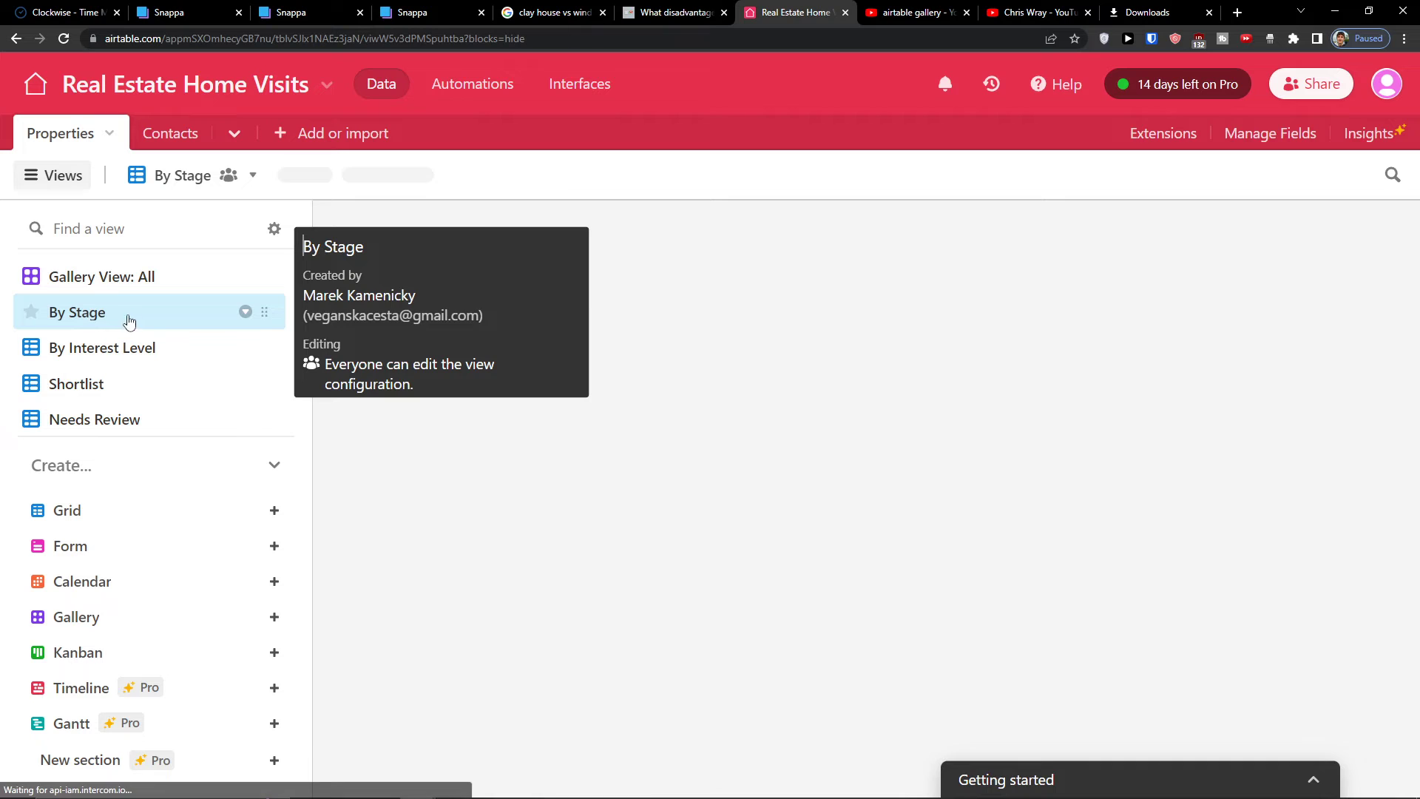
left_click(77, 312)
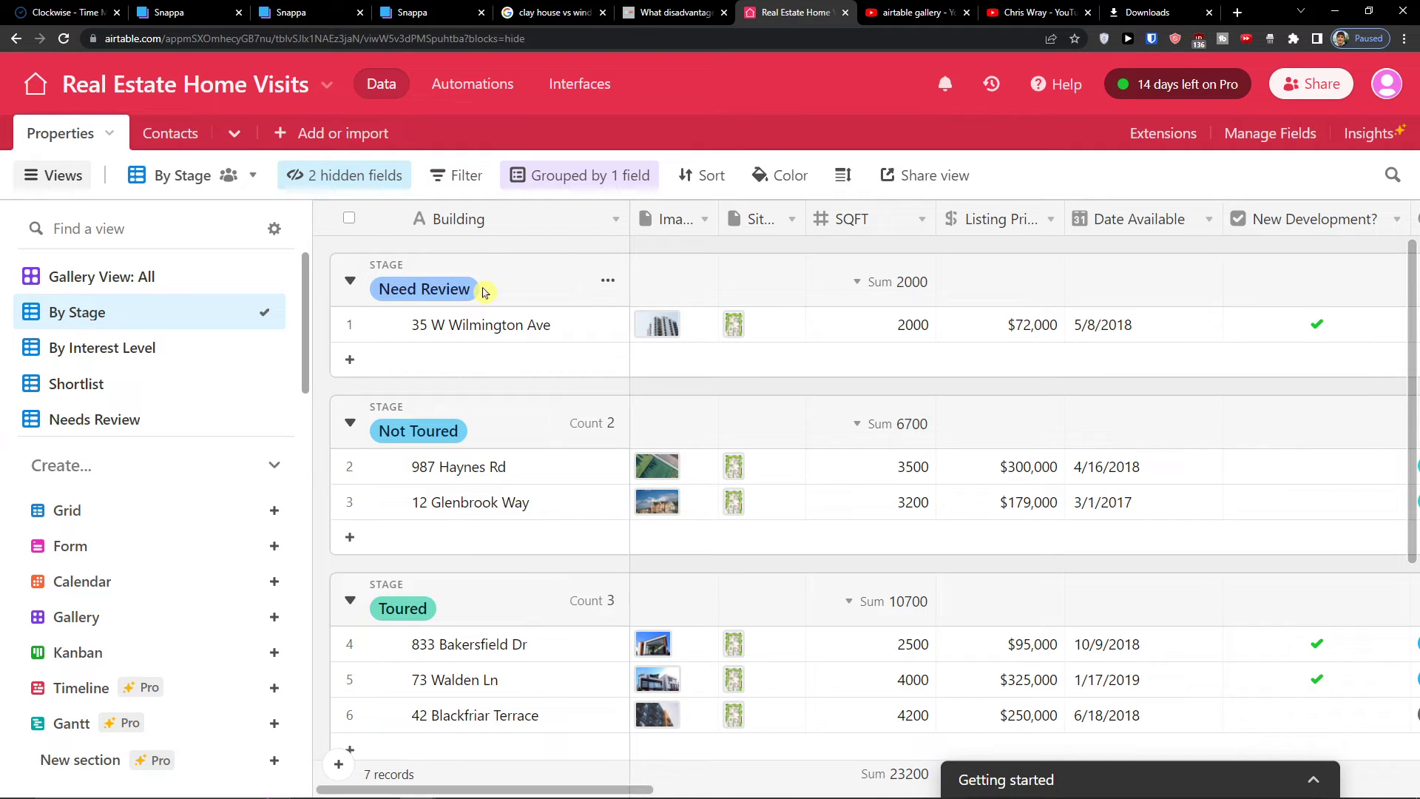
left_click(102, 277)
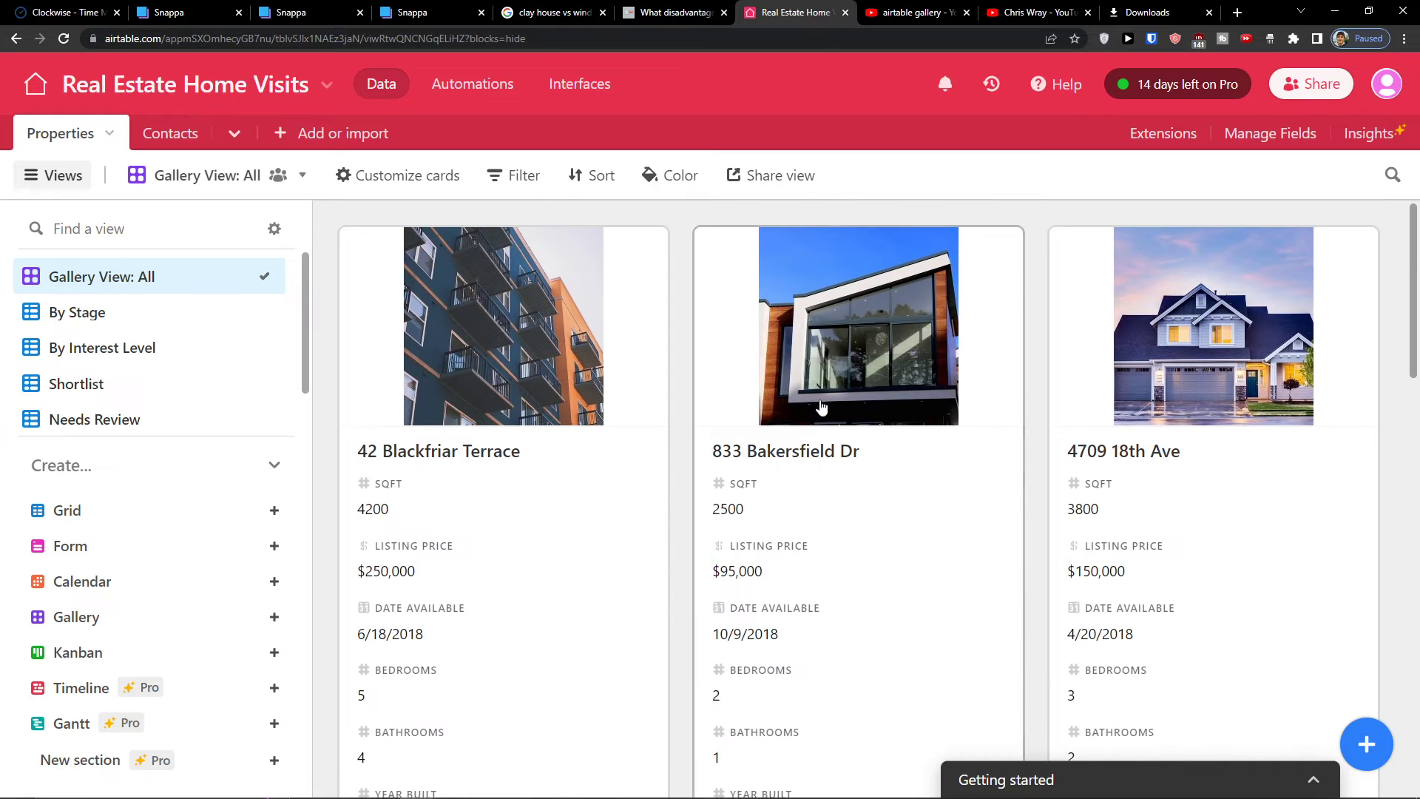
mouse_move(837, 405)
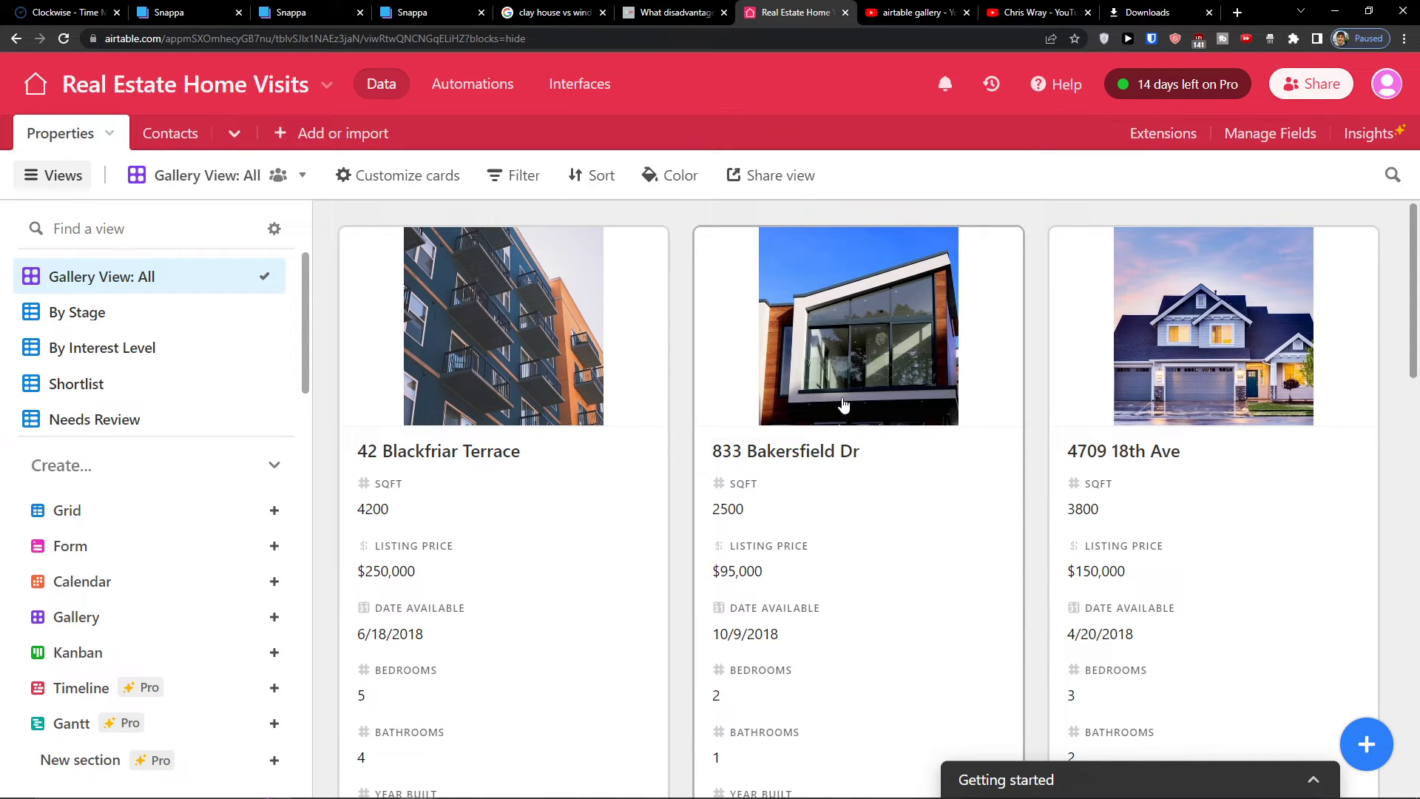
mouse_move(841, 353)
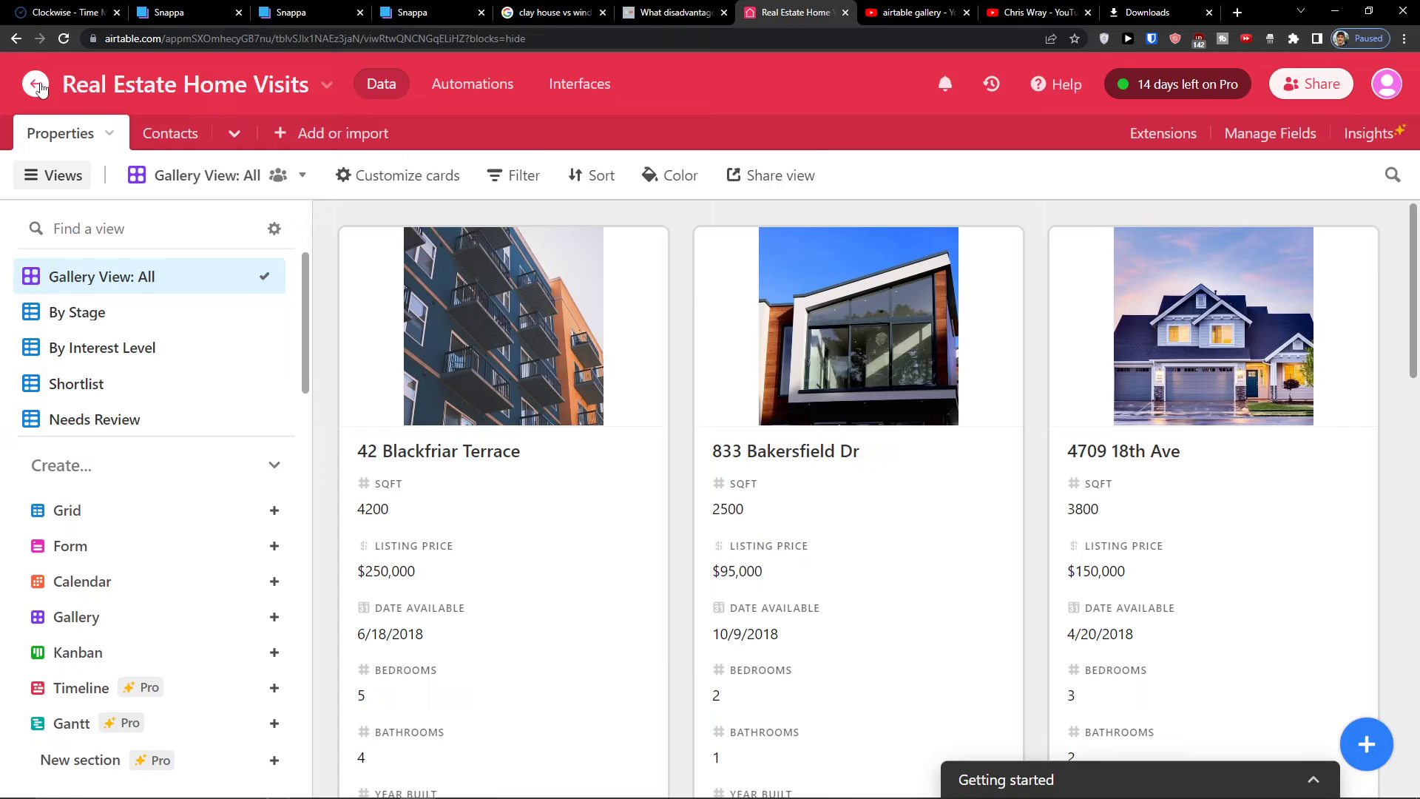
Delete the Real Estate Home Visits base from the workspace home.
left_click(36, 83)
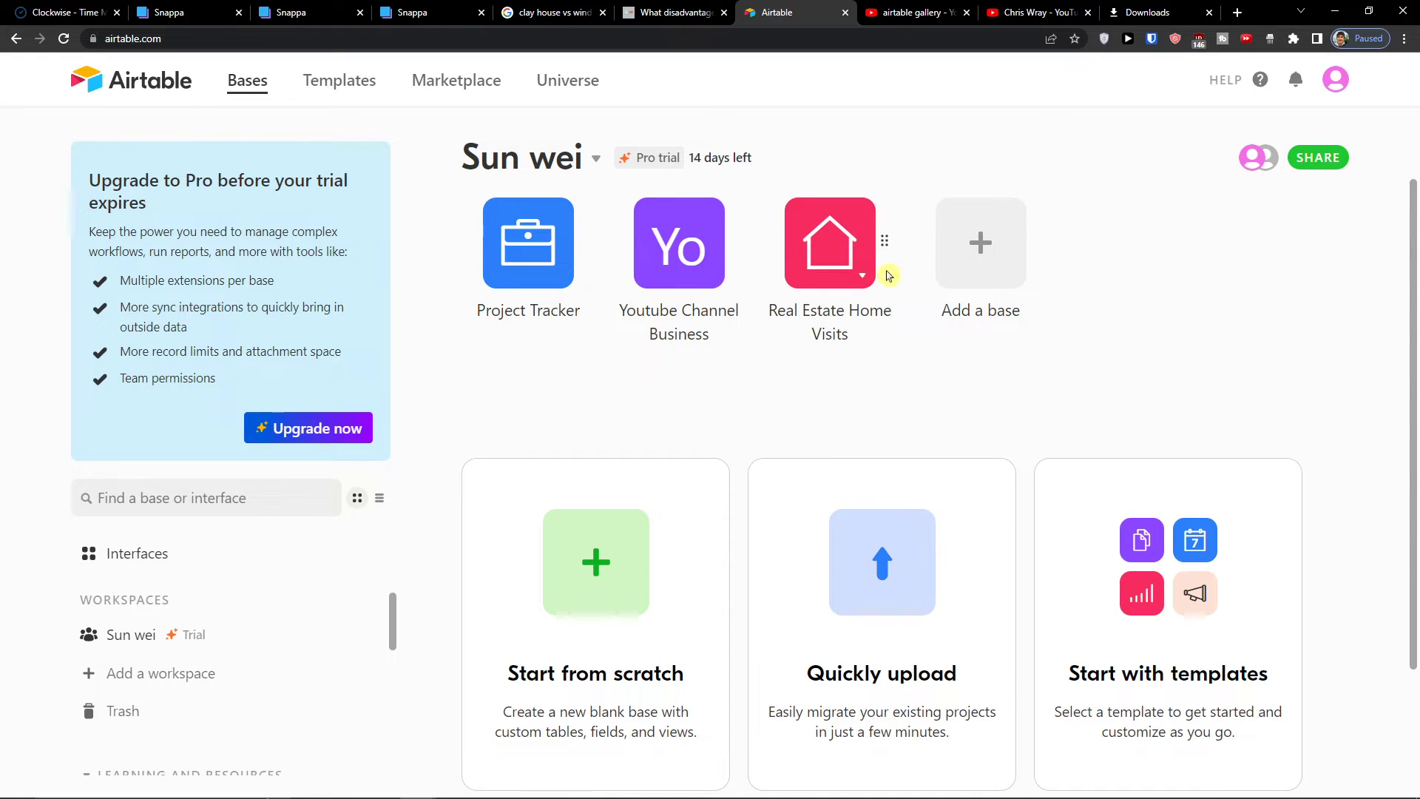
left_click(883, 240)
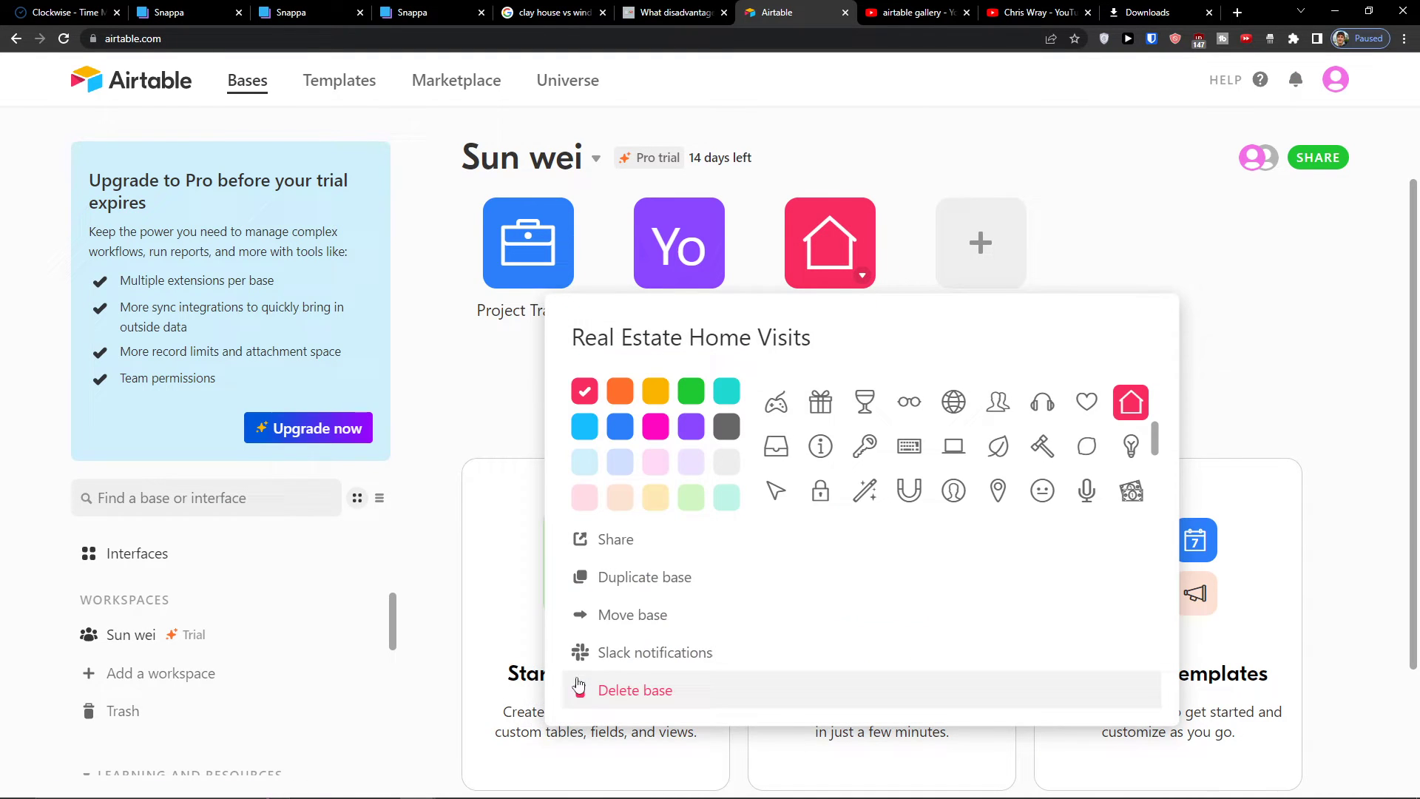
left_click(636, 689)
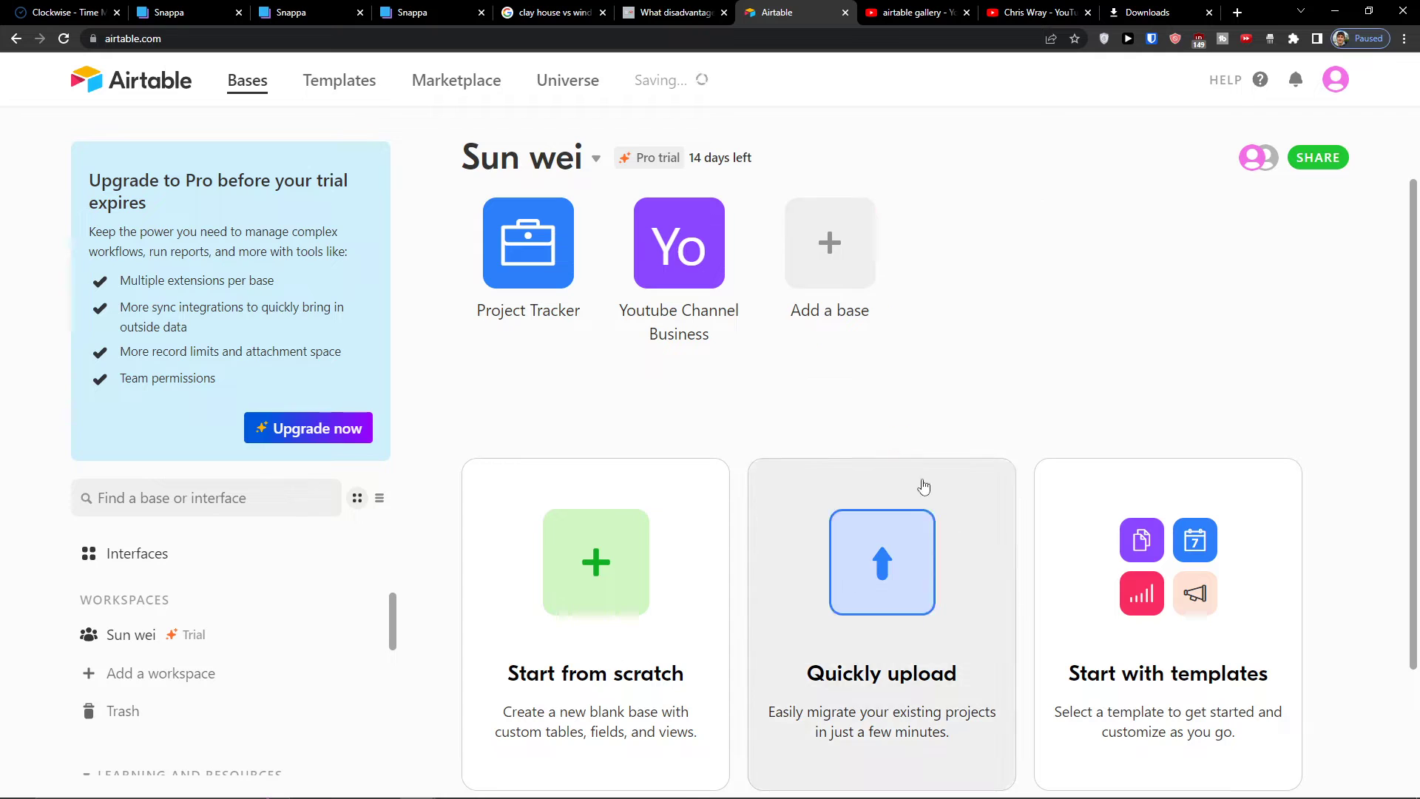
Delete the Untitled Base from the workspace as well.
left_click(882, 562)
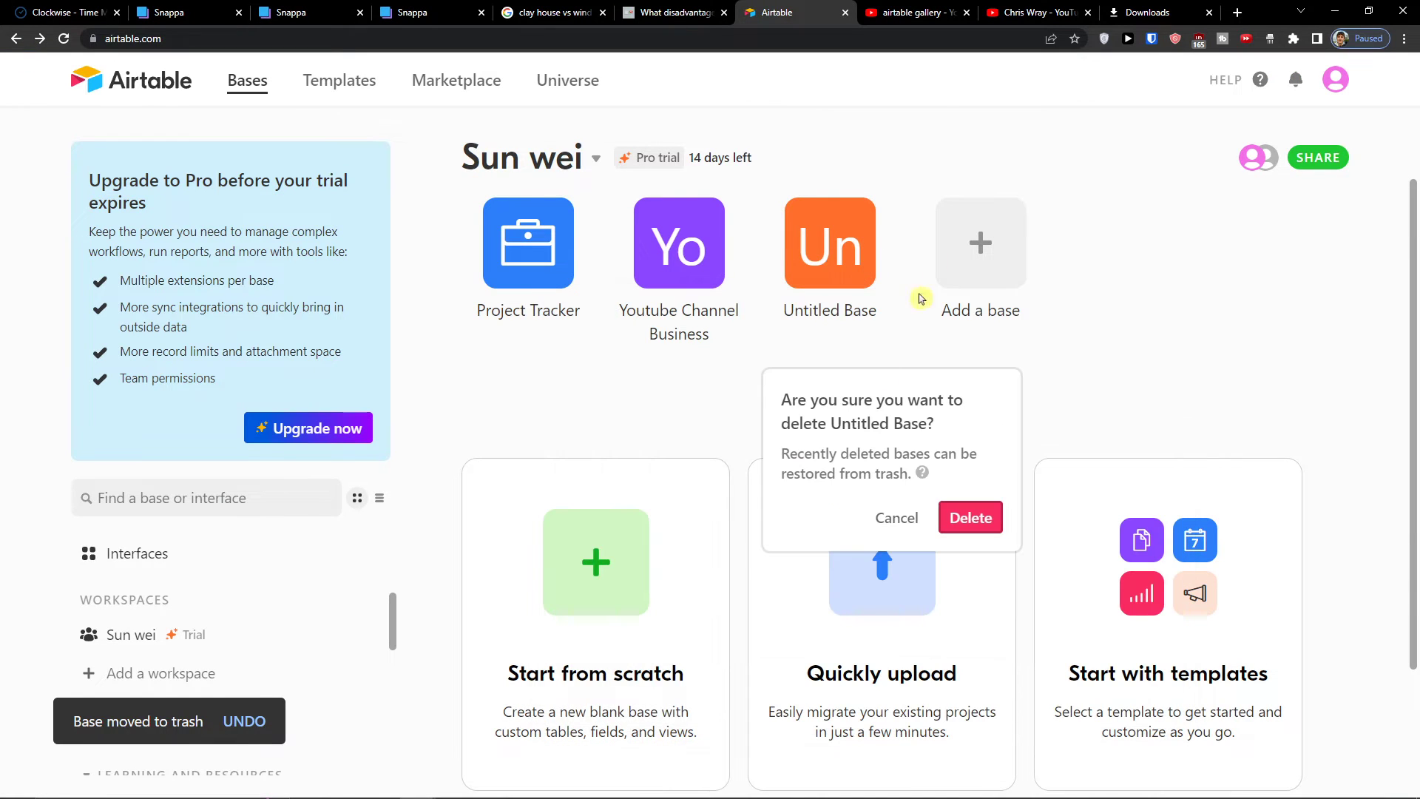
left_click(969, 517)
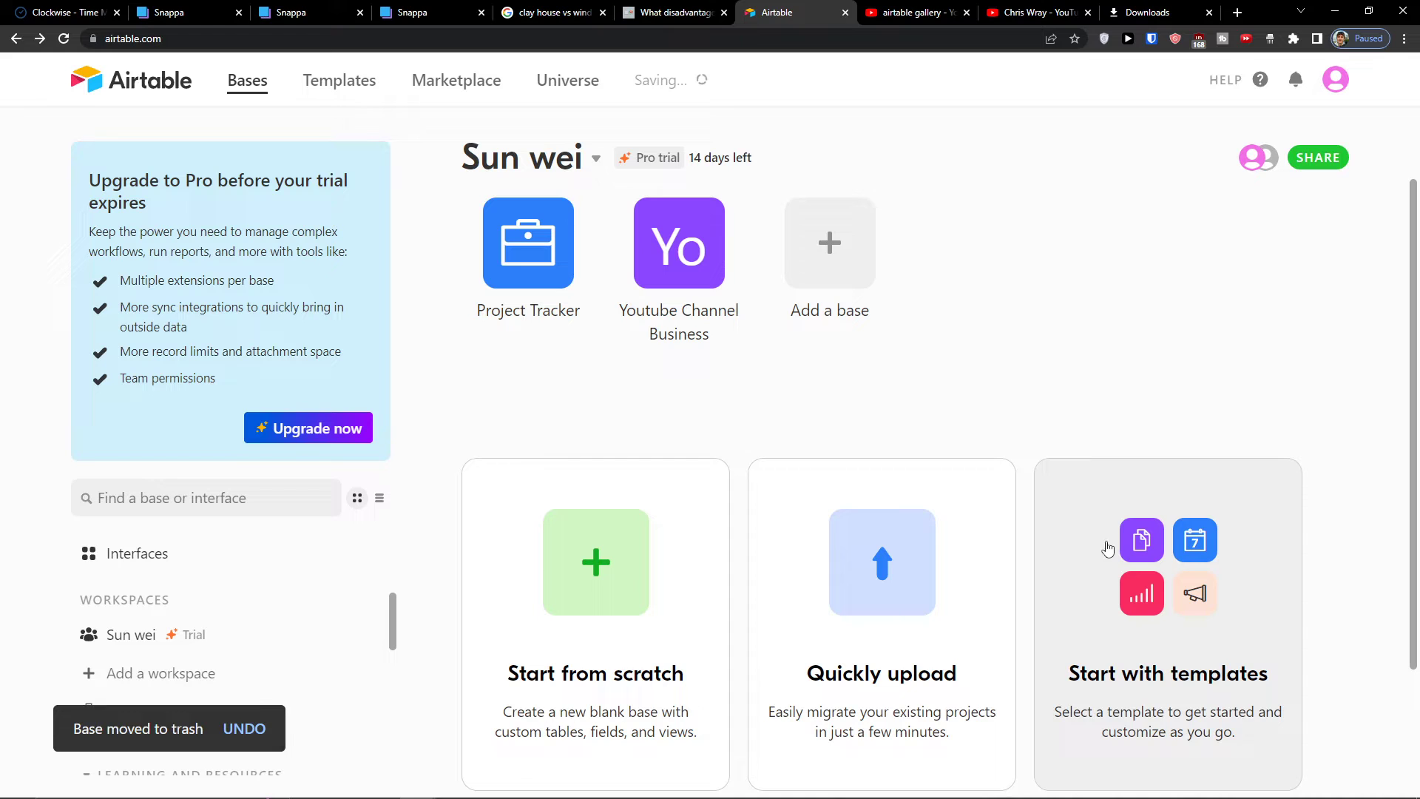
Search the template gallery for 'crm' and create a base from the Sales CRM Template.
left_click(1167, 562)
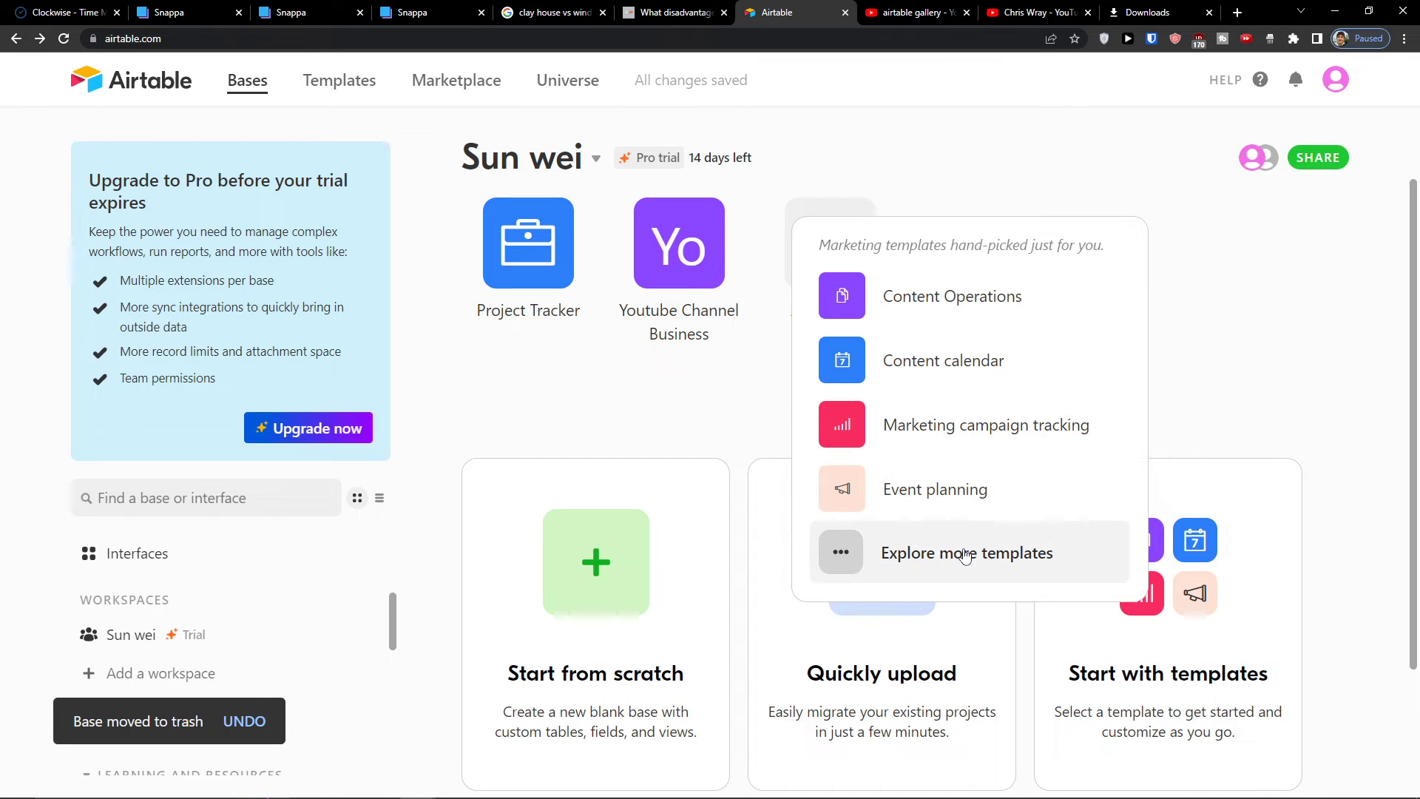
left_click(966, 551)
type("c")
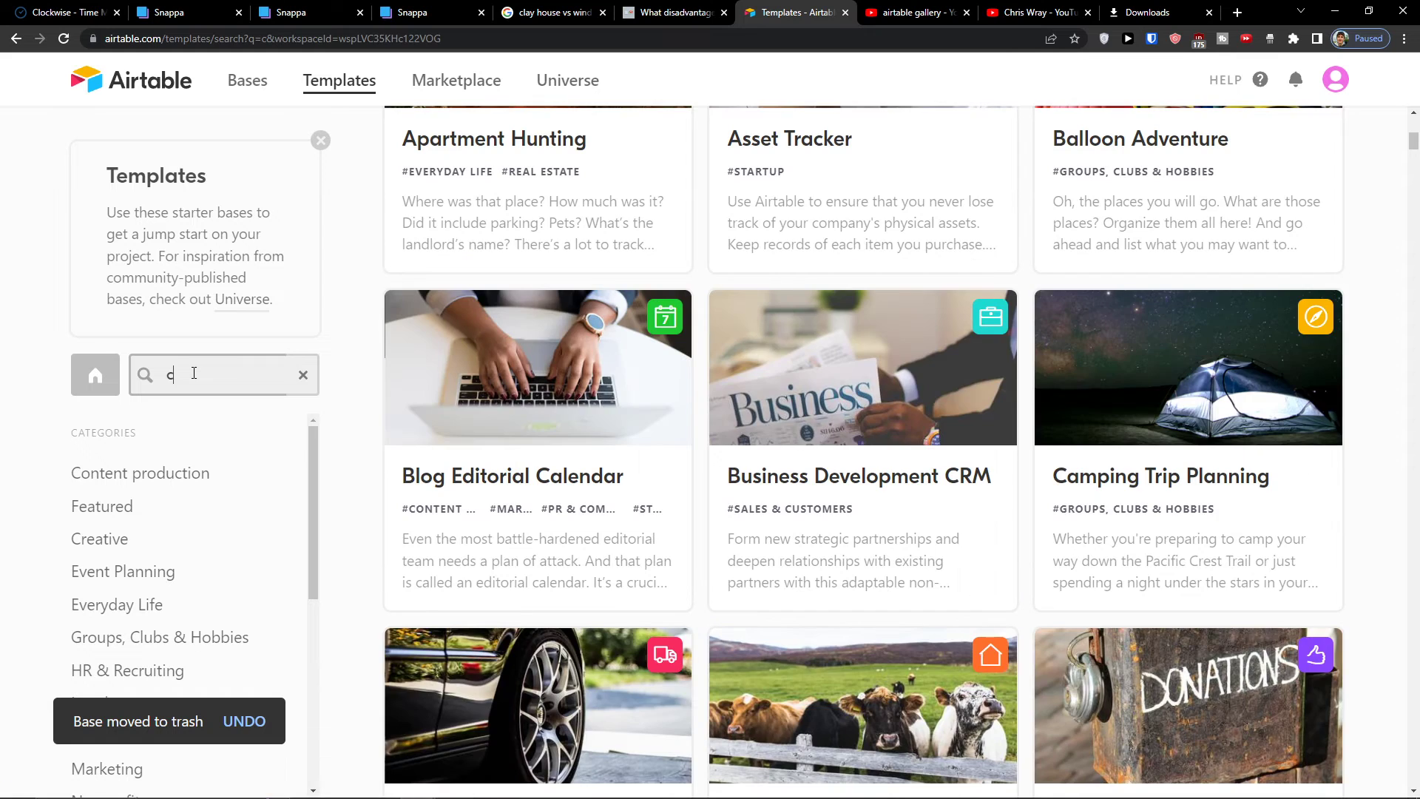
type("rm")
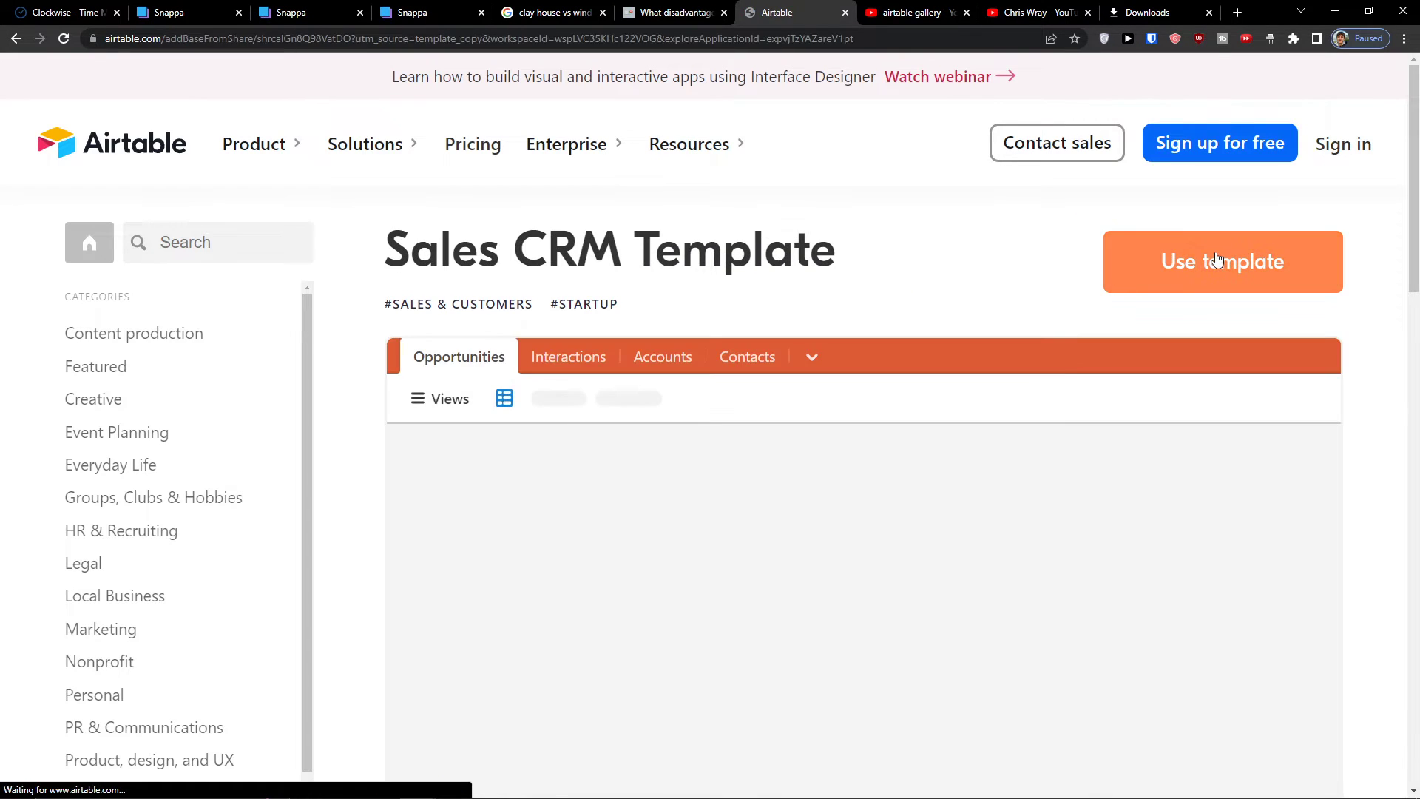
left_click(1221, 262)
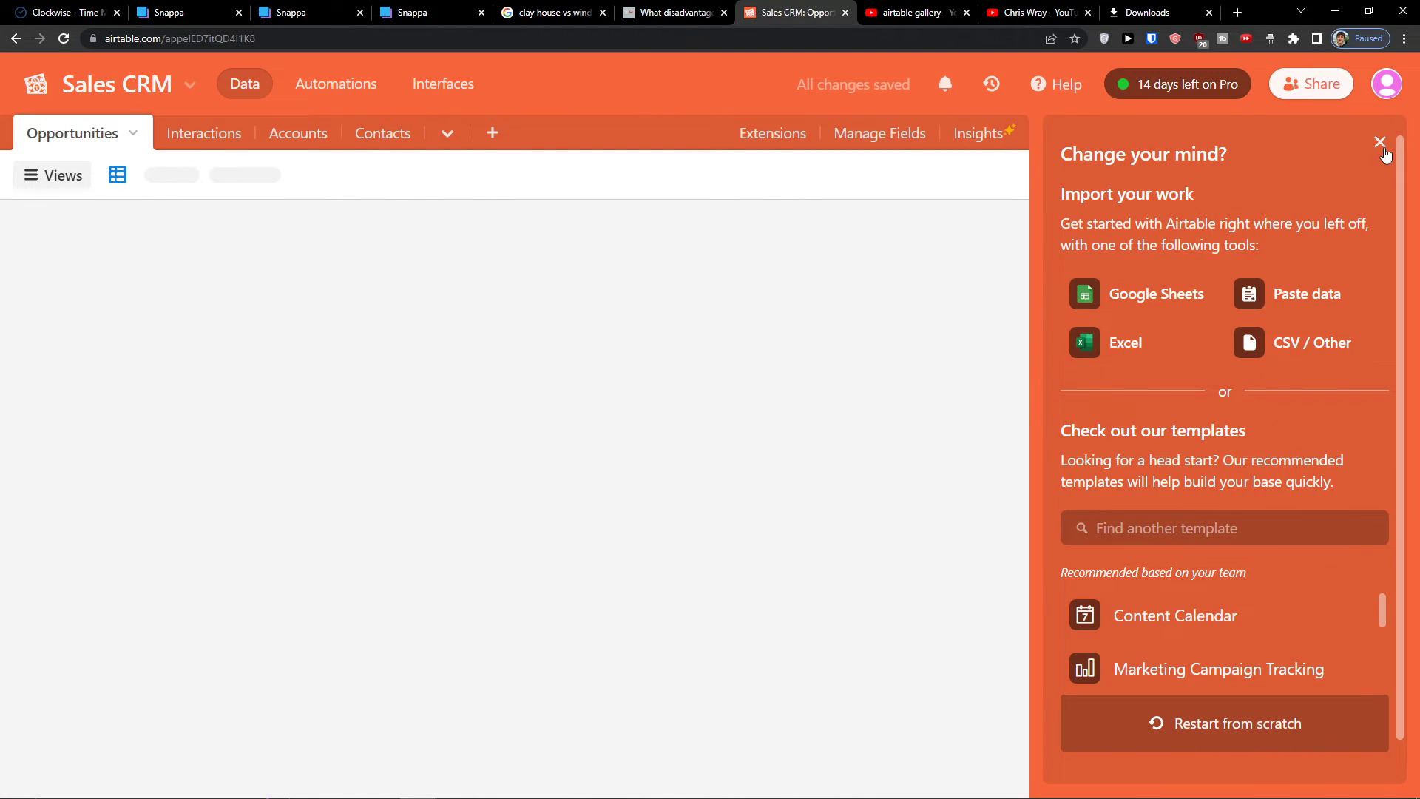
Dismiss the suggestions, view Opportunities grouped by owner and the Sales pipeline board, then the Contacts table.
left_click(1379, 143)
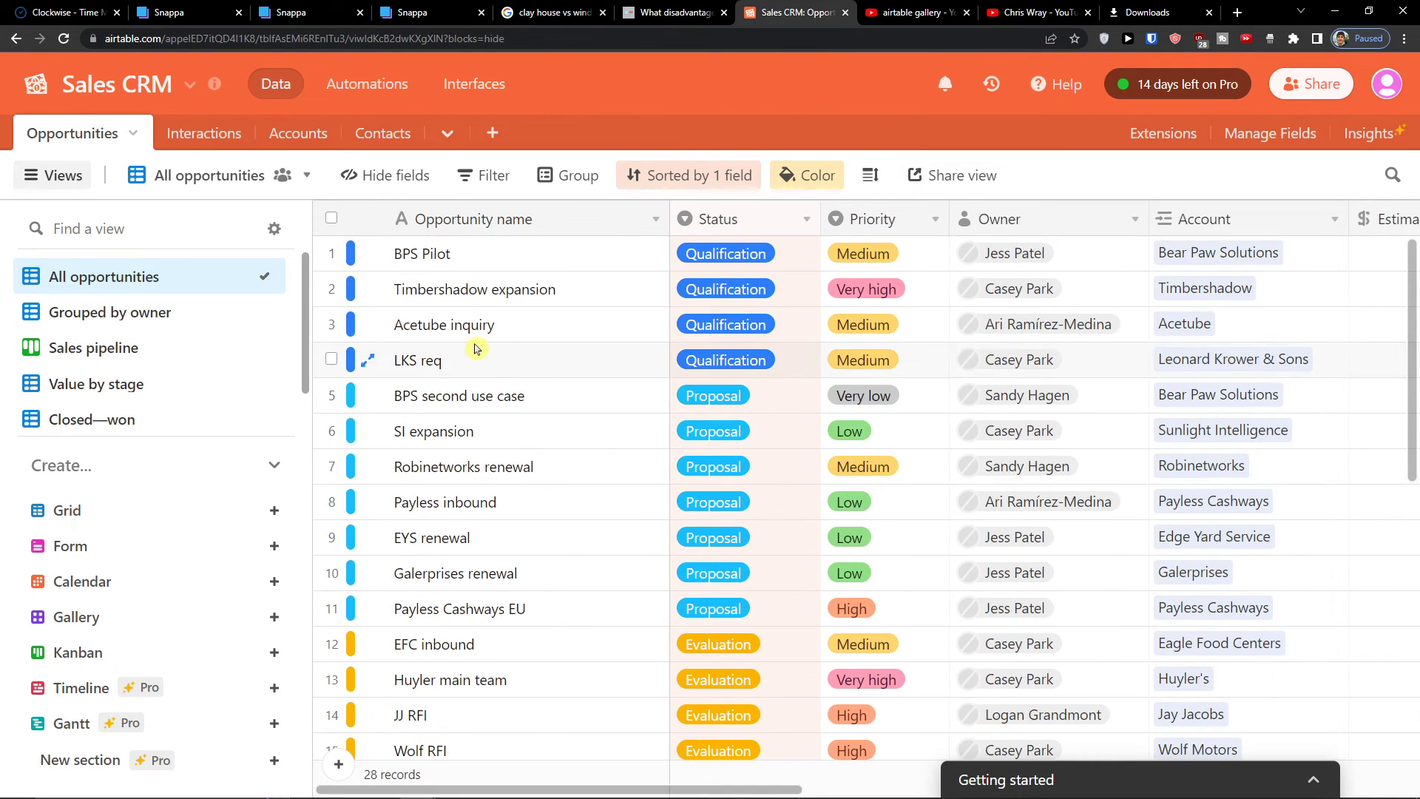
left_click(111, 312)
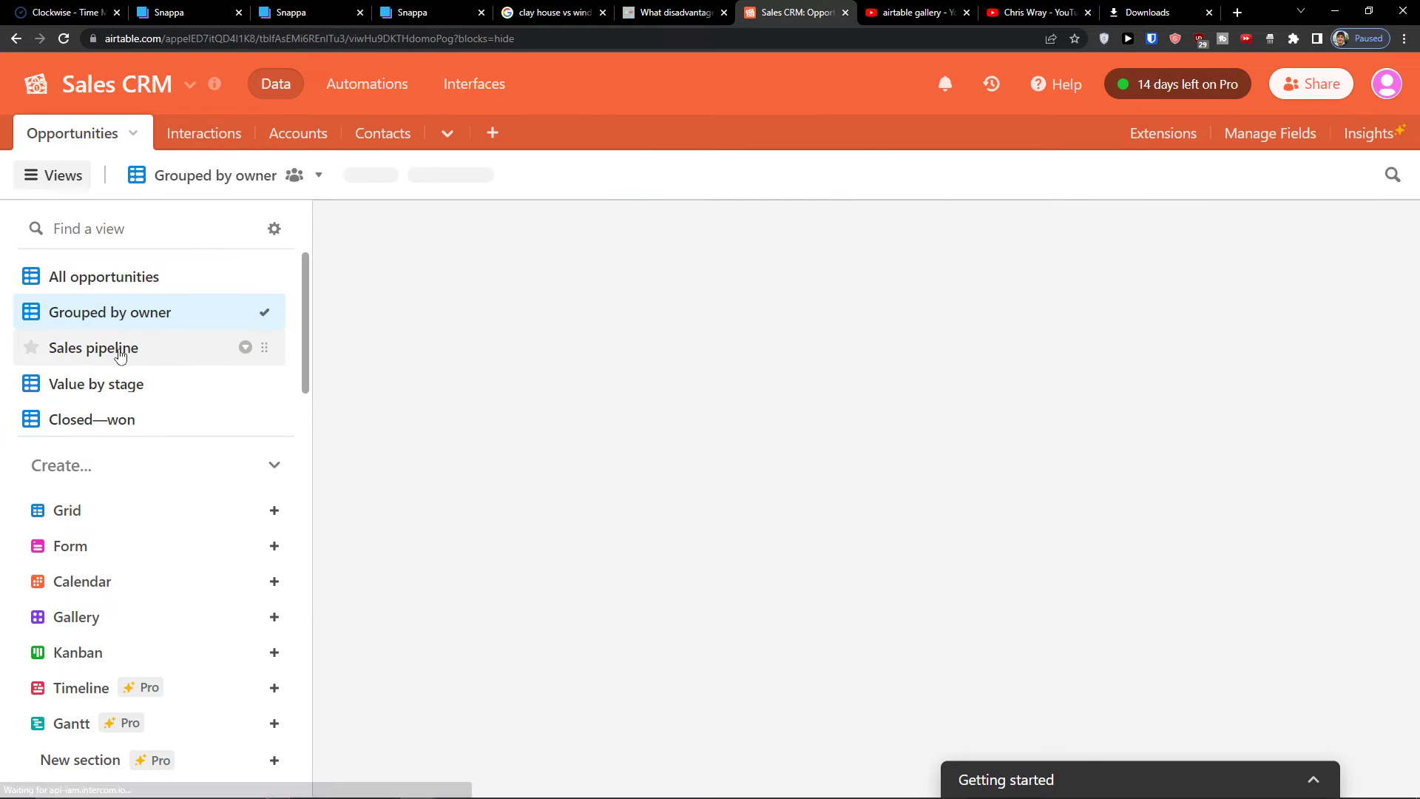
left_click(91, 348)
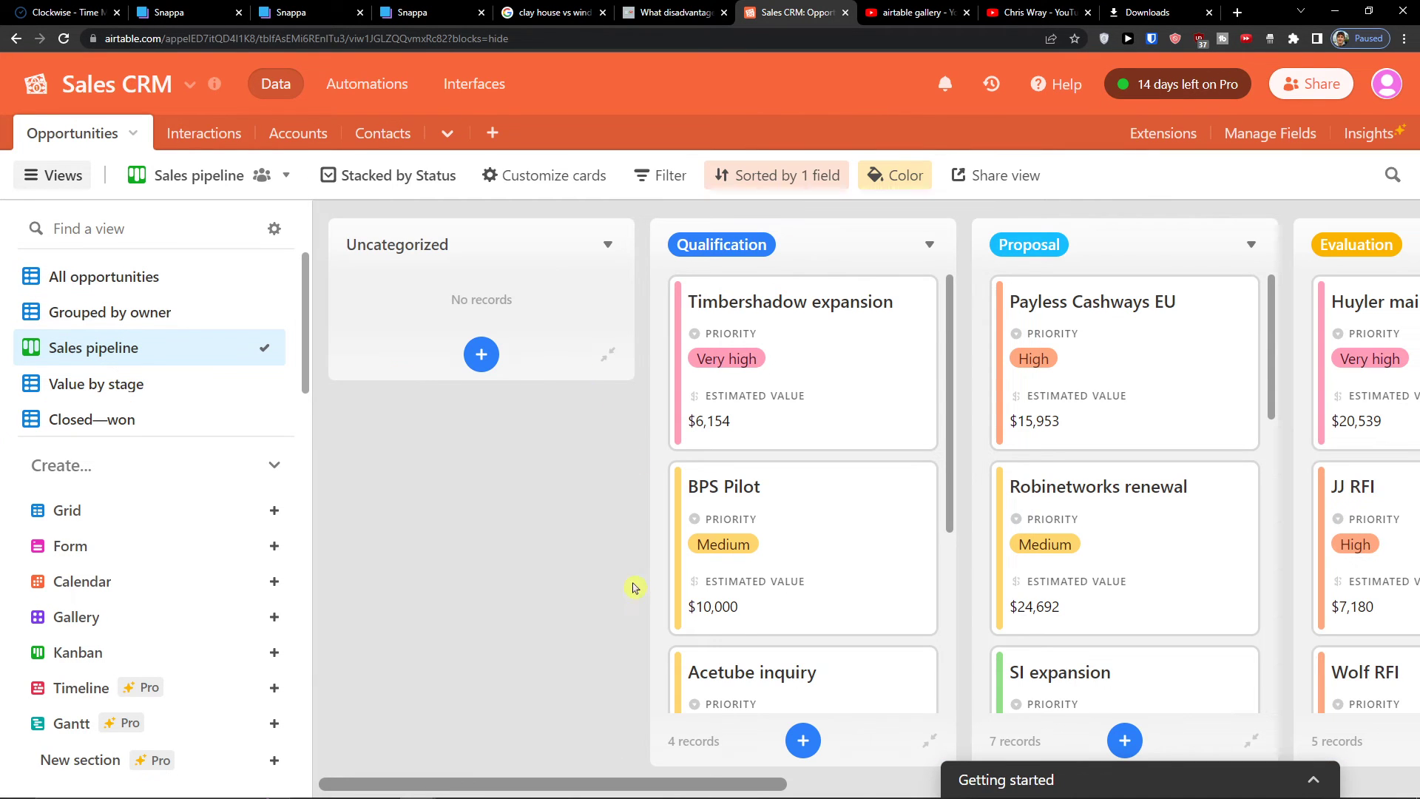
scroll("right", 3)
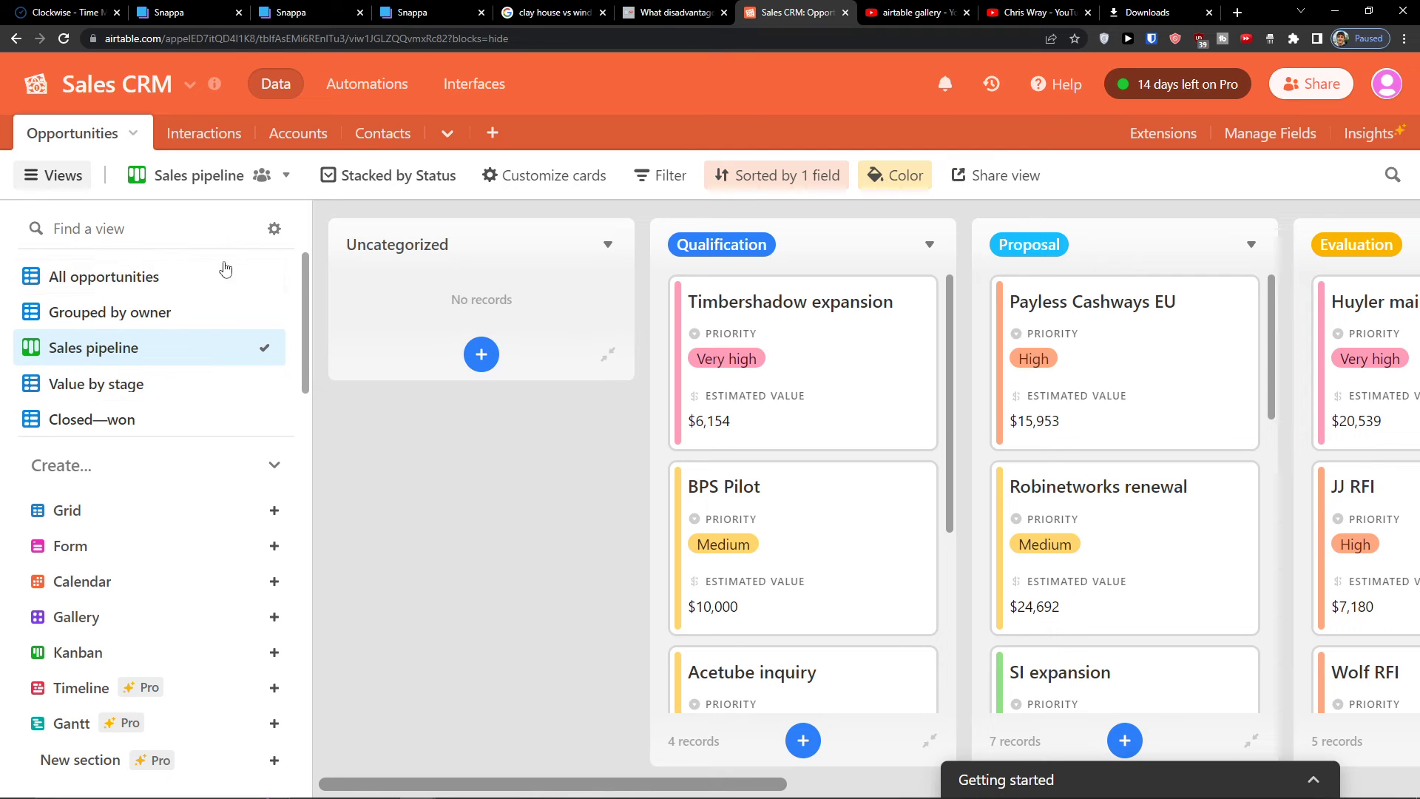
left_click(382, 133)
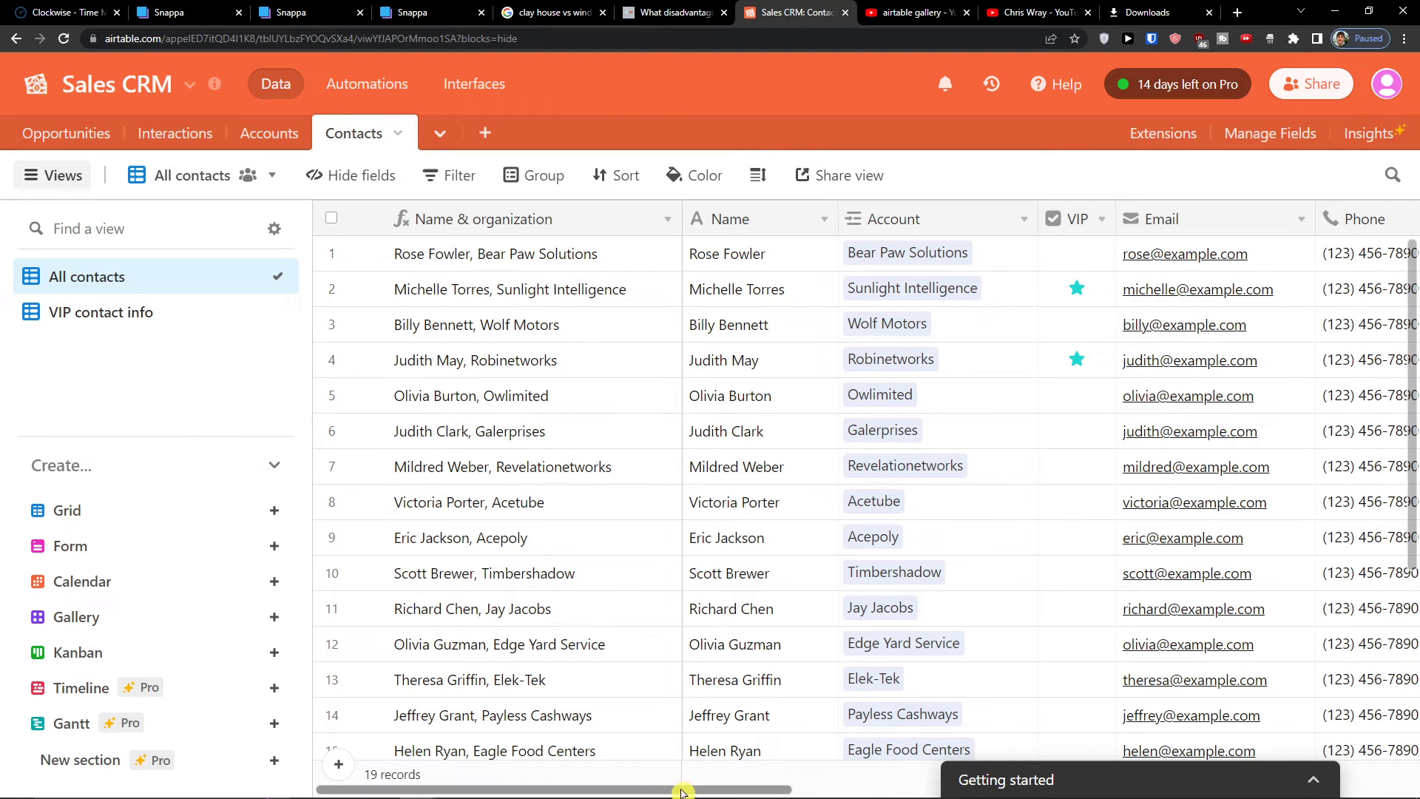
scroll("right", 3)
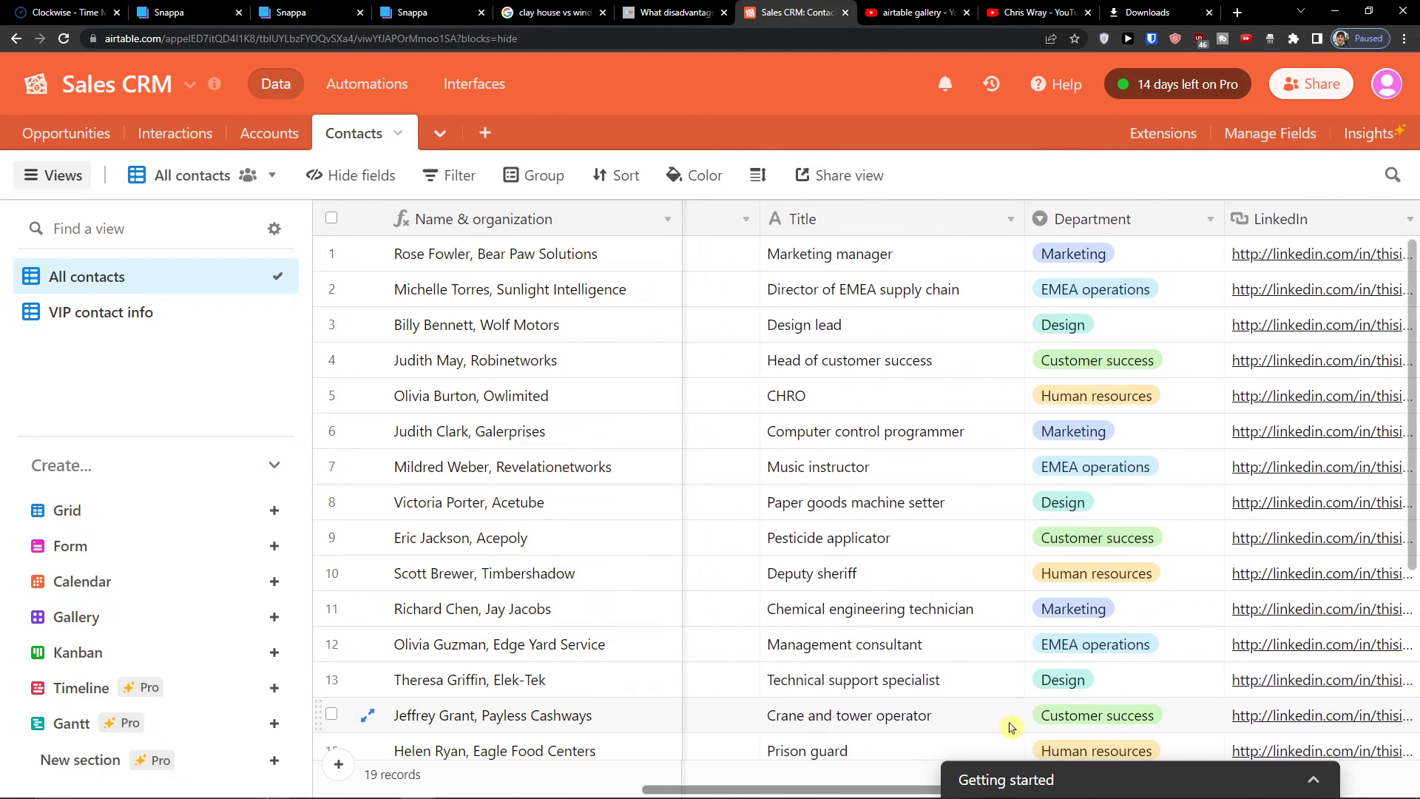
scroll("right", 3)
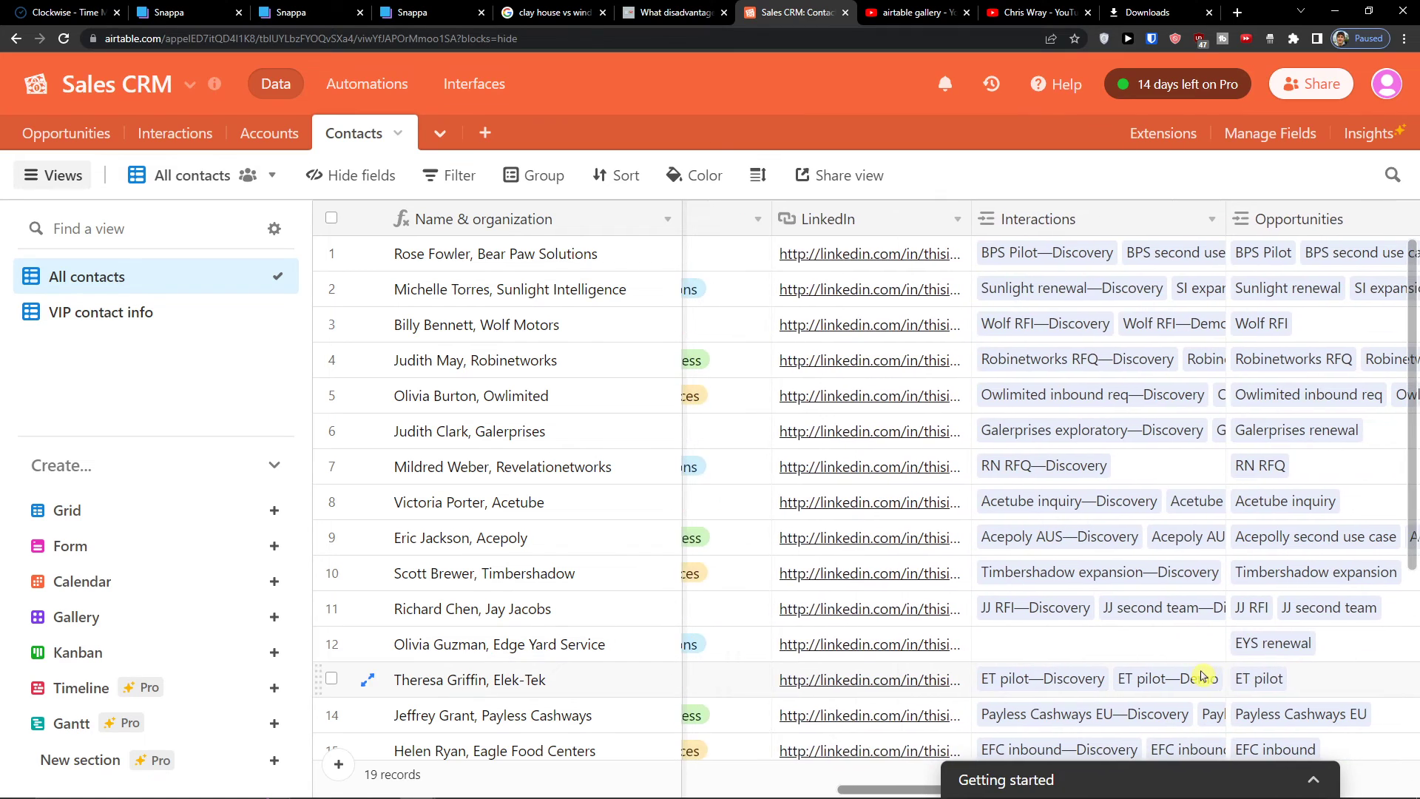
scroll("right", 3)
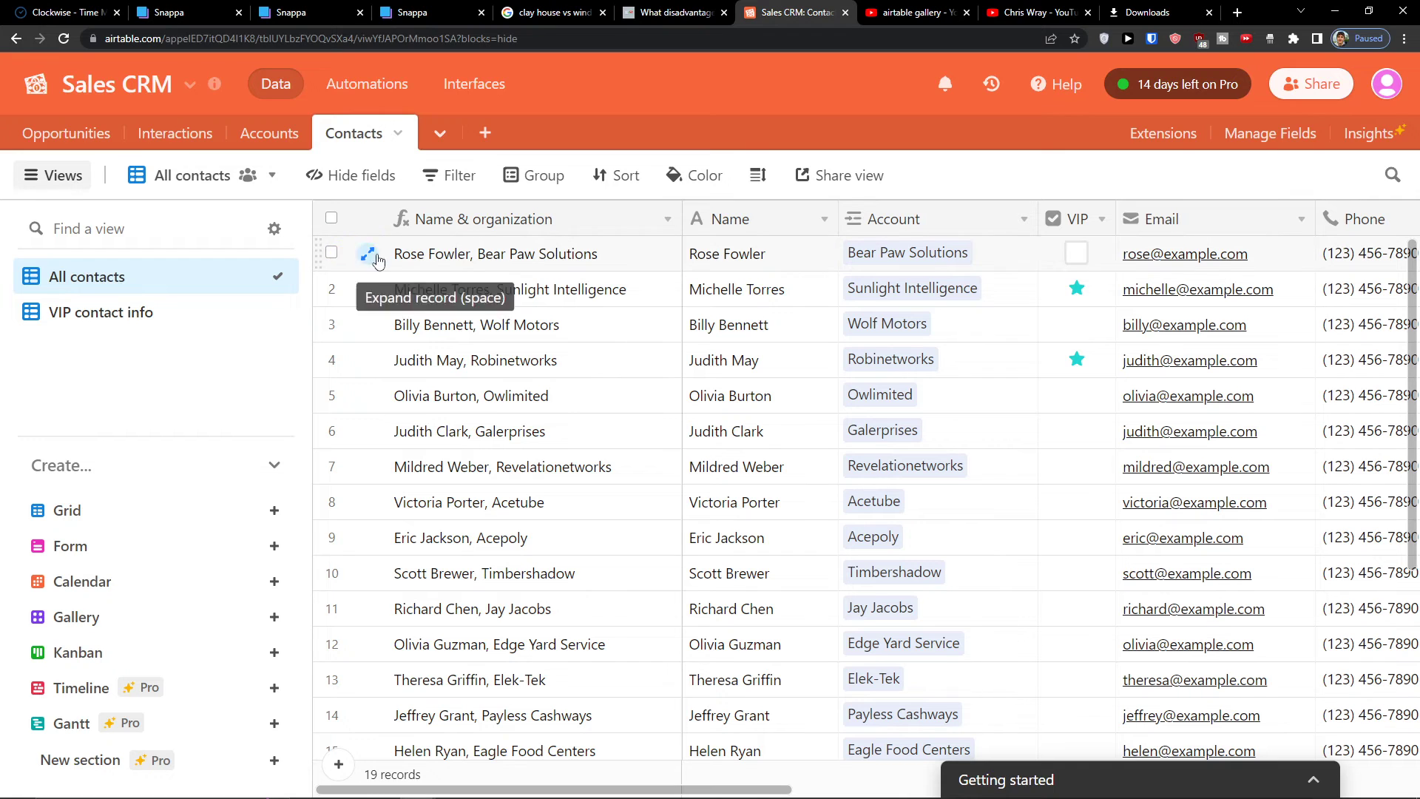
Select all 19 Contacts records and delete them.
left_click(331, 219)
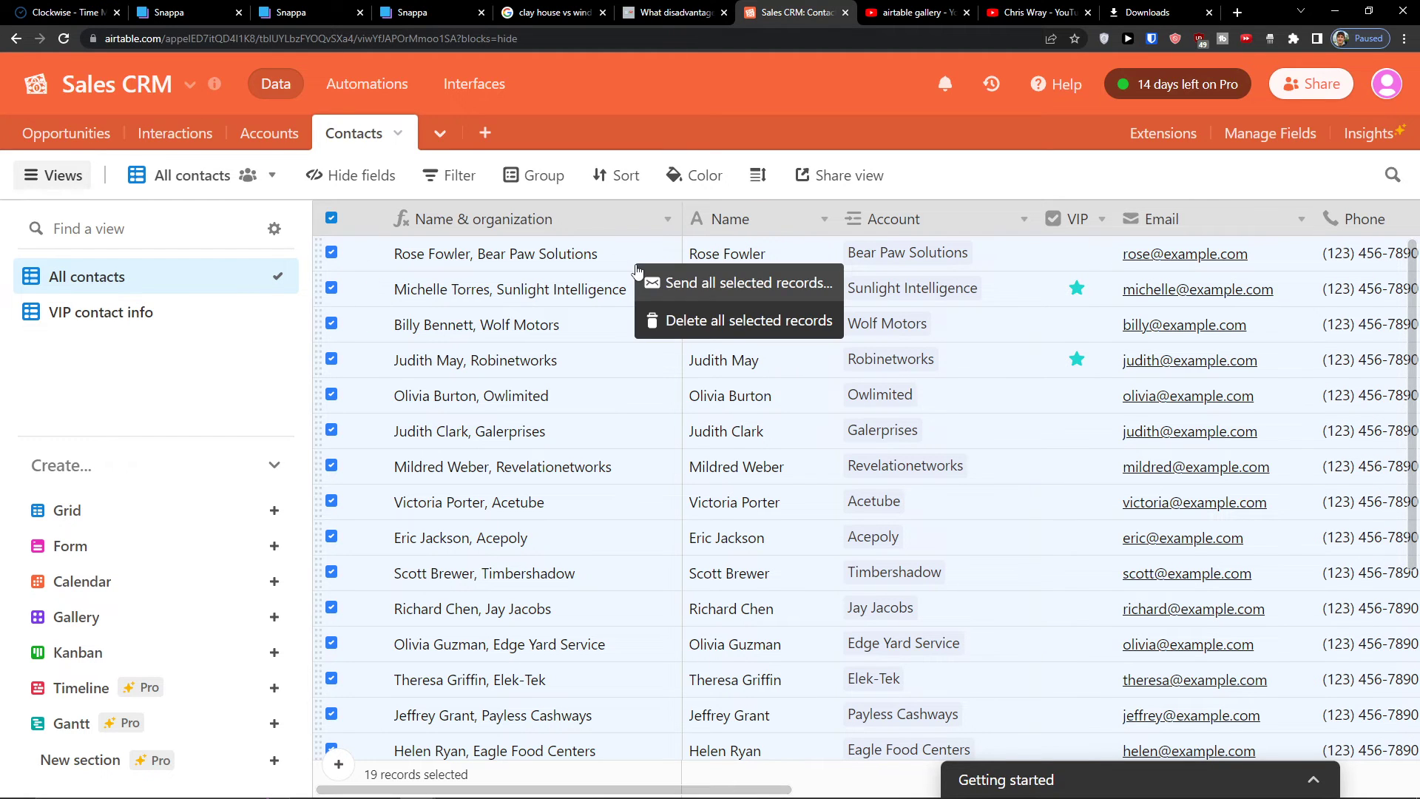
left_click(750, 319)
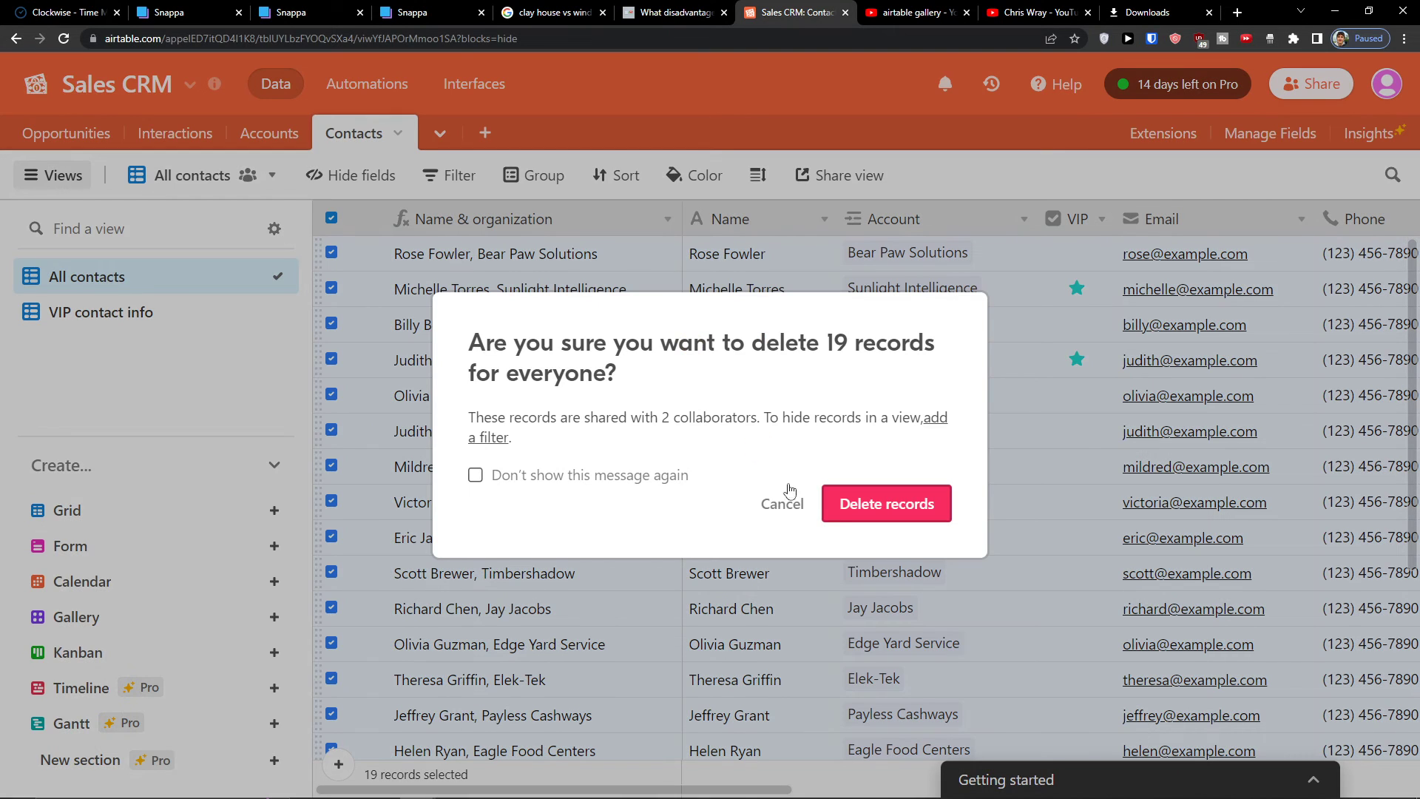
left_click(885, 503)
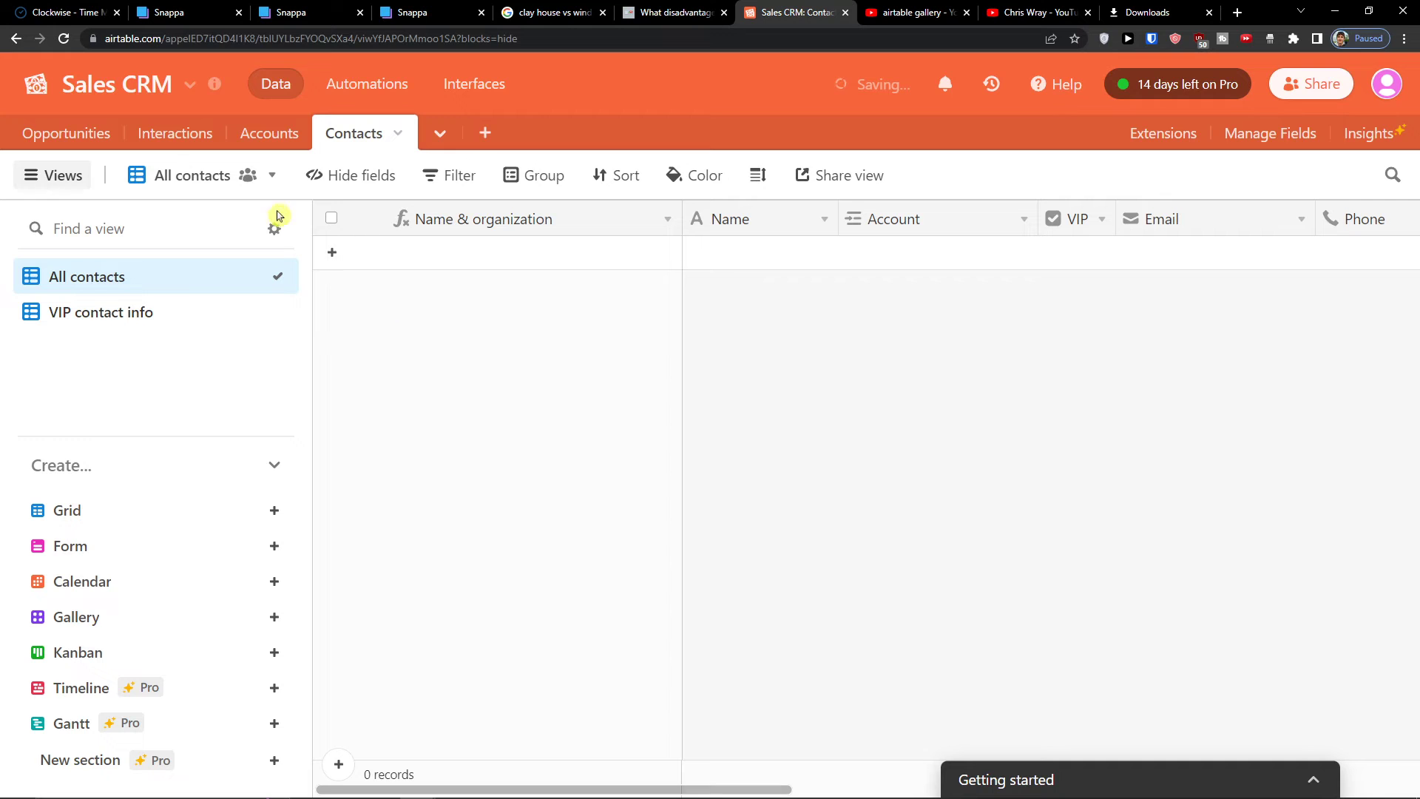
Check the Accounts table, then return to the Opportunities pipeline board.
left_click(270, 133)
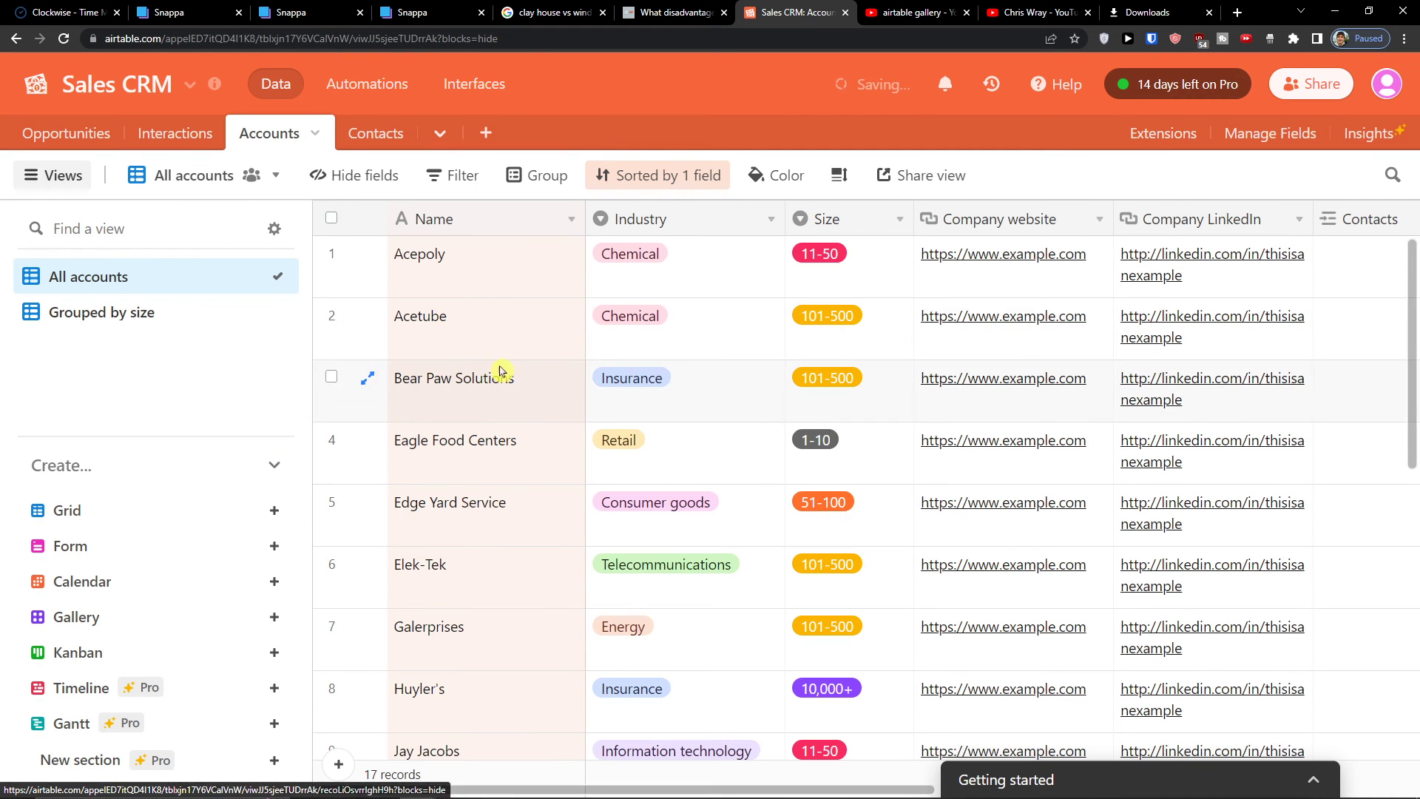
scroll("down", 3)
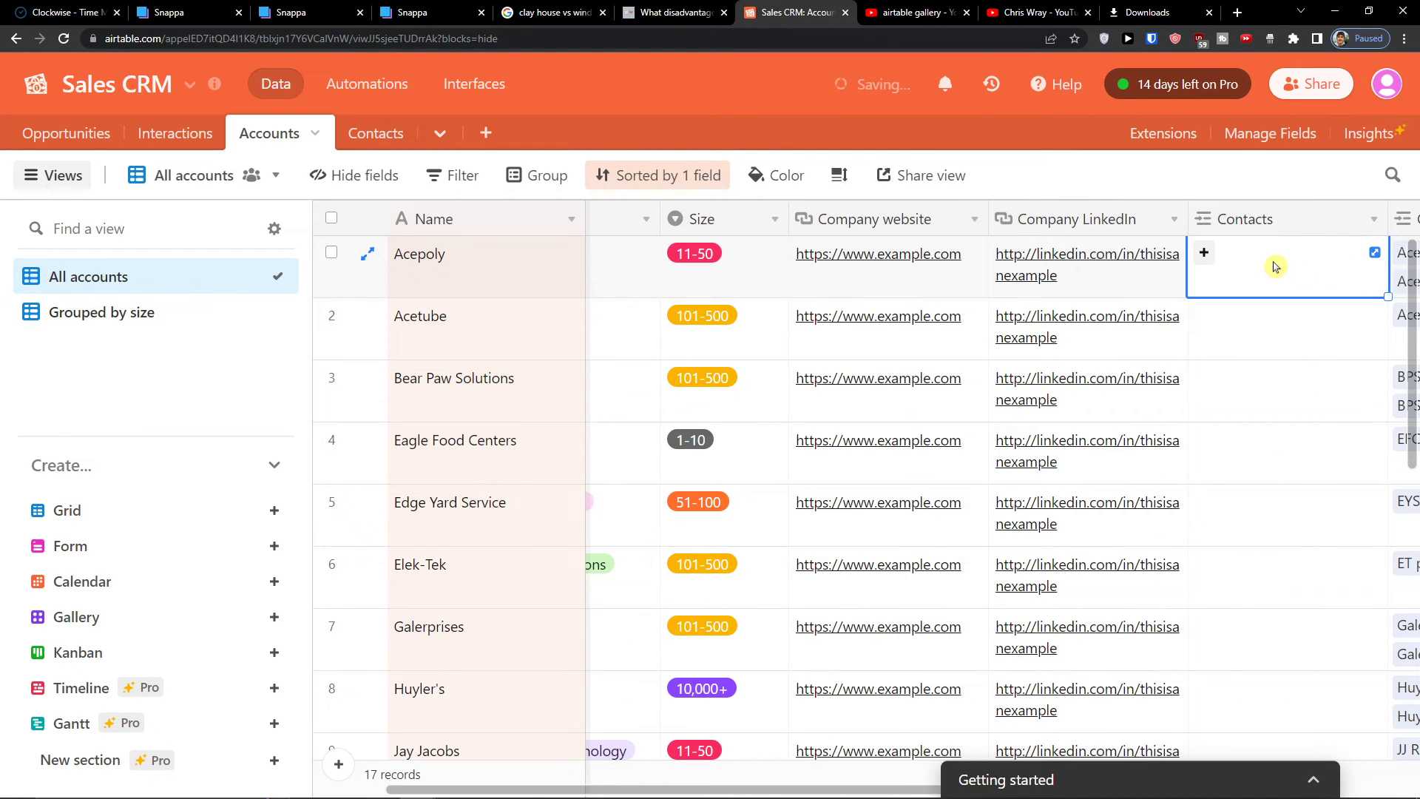
left_click(1204, 253)
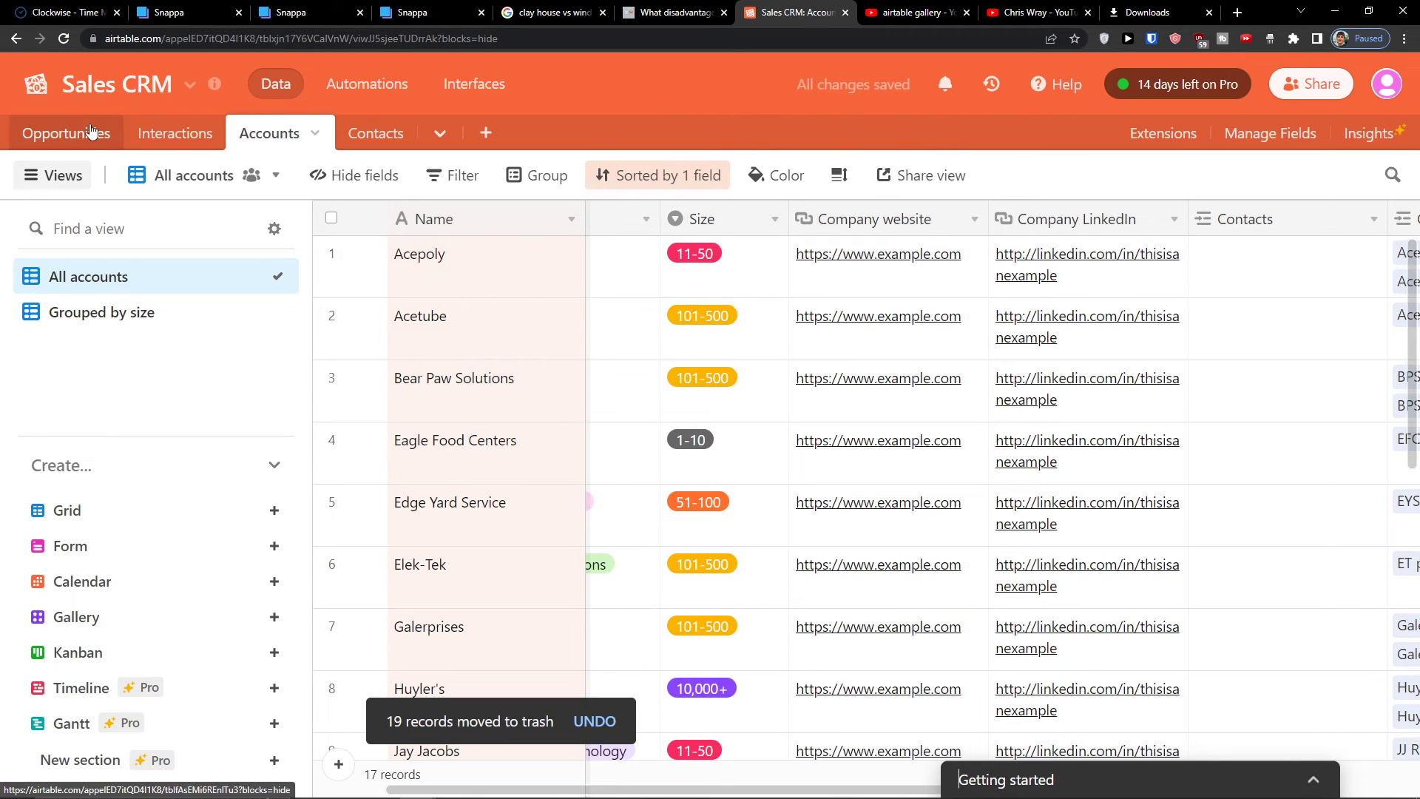
left_click(63, 133)
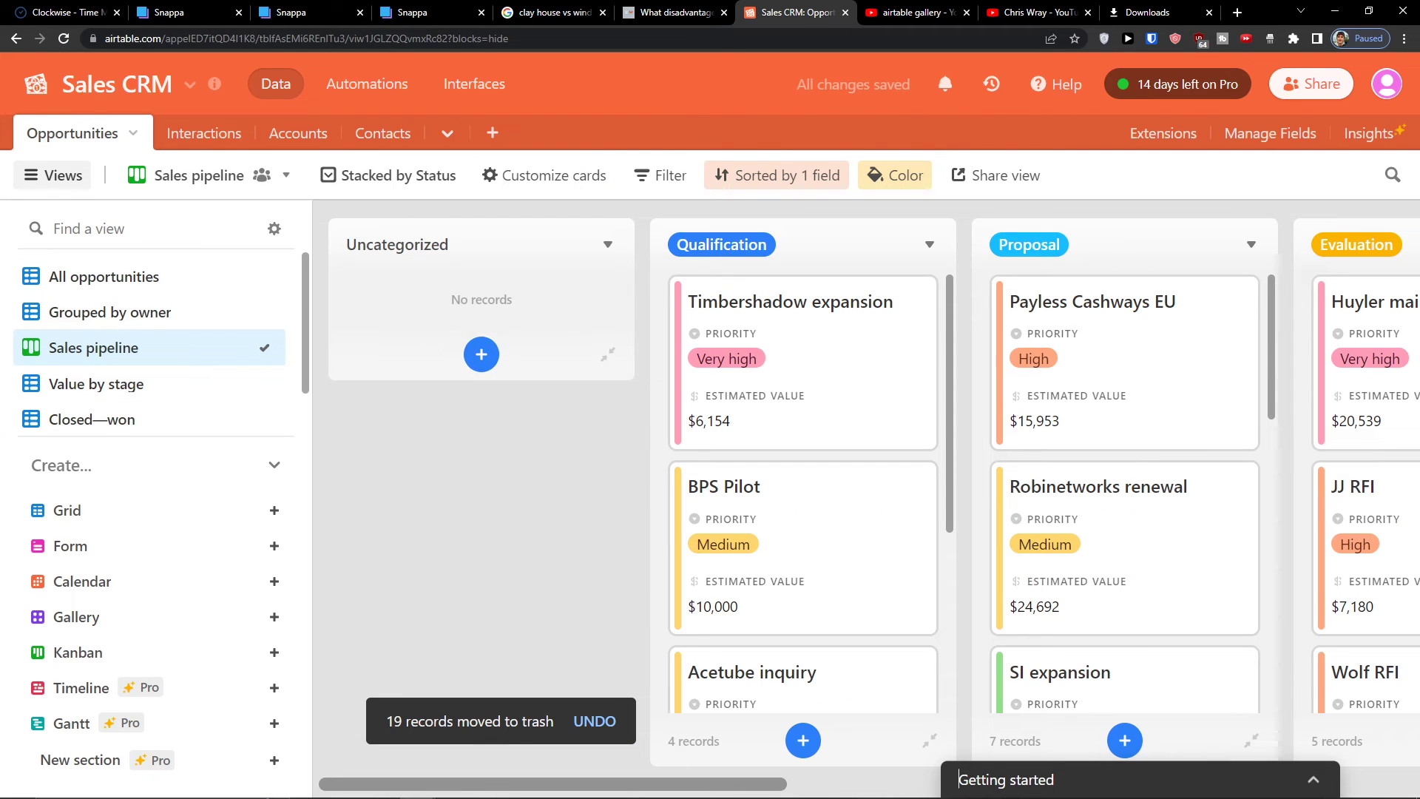